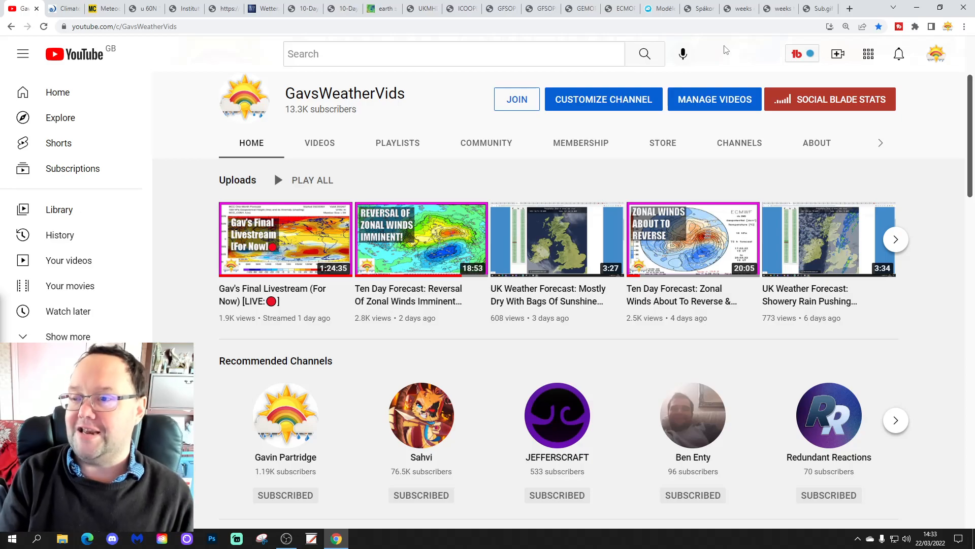
pyautogui.moveTo(681, 59)
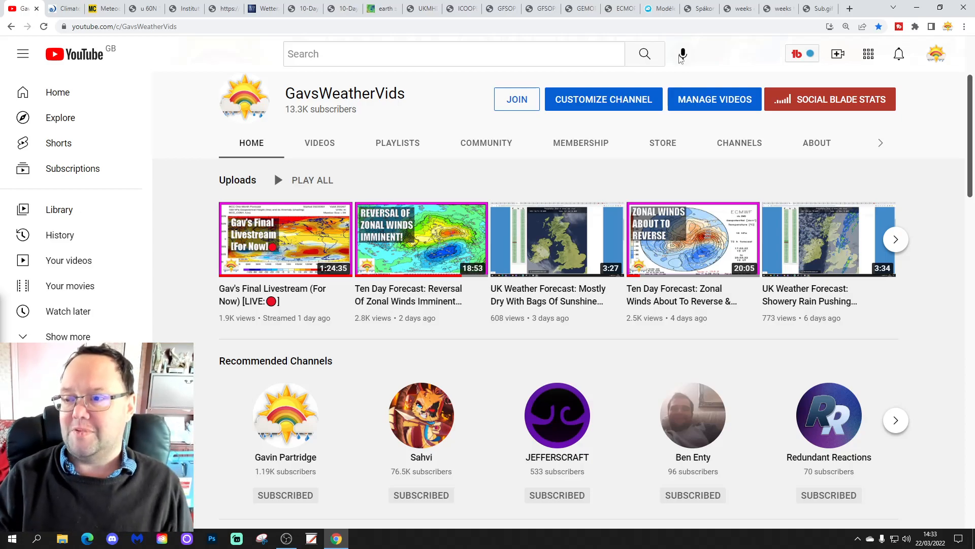
pyautogui.moveTo(185, 208)
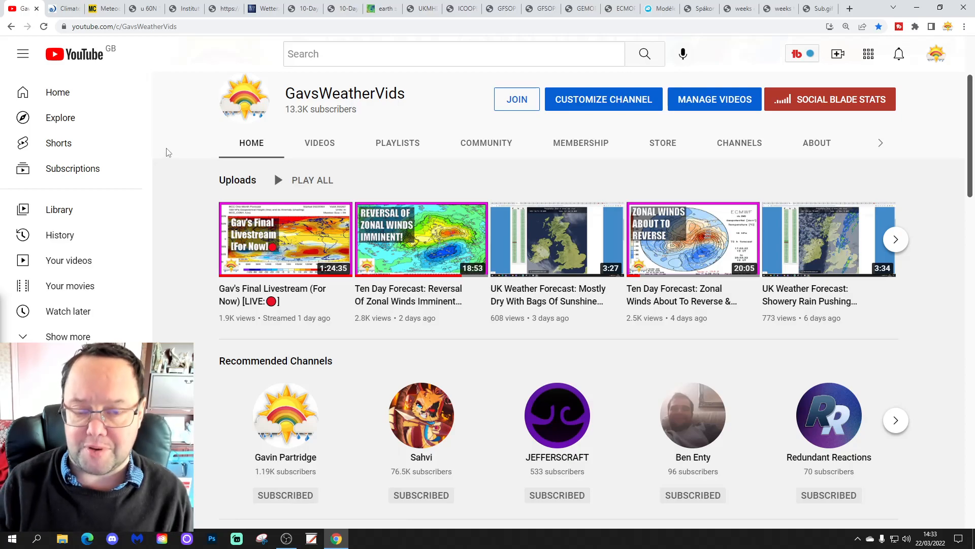
pyautogui.moveTo(226, 463)
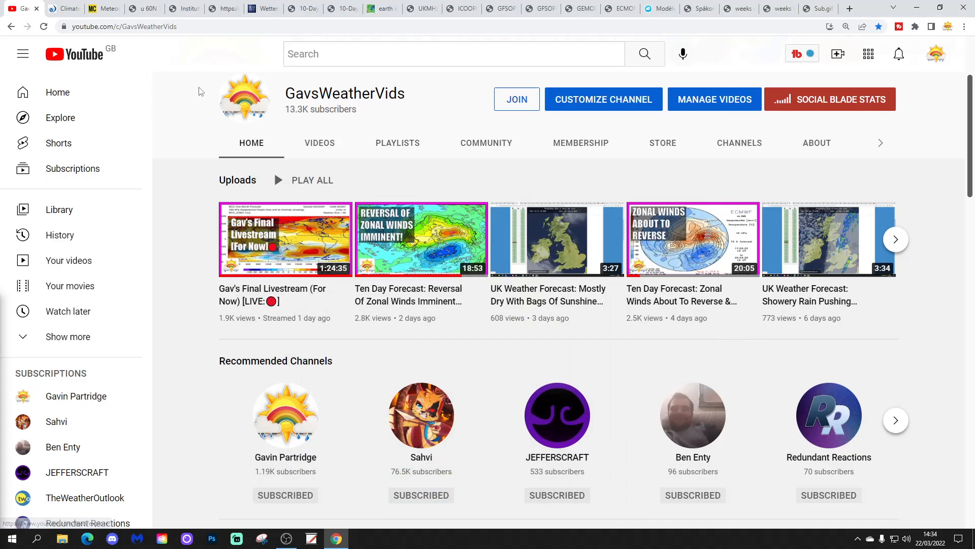
# Bring up the JMA North Pole 10-hPa stratospheric temperature chart for 2021–2022
pyautogui.click(62, 8)
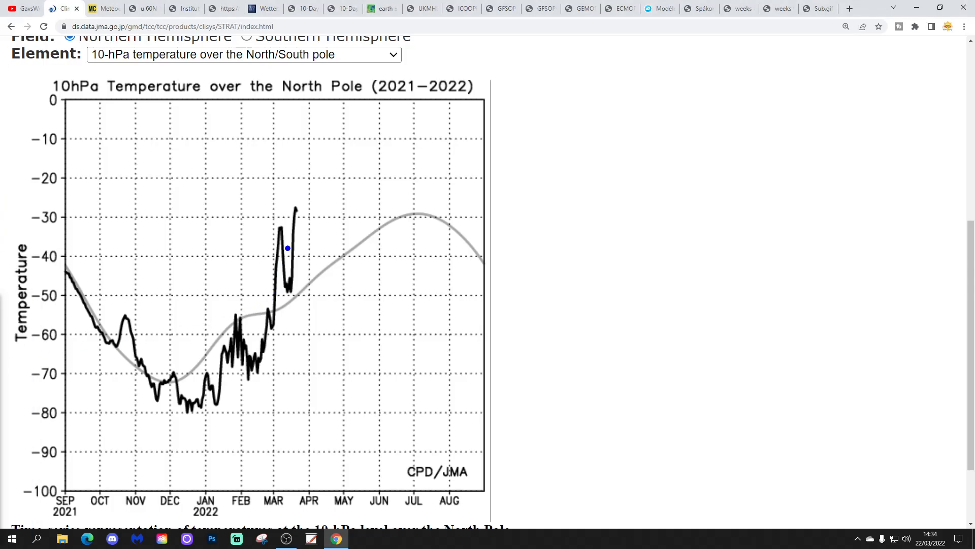
# Switch the JMA North Pole chart element to 30-hPa temperature and annotate it
pyautogui.moveTo(295, 224); pyautogui.dragTo(296, 180)
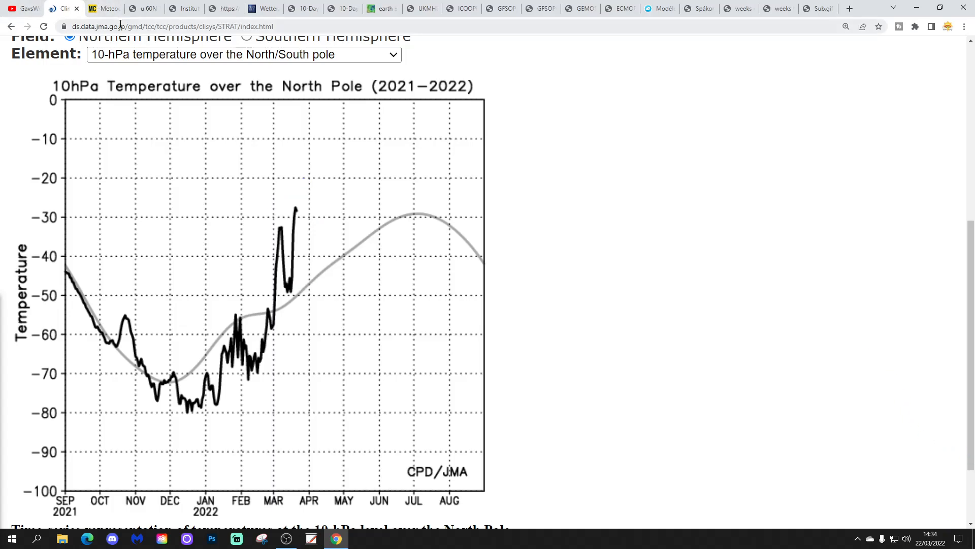
pyautogui.click(243, 55)
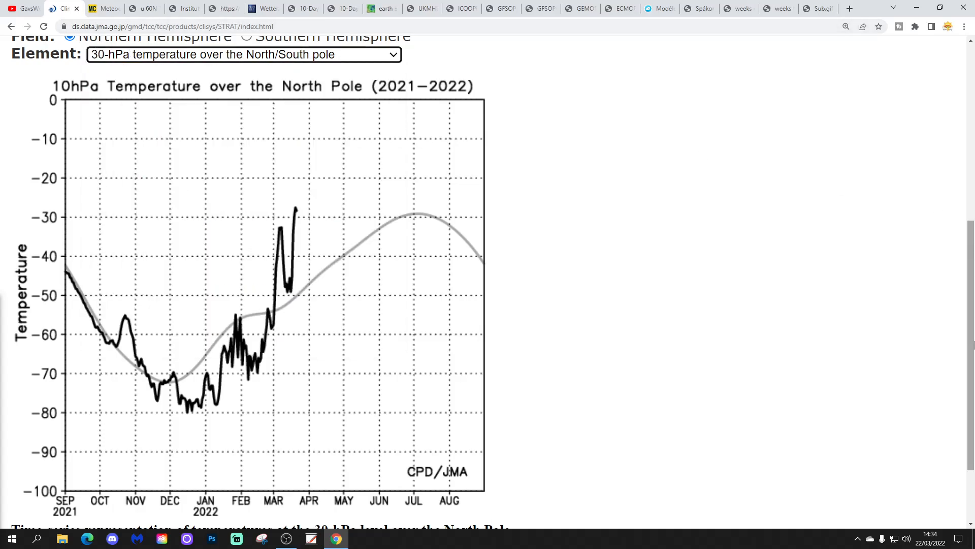
pyautogui.click(243, 54)
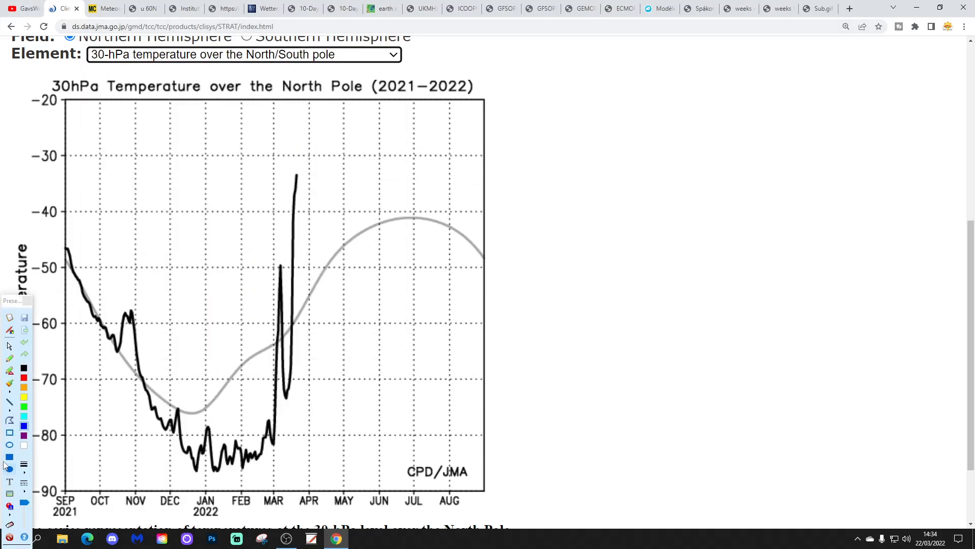
pyautogui.click(530, 413)
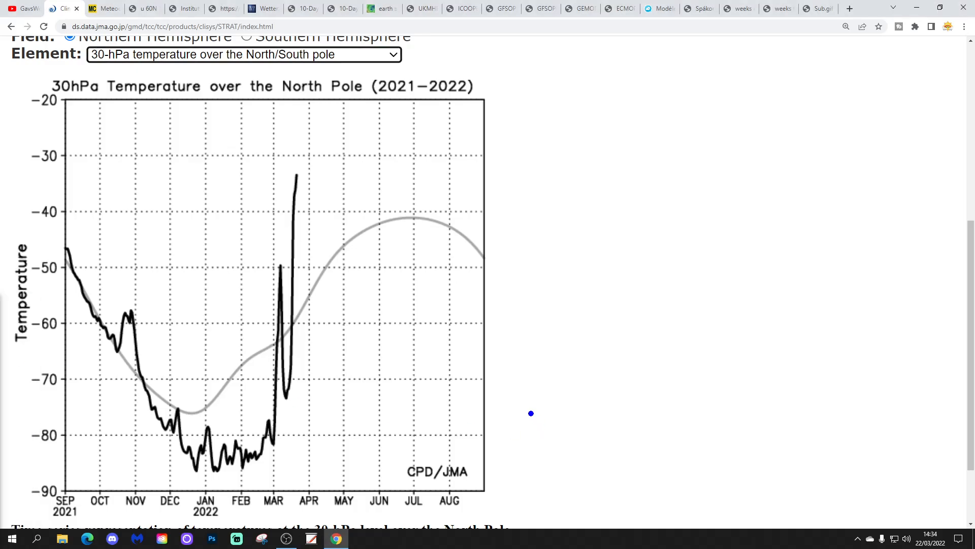
pyautogui.moveTo(315, 394)
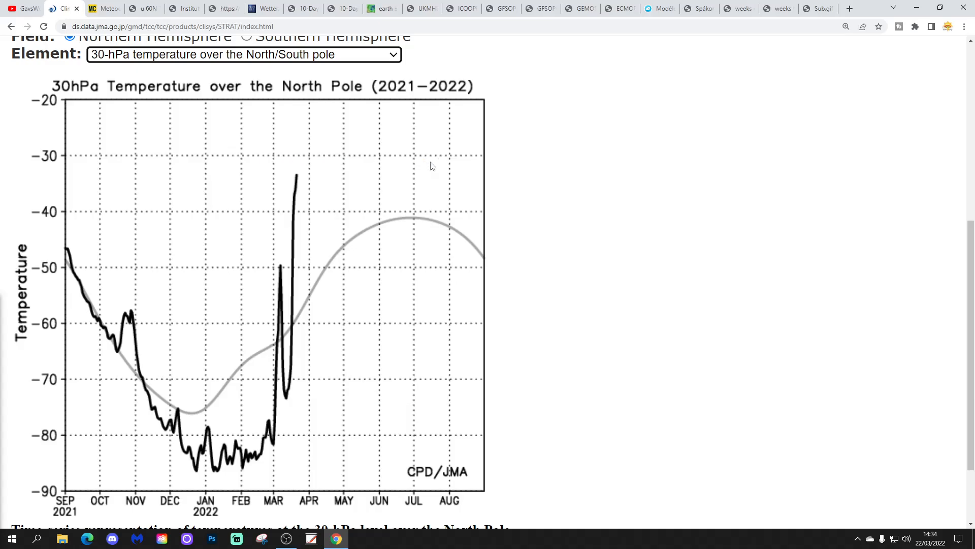
pyautogui.click(100, 9)
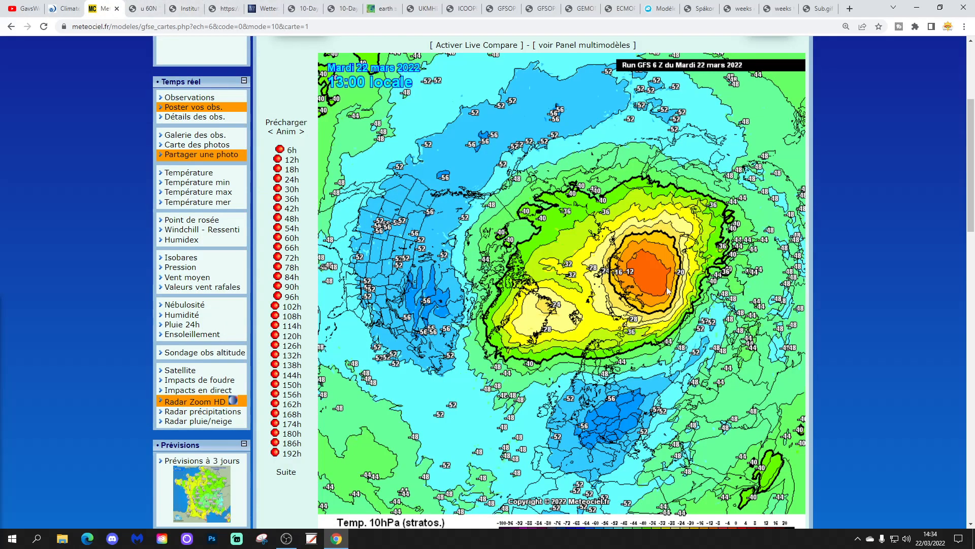
pyautogui.moveTo(575, 213)
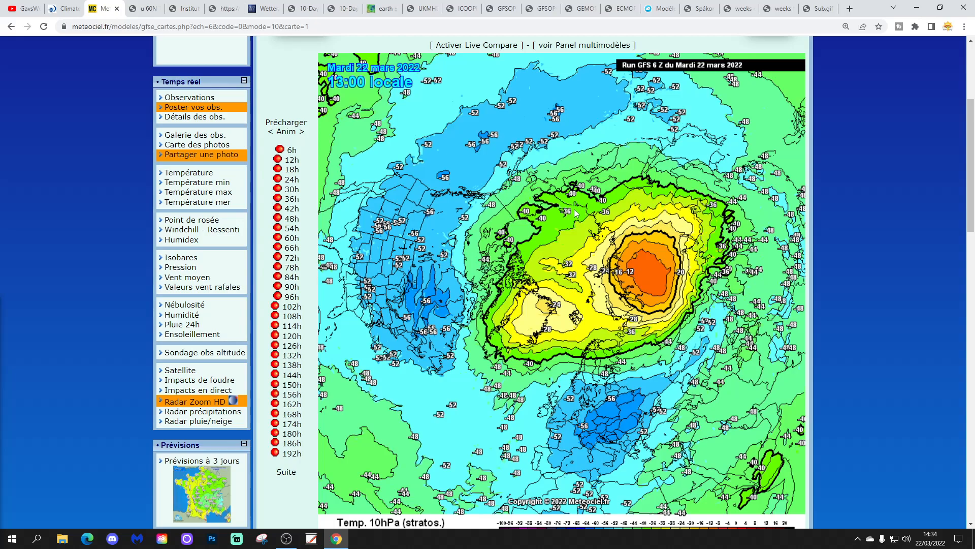
pyautogui.moveTo(422, 129)
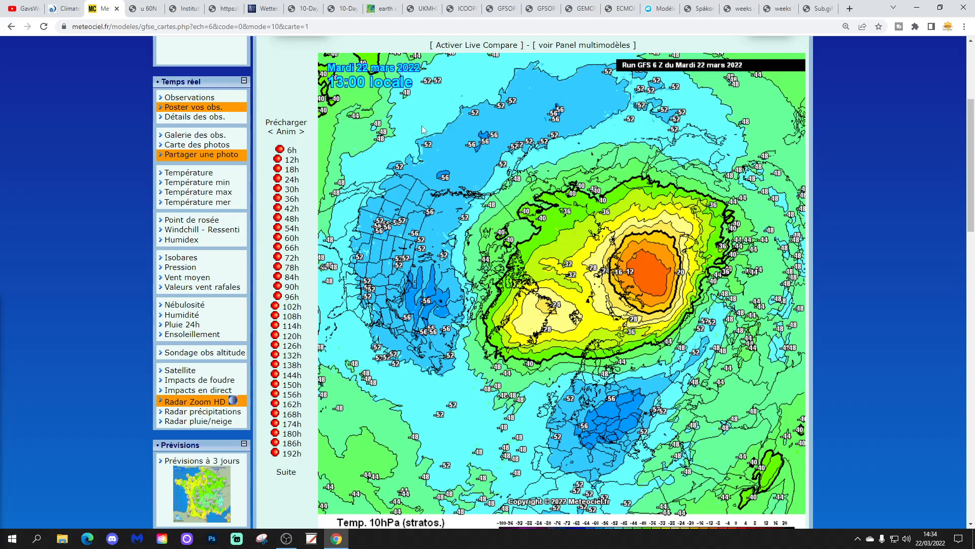
# Step the GFS 10-hPa temperature map through the 12h, 54h, 120h and 192h forecasts
pyautogui.click(291, 159)
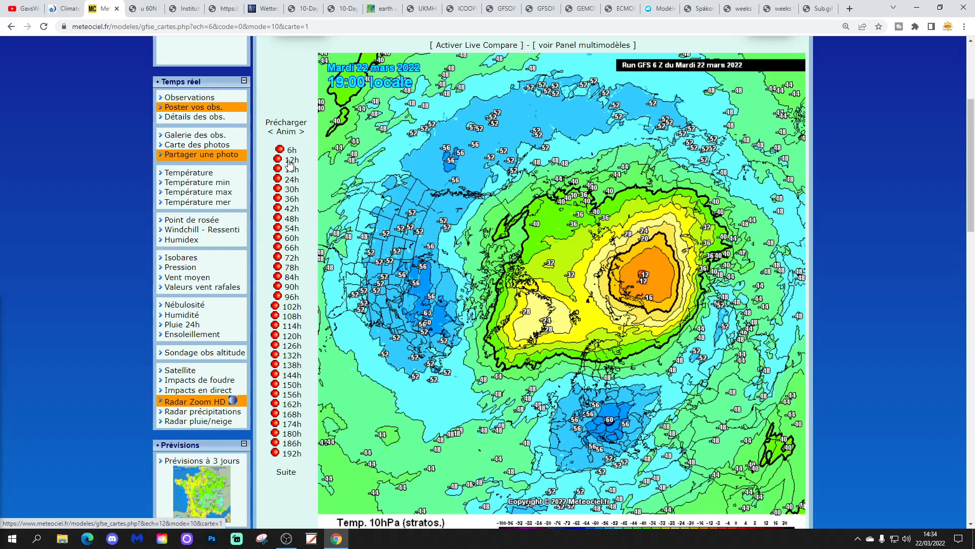
pyautogui.click(291, 228)
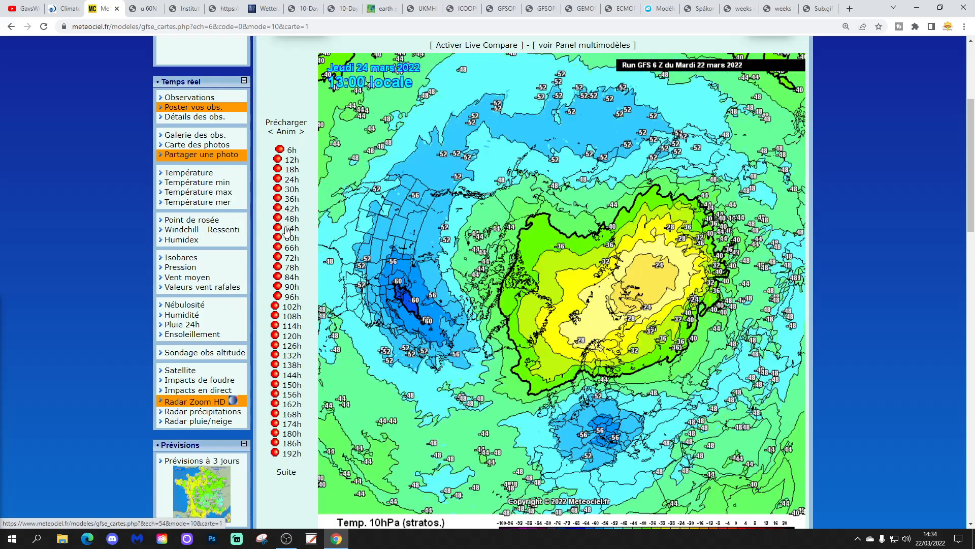
pyautogui.click(292, 336)
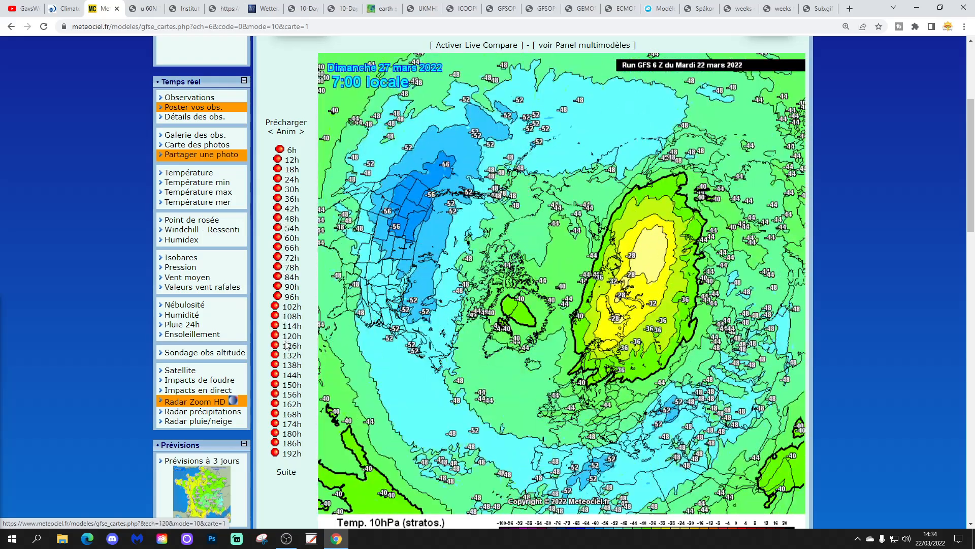
pyautogui.click(290, 453)
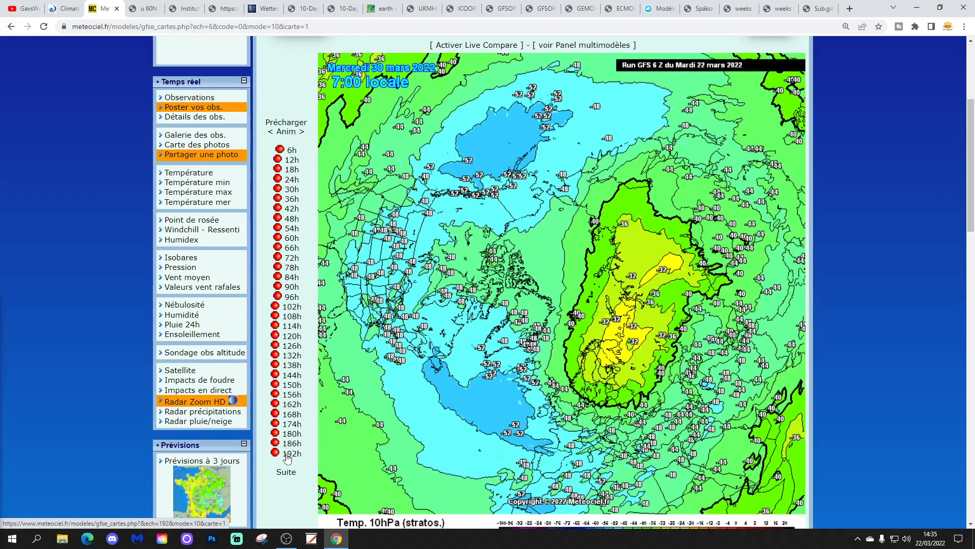
pyautogui.moveTo(296, 488)
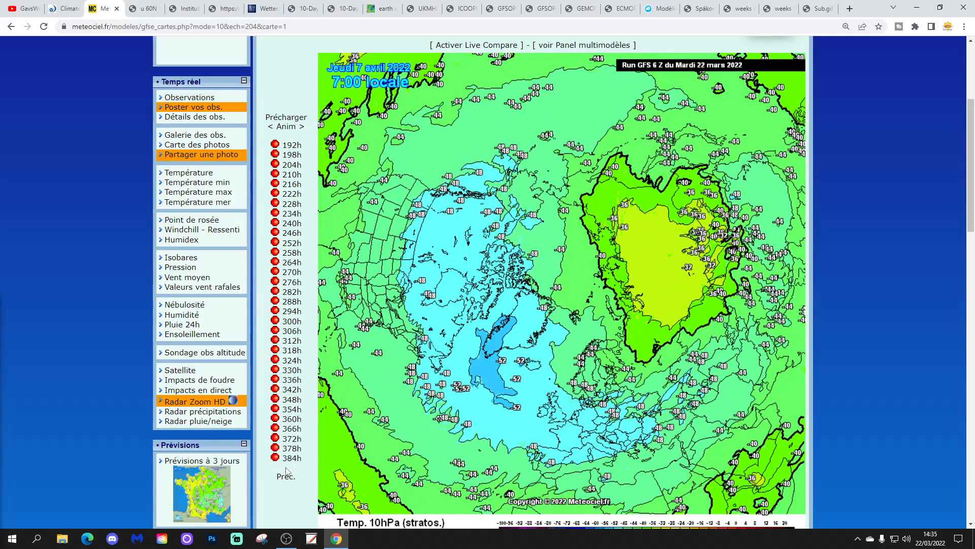
pyautogui.moveTo(821, 404)
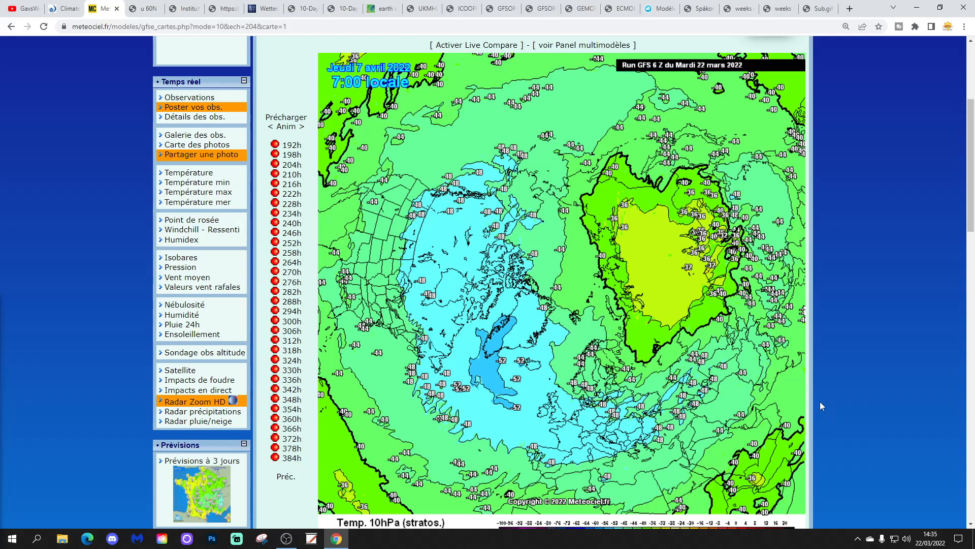
pyautogui.click(143, 8)
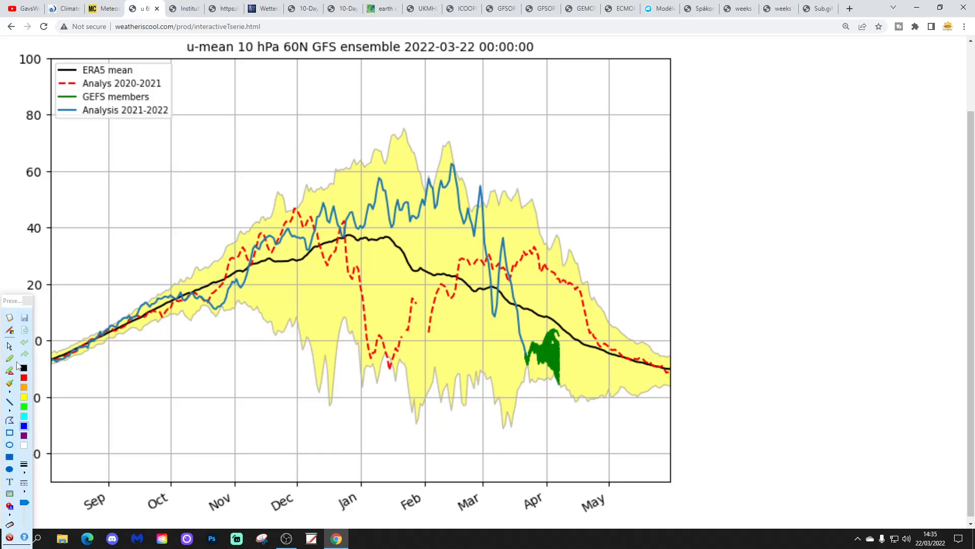
pyautogui.click(759, 403)
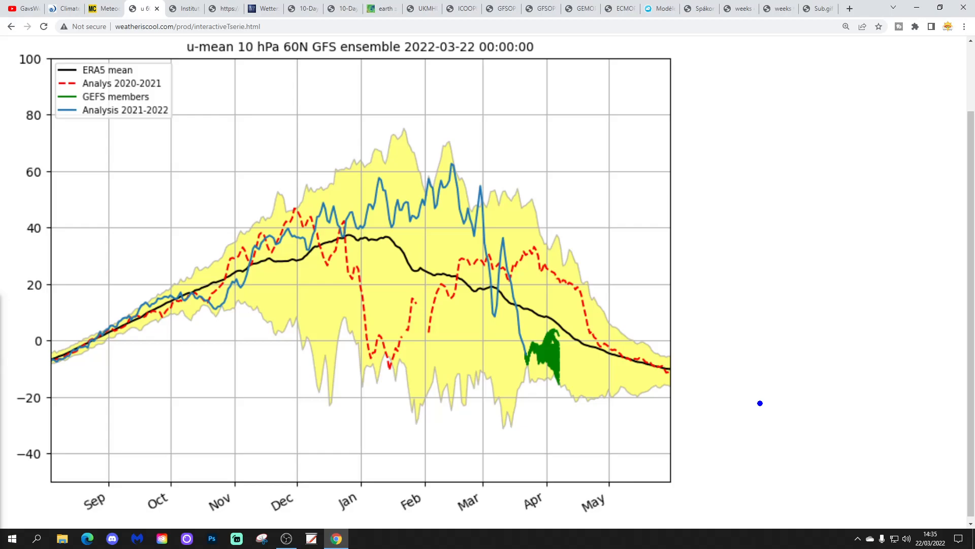
pyautogui.moveTo(755, 393)
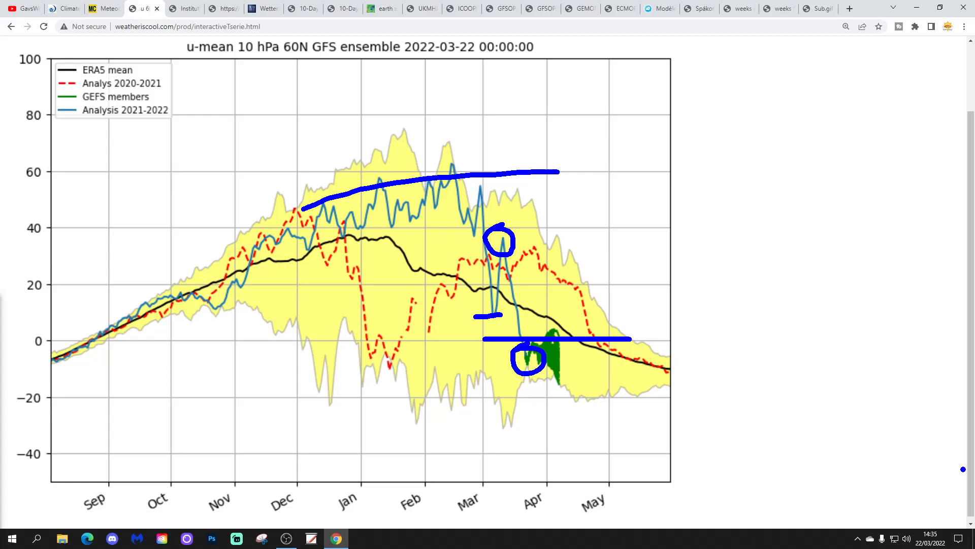
pyautogui.moveTo(963, 471)
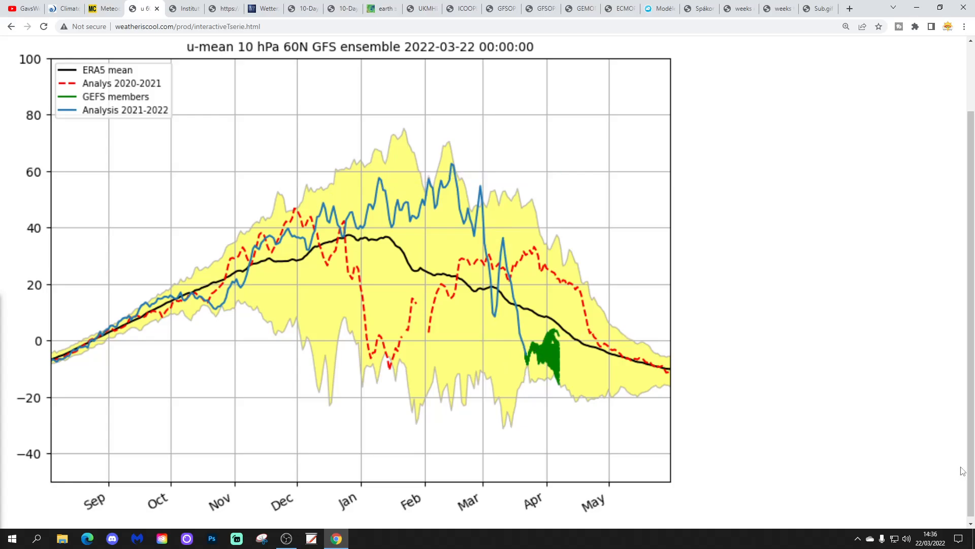
pyautogui.moveTo(168, 5)
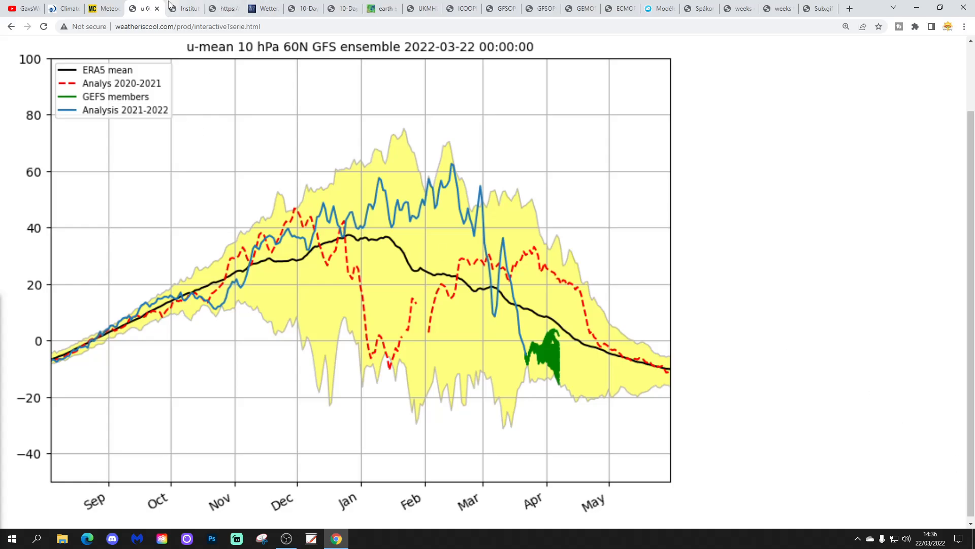
# Show the FU Berlin 60°N zonal wind, heat flux and EPV plots and clear the drawn lines
pyautogui.click(183, 8)
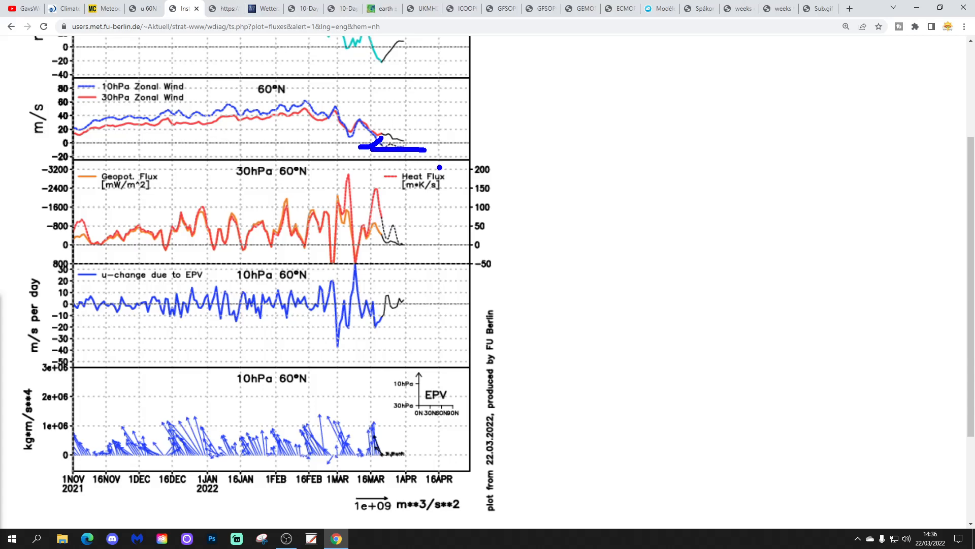
pyautogui.click(9, 538)
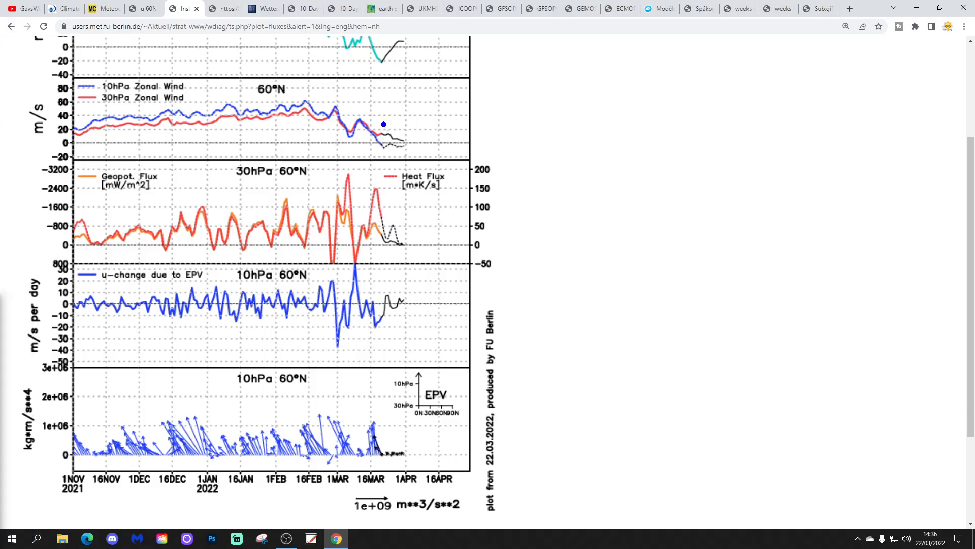
pyautogui.moveTo(406, 133)
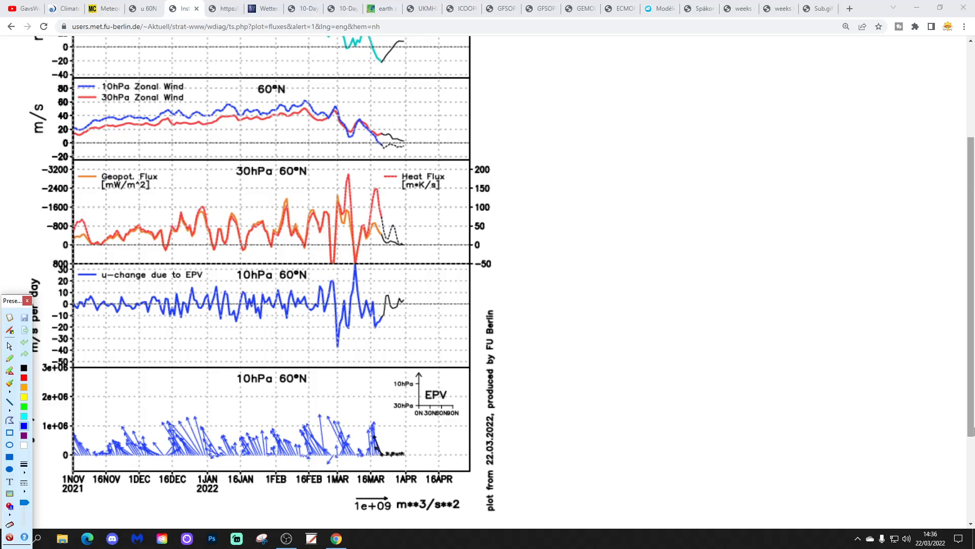
pyautogui.moveTo(970, 466)
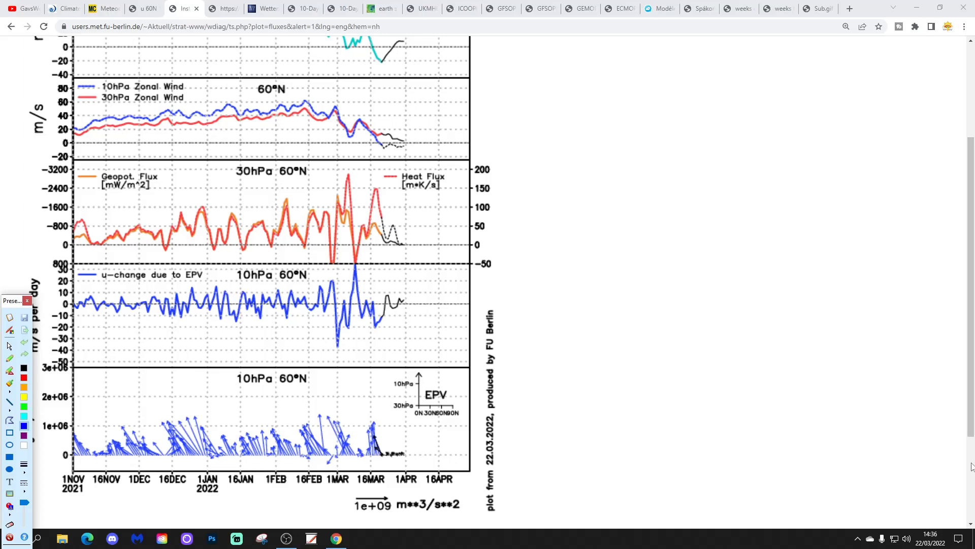
pyautogui.moveTo(261, 5)
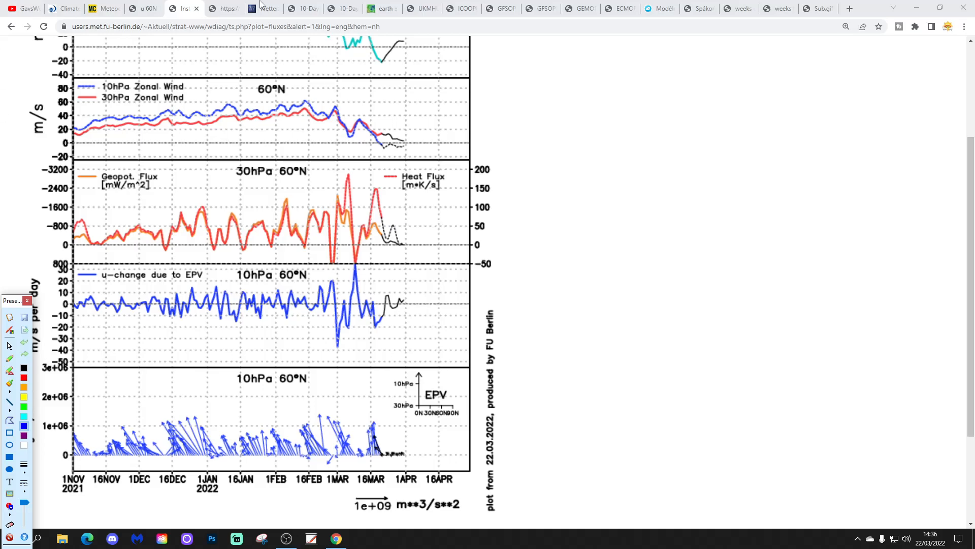
pyautogui.click(183, 9)
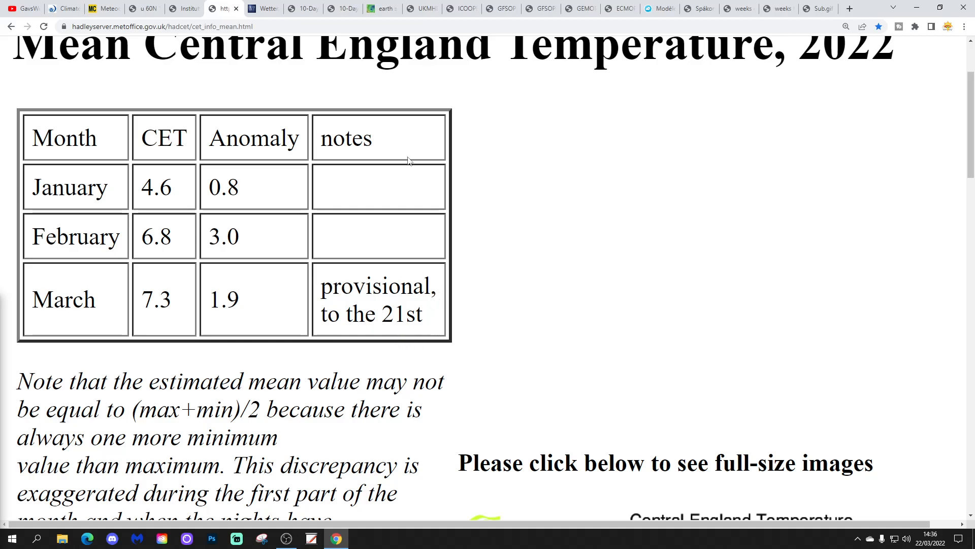
pyautogui.moveTo(899, 338)
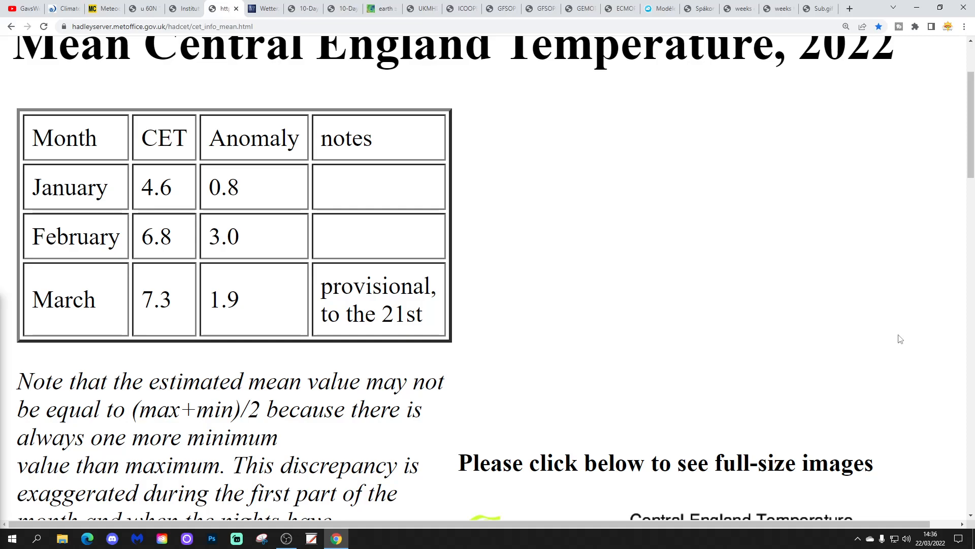
pyautogui.moveTo(857, 277)
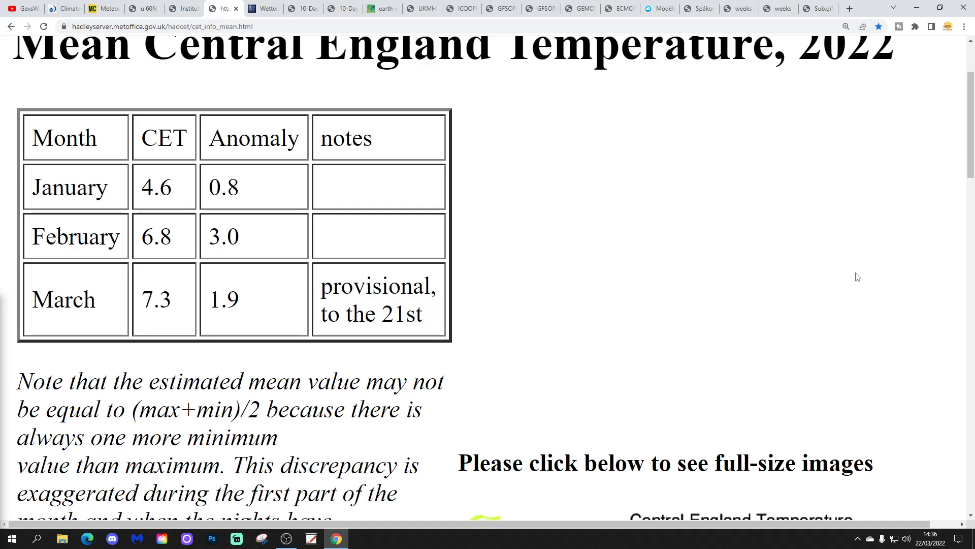
pyautogui.moveTo(591, 218)
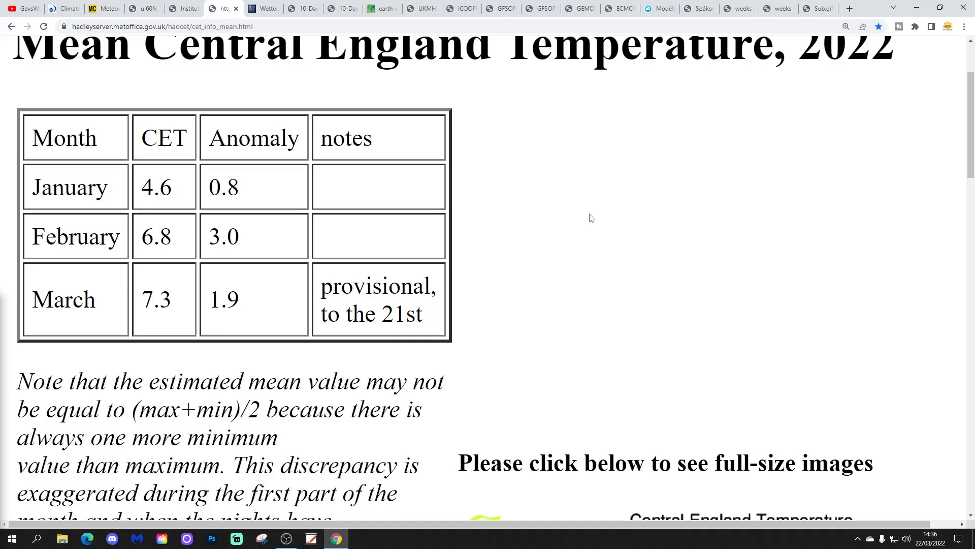
pyautogui.moveTo(781, 141)
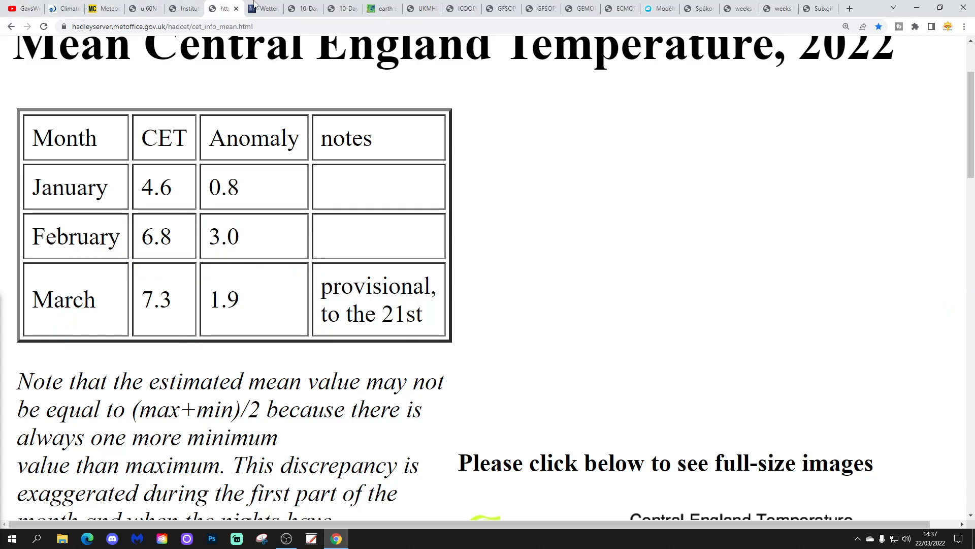
# Show the London GFS ensemble 850 hPa temperature and precipitation diagram, 22 March 06Z run
pyautogui.click(261, 8)
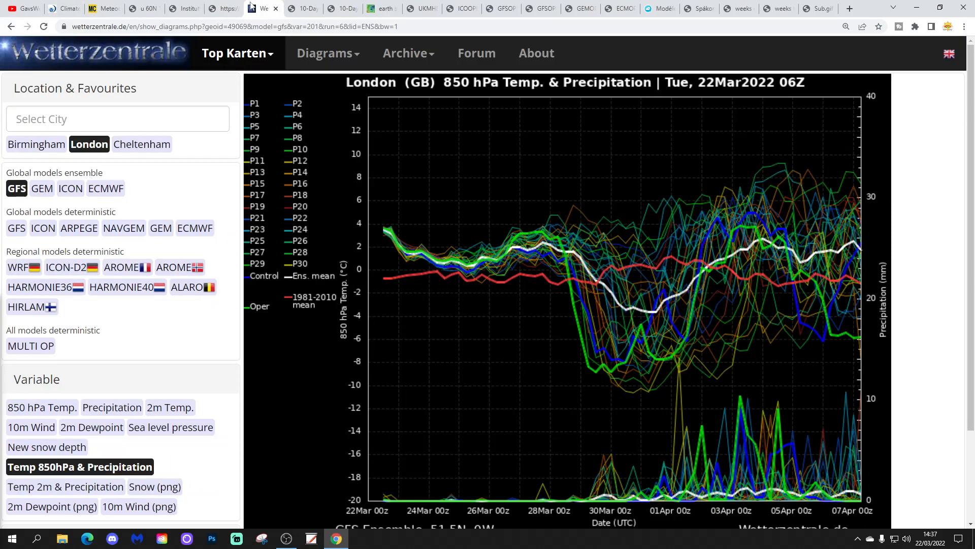
pyautogui.moveTo(4, 126)
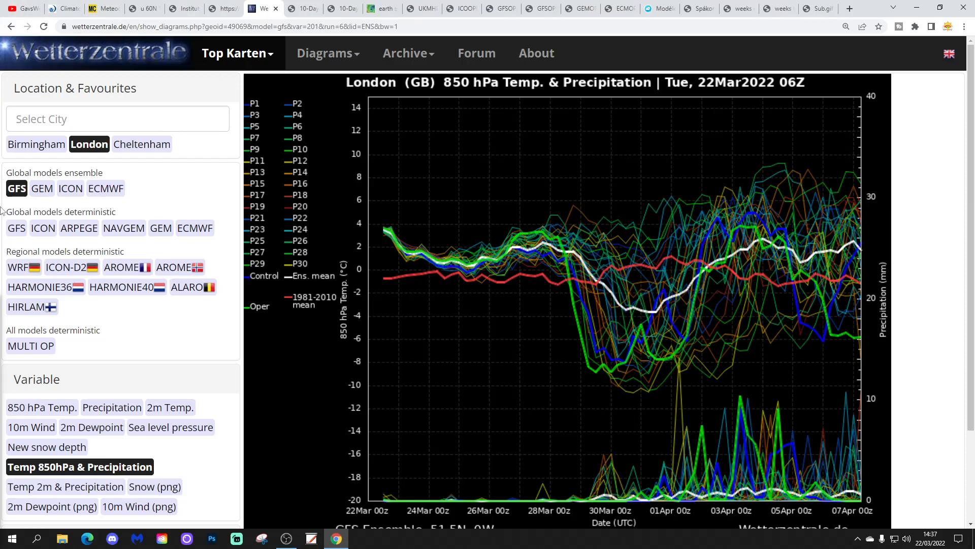
pyautogui.moveTo(915, 337)
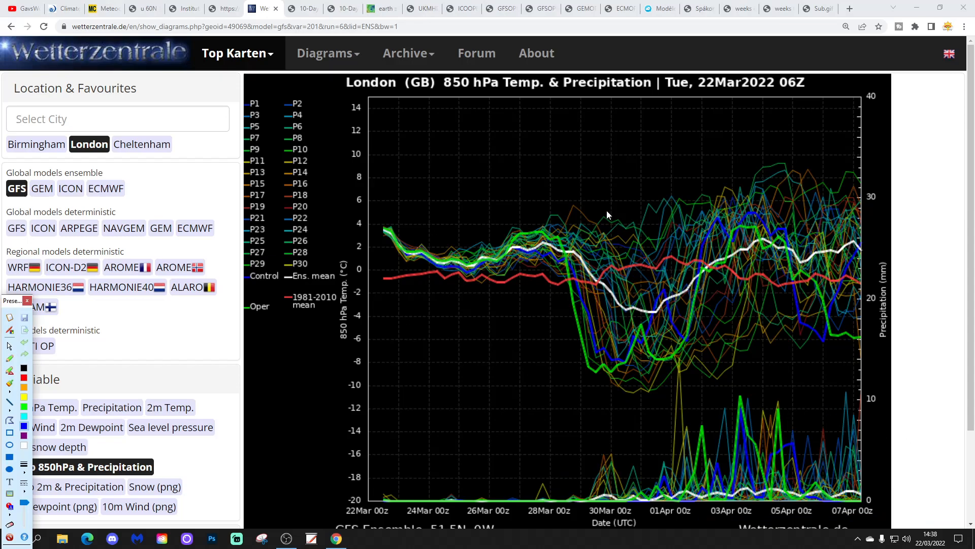
pyautogui.click(304, 8)
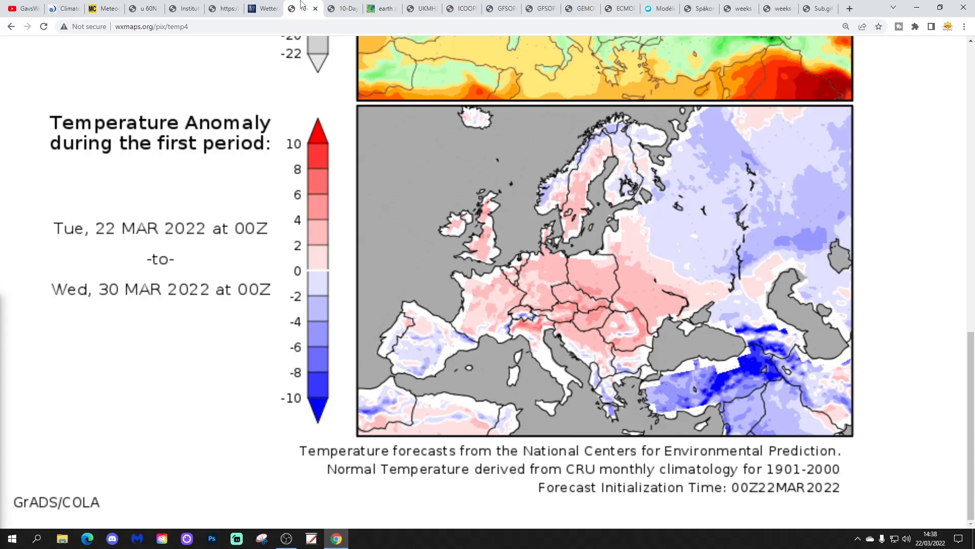
# Show the Europe precipitation percent-of-normal map for 22–30 March, then the live wind map
pyautogui.click(342, 9)
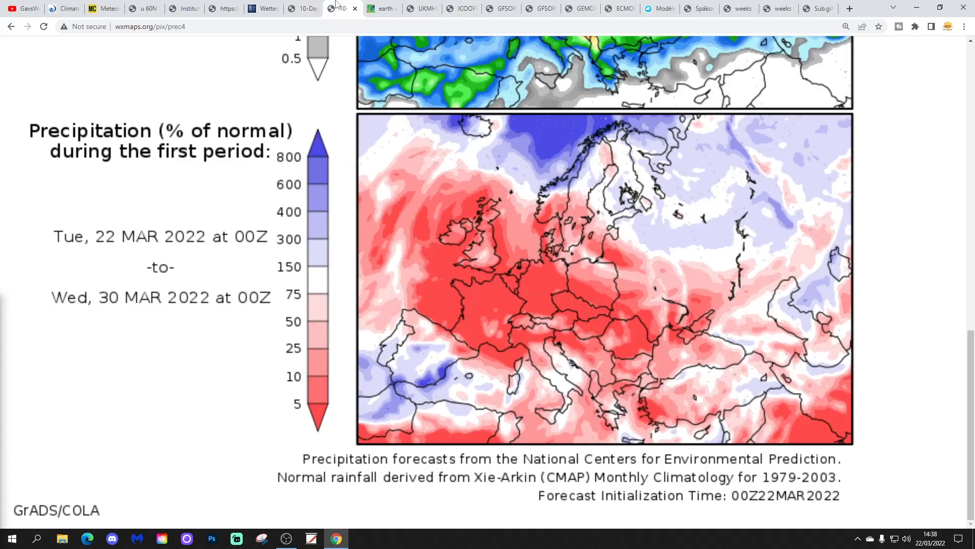
pyautogui.click(381, 9)
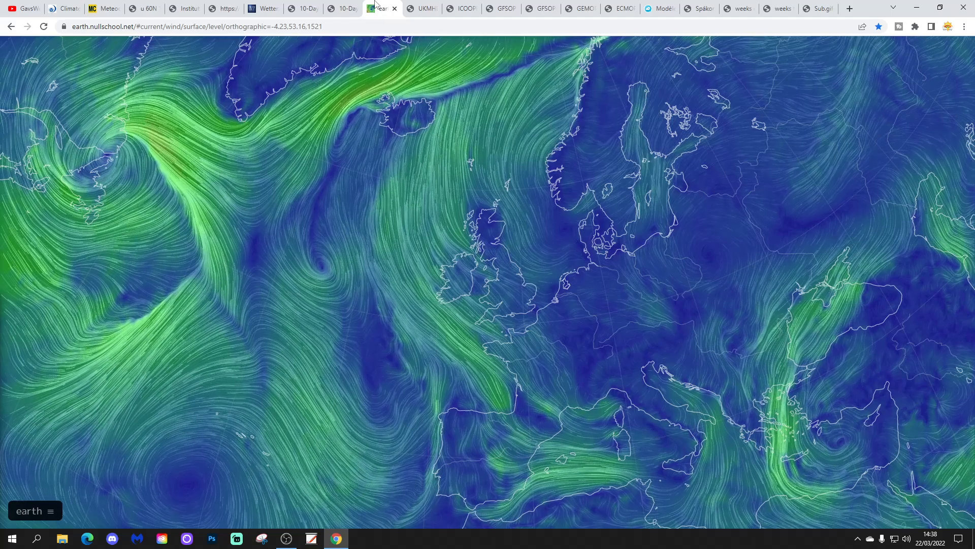
# Show the UKMO 500 hPa chart for Friday 25 March and jump it ahead to Tuesday 29 March
pyautogui.click(423, 8)
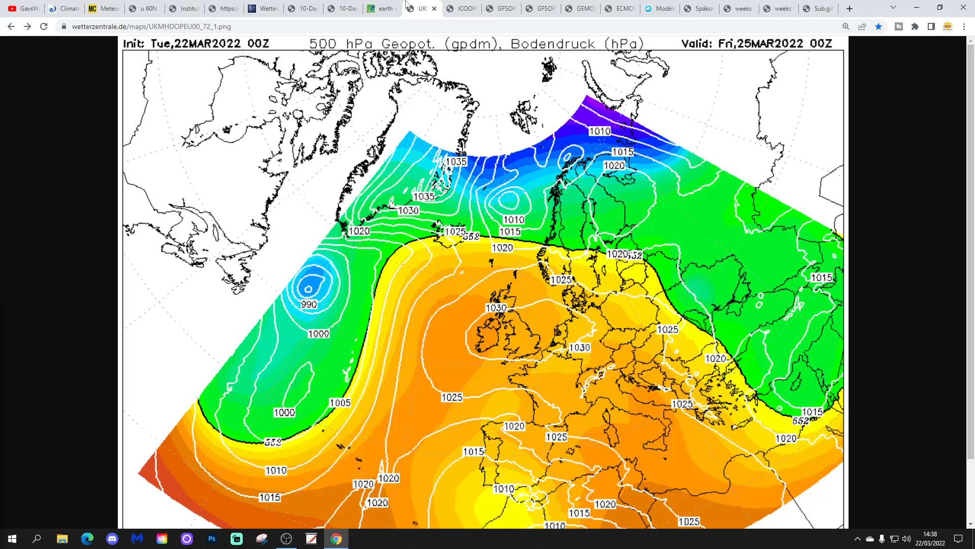
pyautogui.moveTo(676, 351)
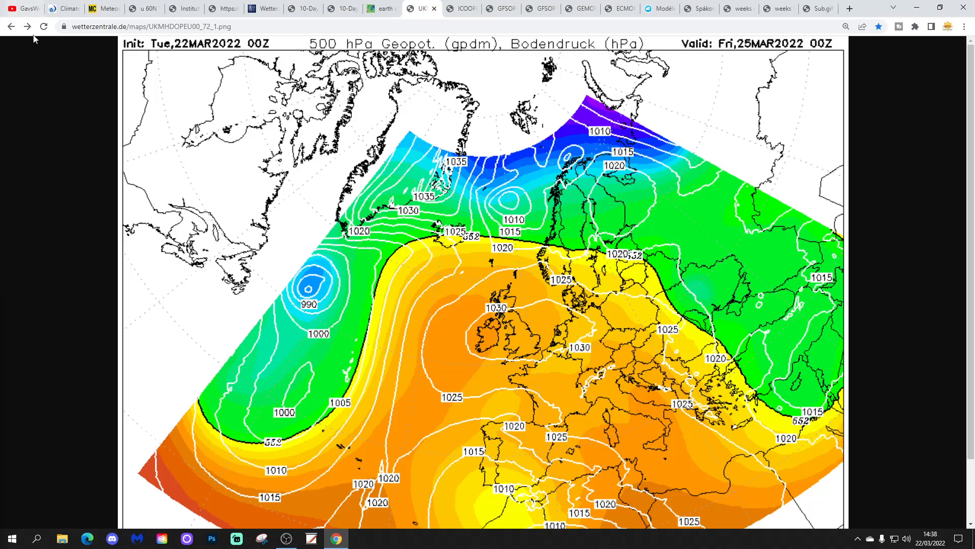
pyautogui.click(28, 26)
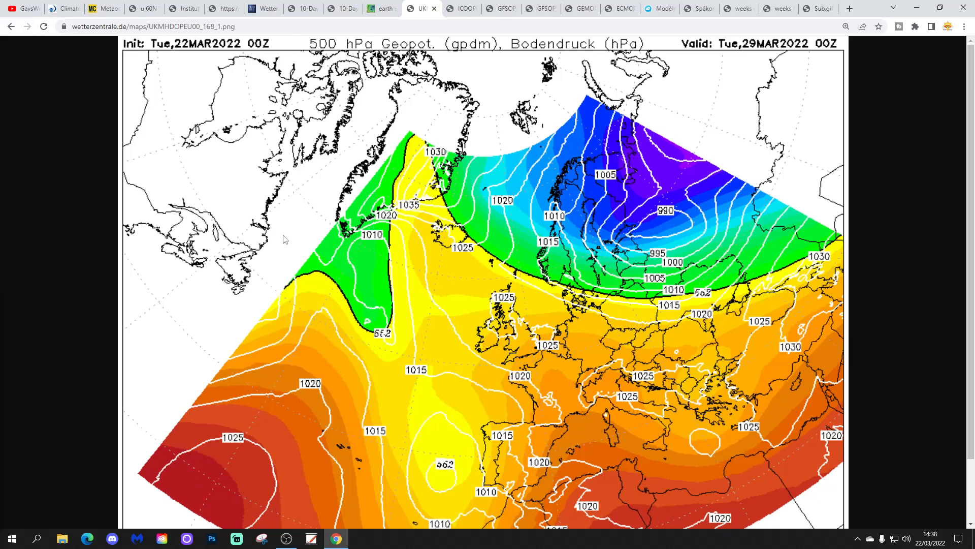
pyautogui.moveTo(545, 367)
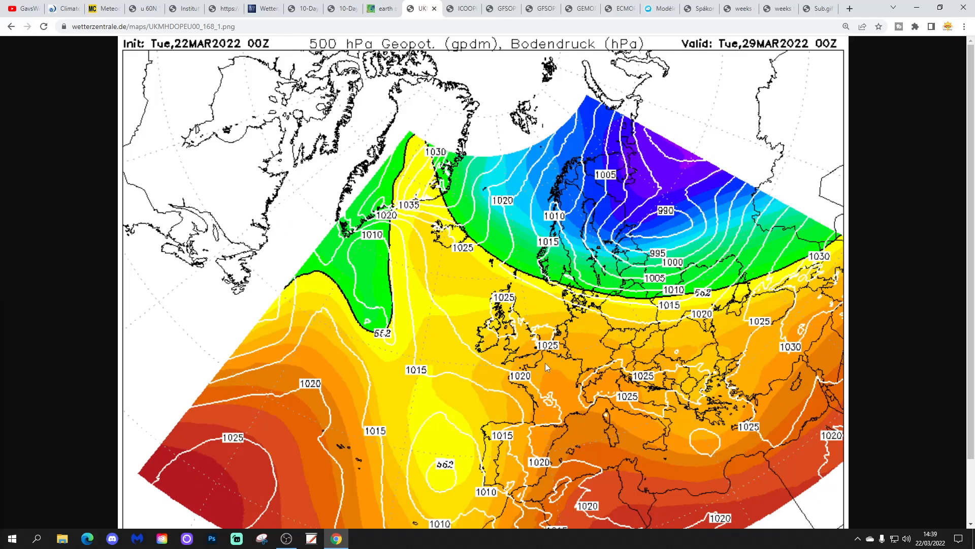
pyautogui.moveTo(486, 298)
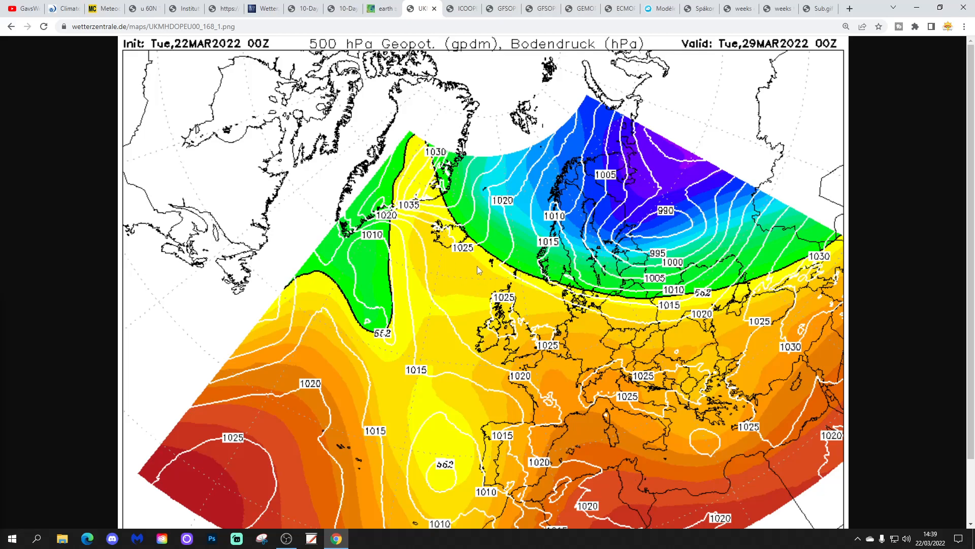
pyautogui.moveTo(410, 168)
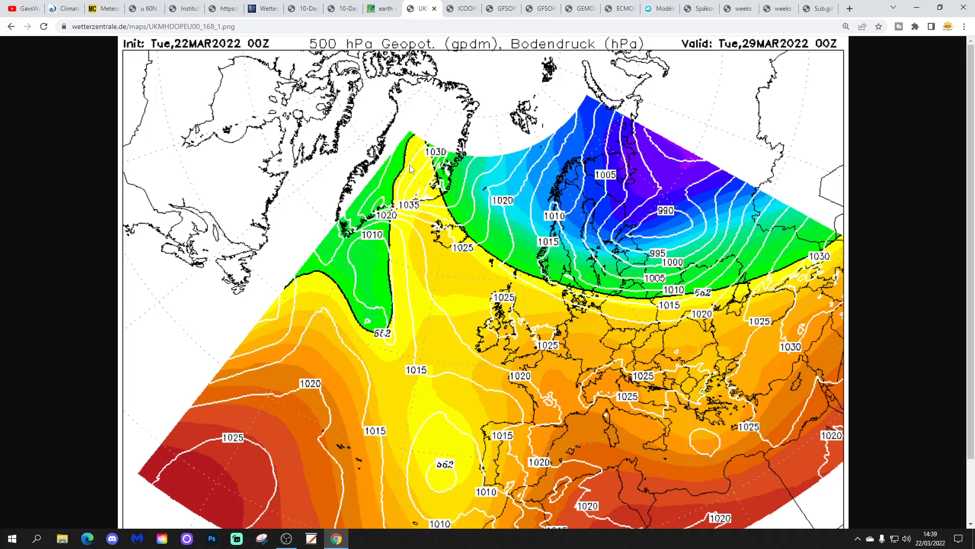
# Step the ICON 500 hPa chart day by day from 25 March to 29 March 12Z, then show GFS for 25 March
pyautogui.click(459, 9)
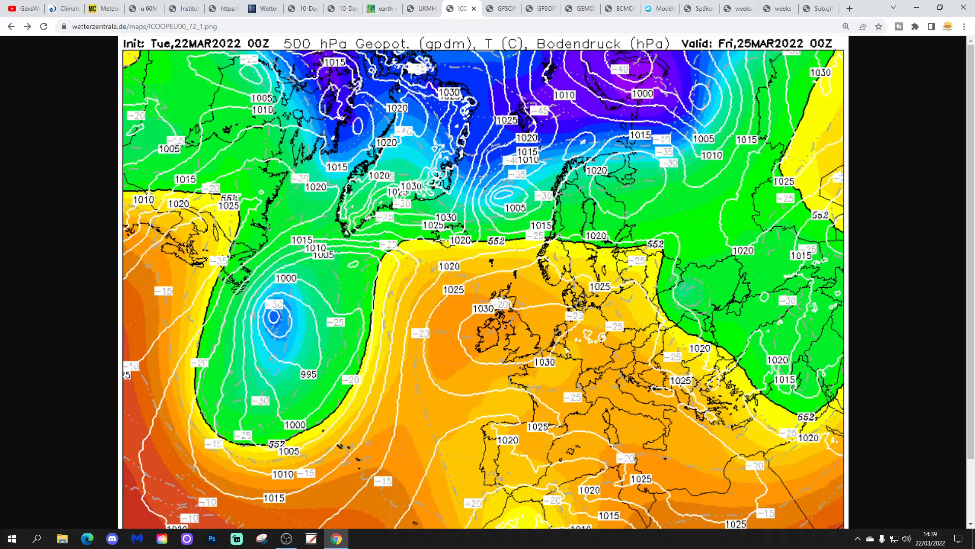
pyautogui.moveTo(551, 316)
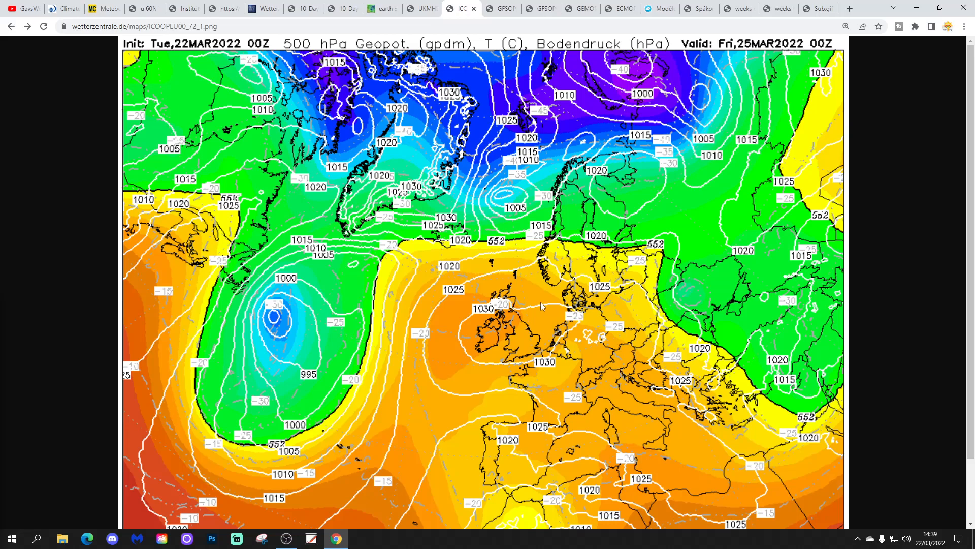
pyautogui.moveTo(489, 258)
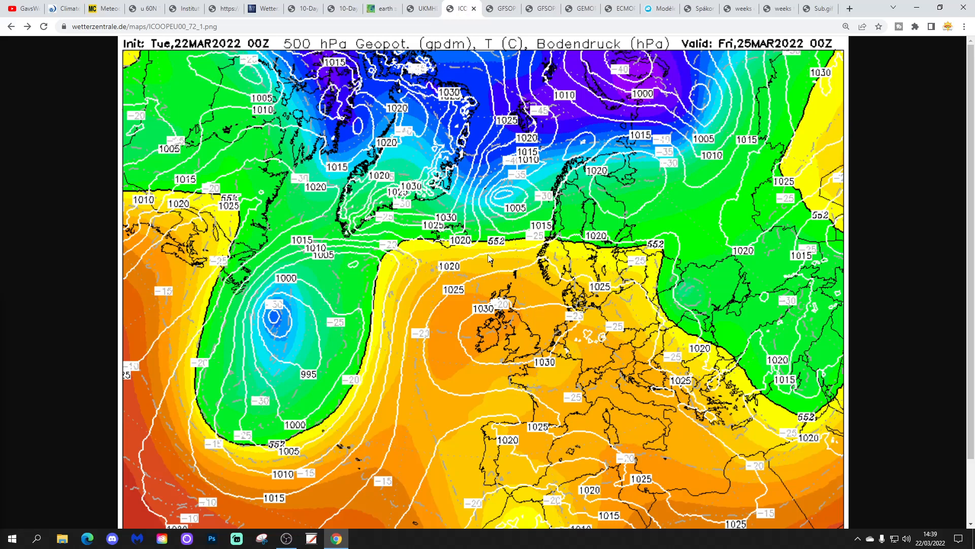
pyautogui.click(10, 26)
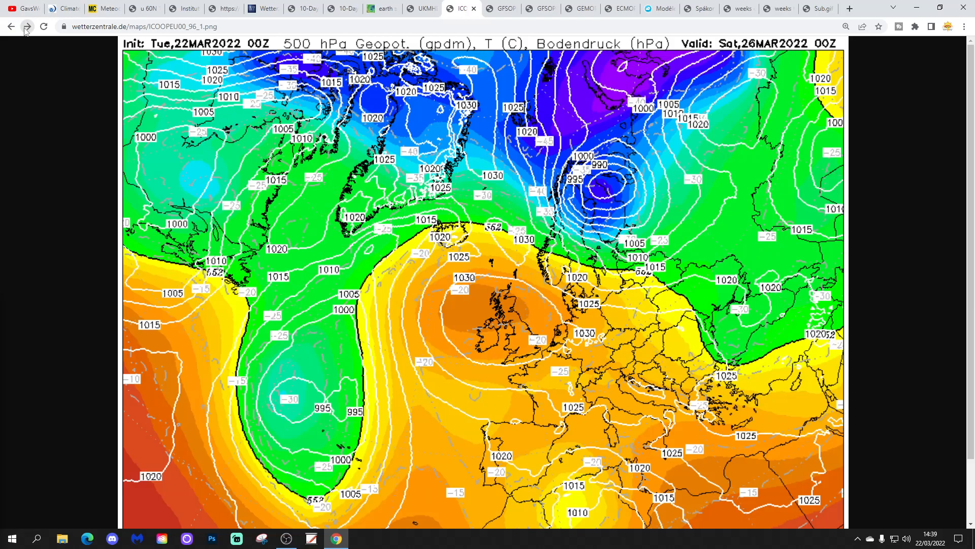
pyautogui.click(27, 26)
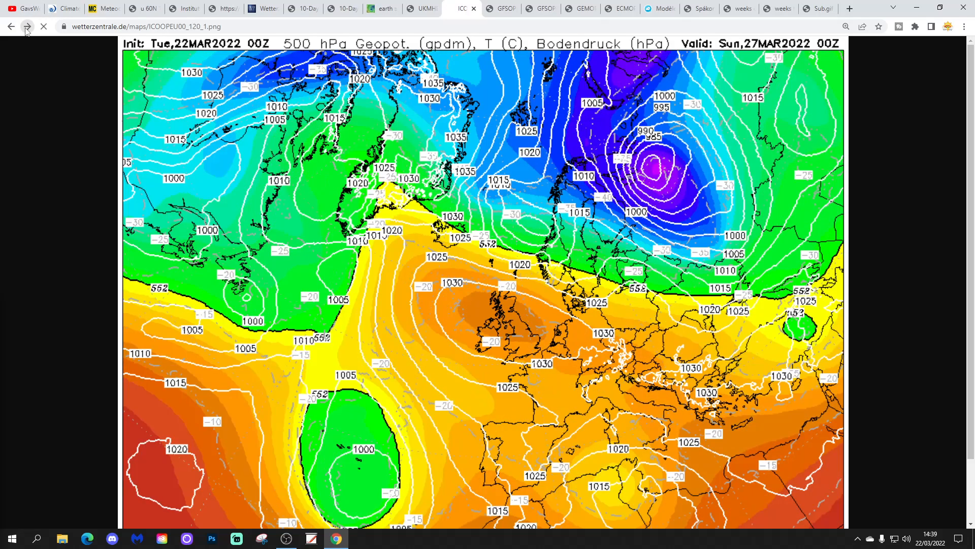
pyautogui.click(27, 26)
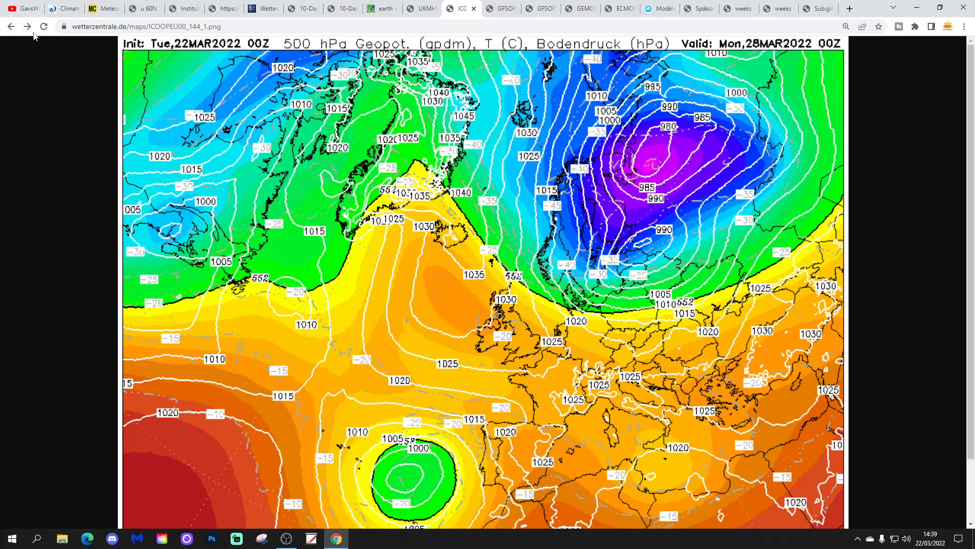
pyautogui.click(28, 26)
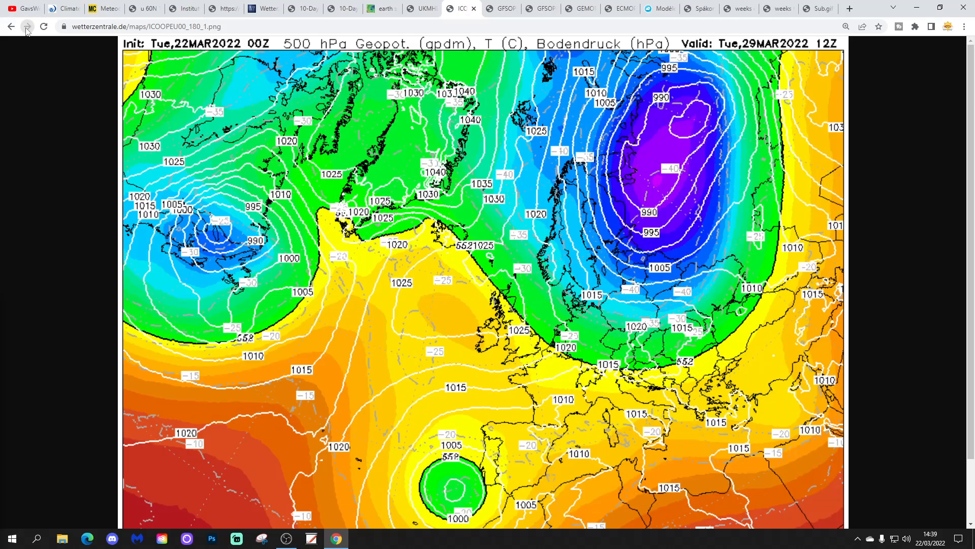
pyautogui.moveTo(582, 151)
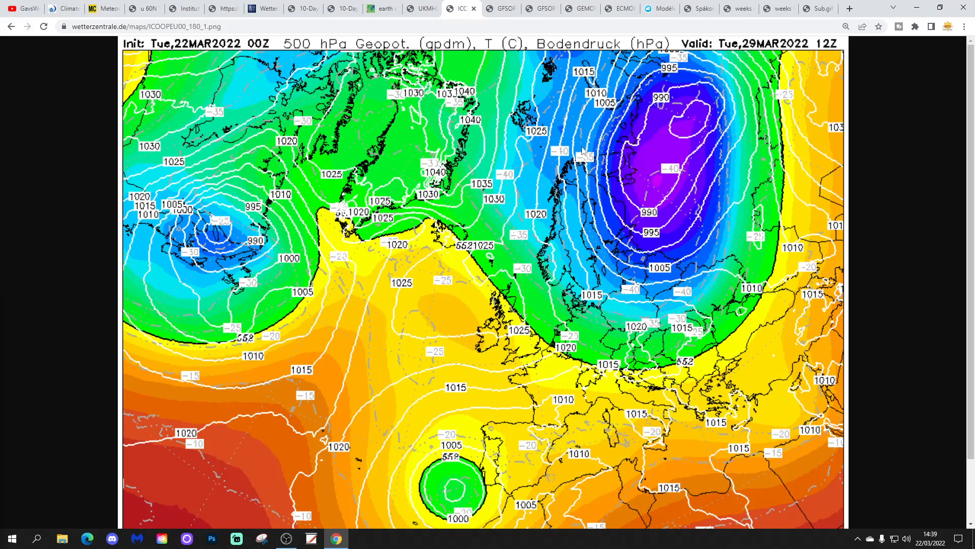
pyautogui.moveTo(723, 191)
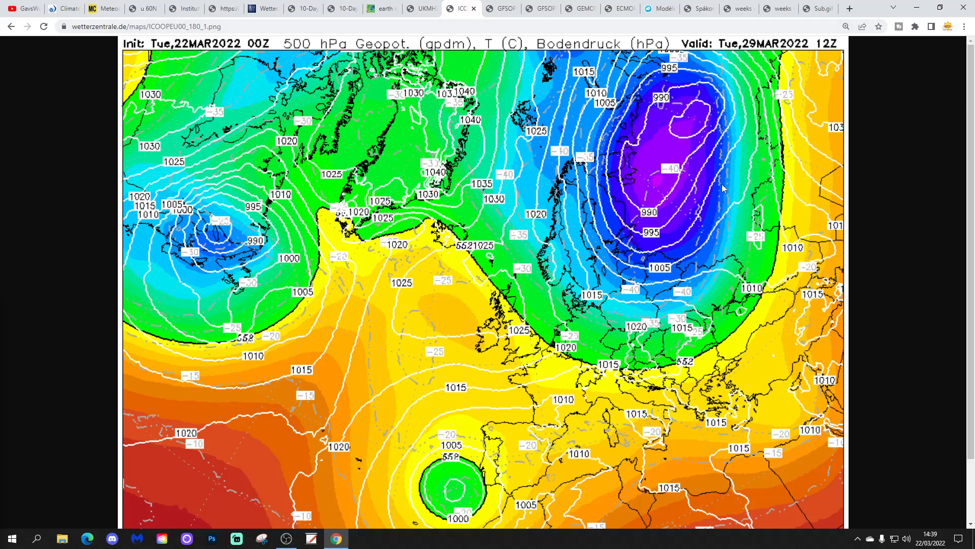
pyautogui.moveTo(598, 334)
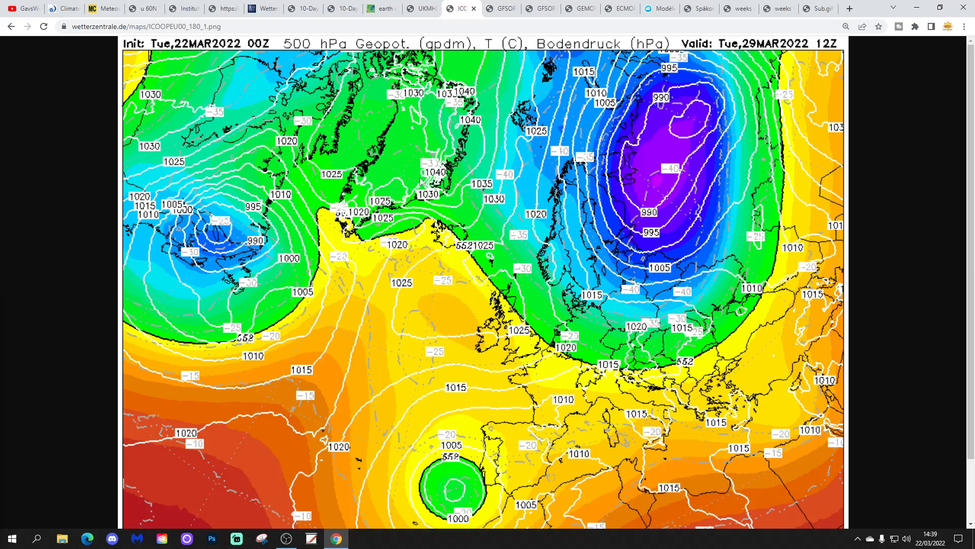
pyautogui.moveTo(543, 104)
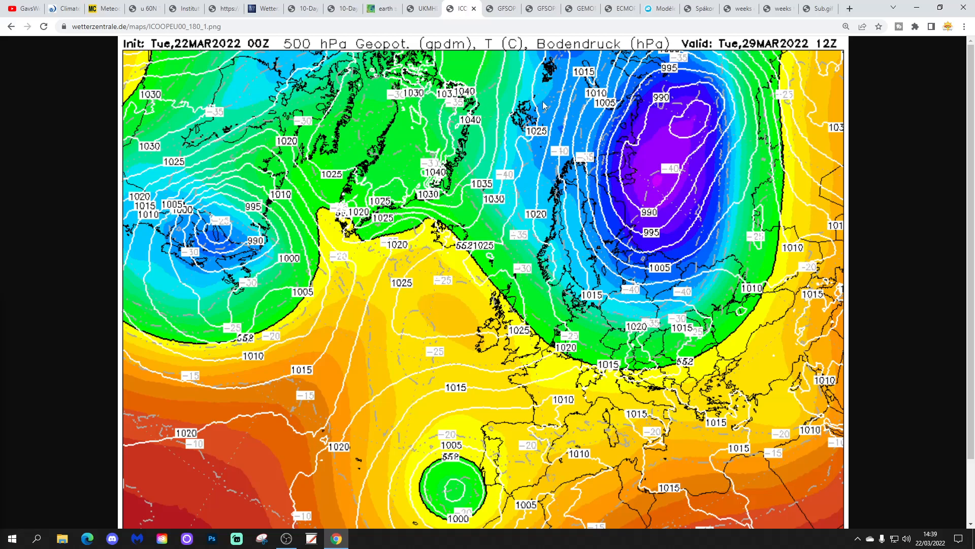
pyautogui.click(502, 8)
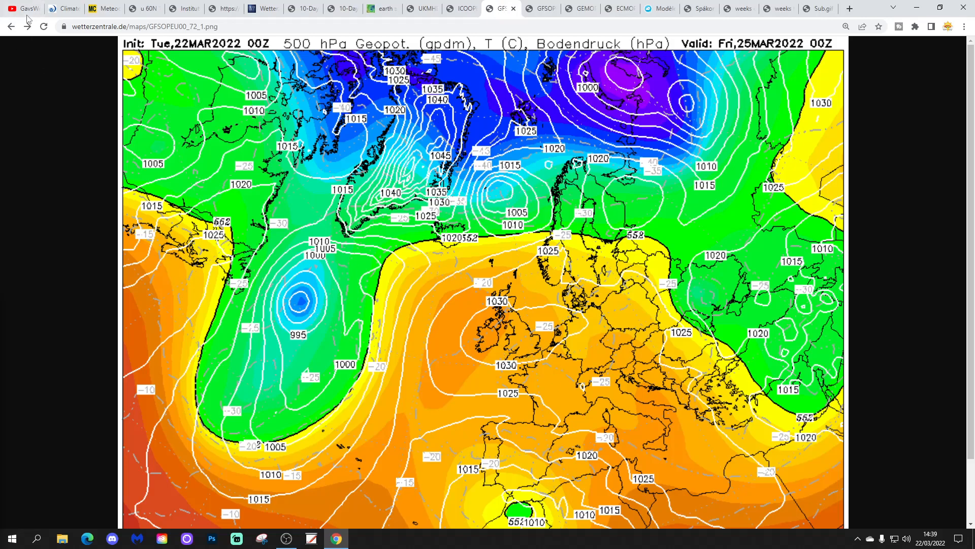
# Advance the GFS 500 hPa chart through 27, 29 and 30 March to Friday 1 April
pyautogui.click(28, 26)
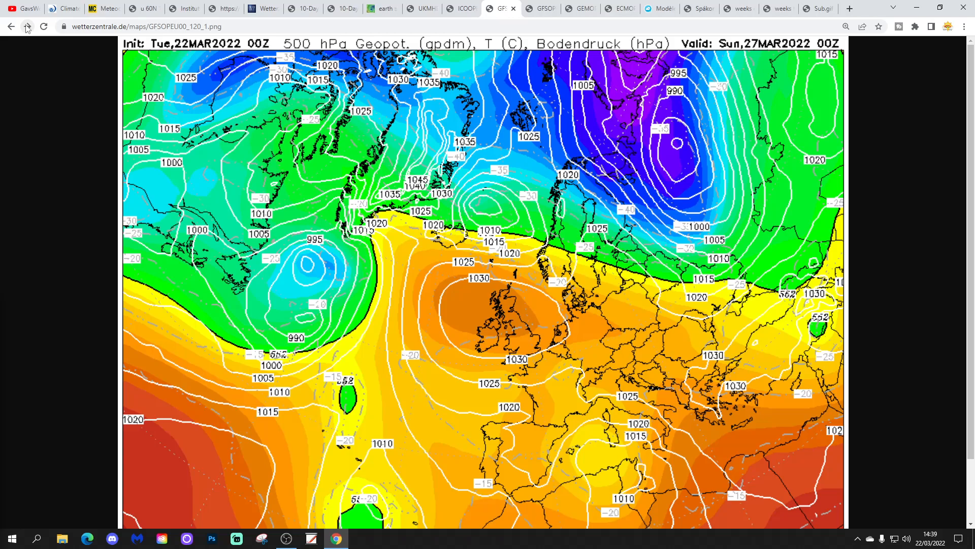
pyautogui.click(43, 25)
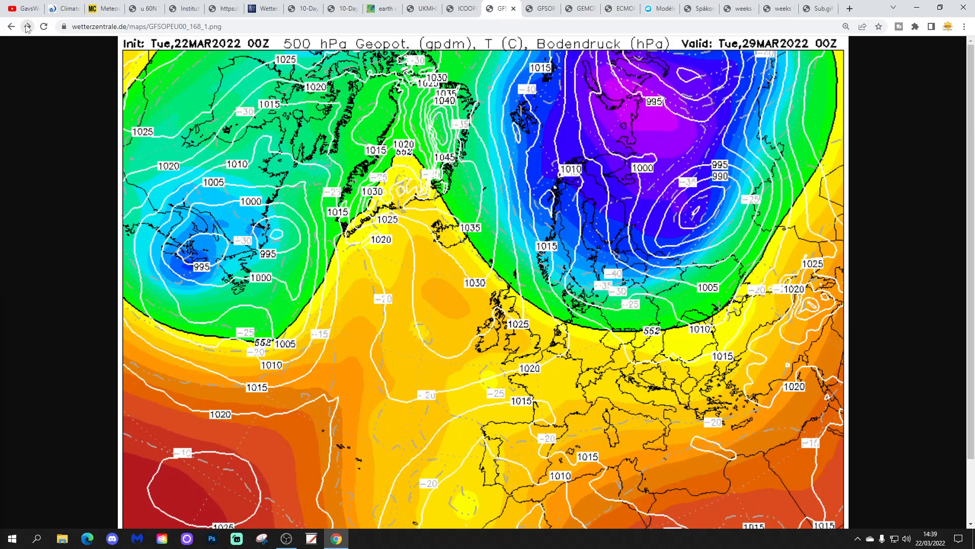
pyautogui.moveTo(363, 54)
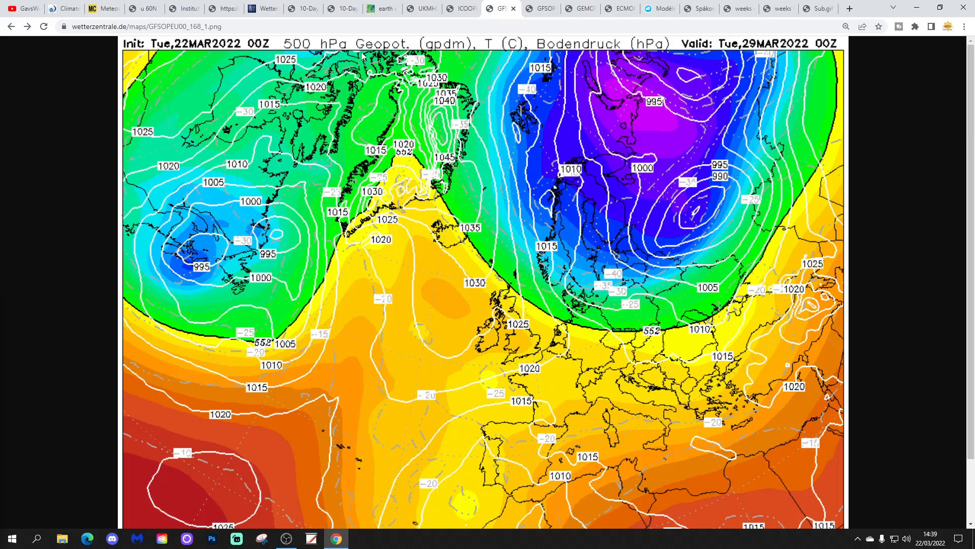
pyautogui.moveTo(511, 316)
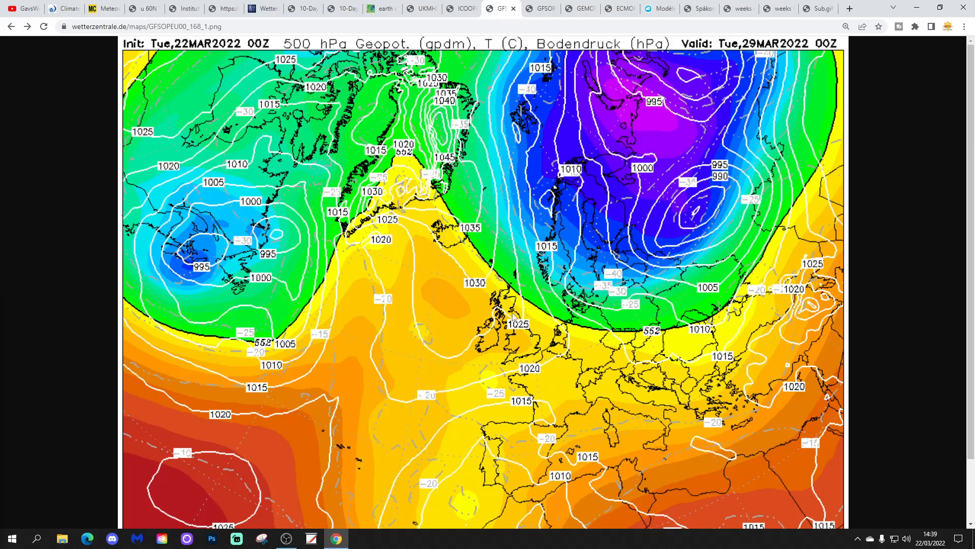
pyautogui.click(28, 26)
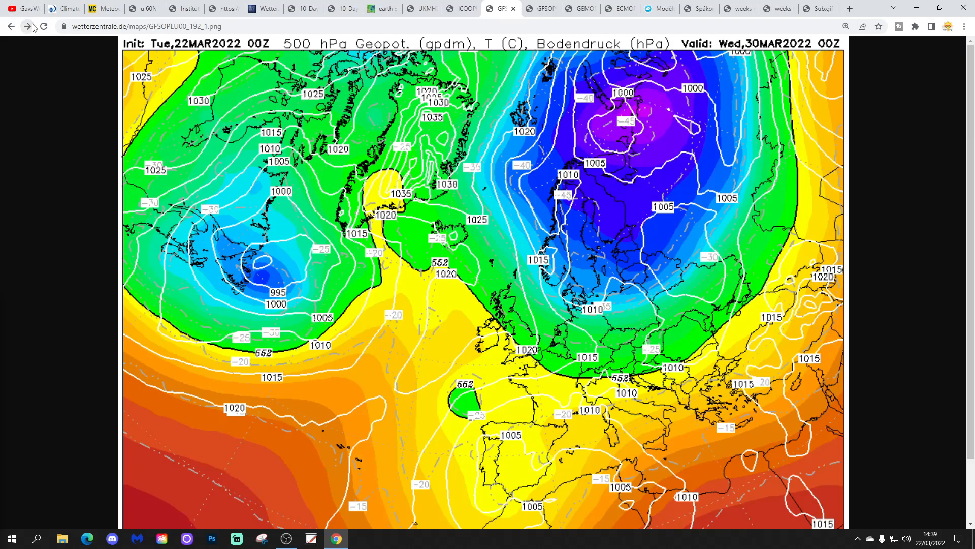
pyautogui.click(31, 26)
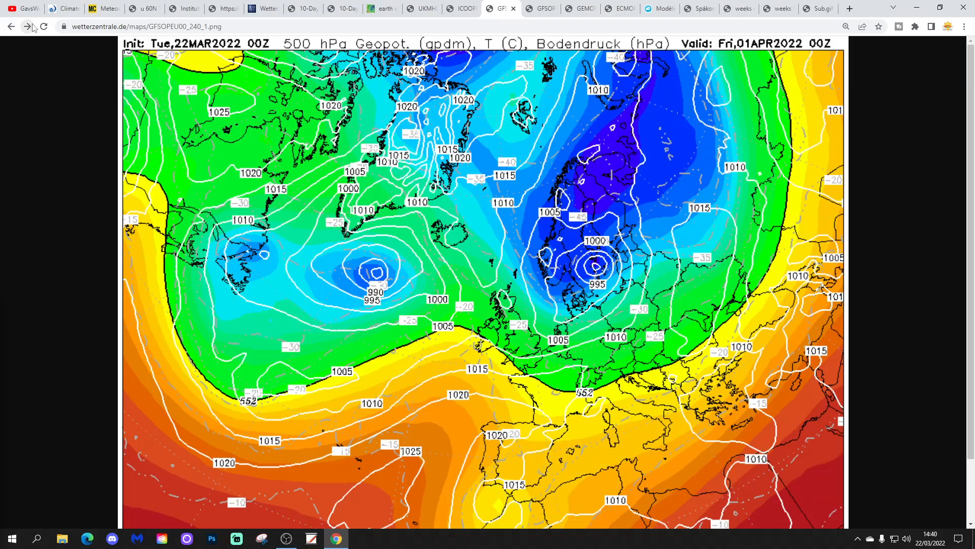
pyautogui.moveTo(561, 311)
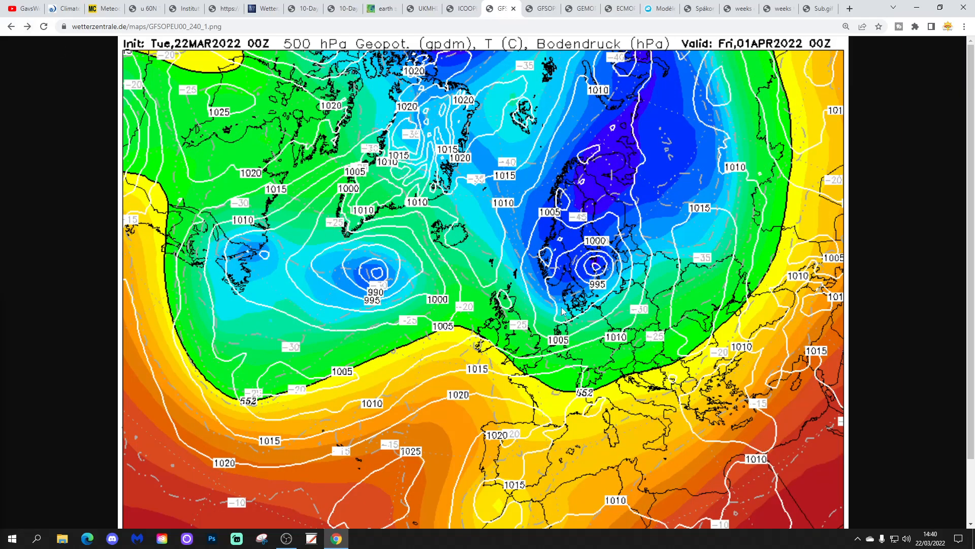
pyautogui.moveTo(626, 220)
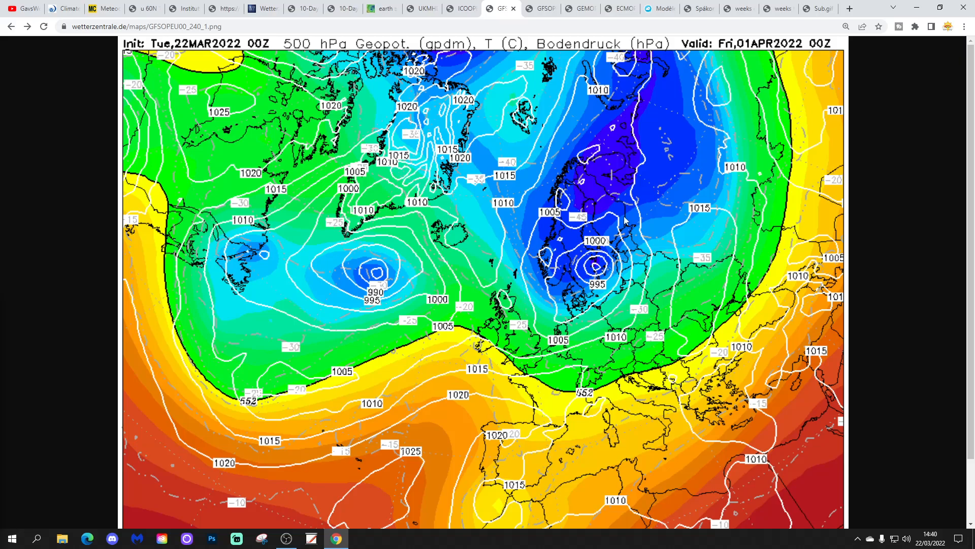
pyautogui.moveTo(31, 30)
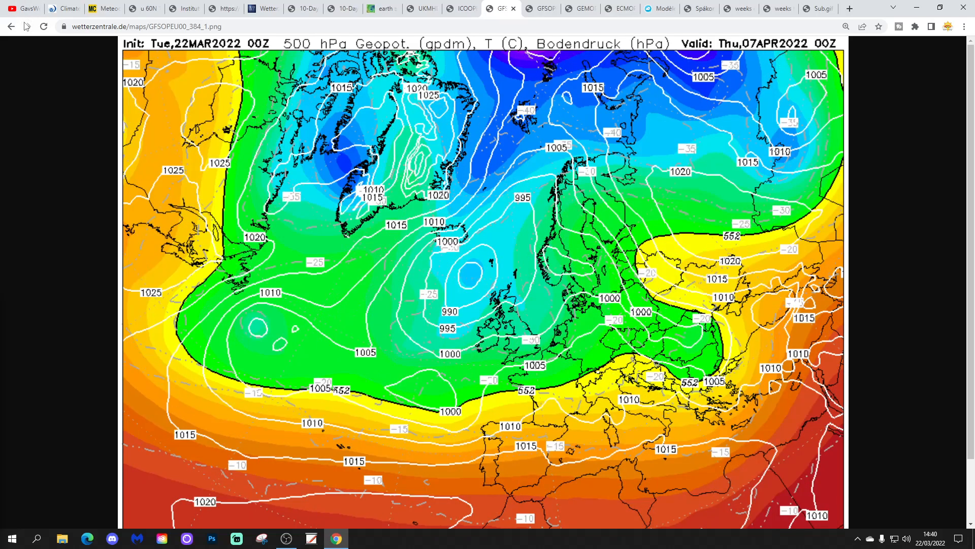
pyautogui.moveTo(597, 311)
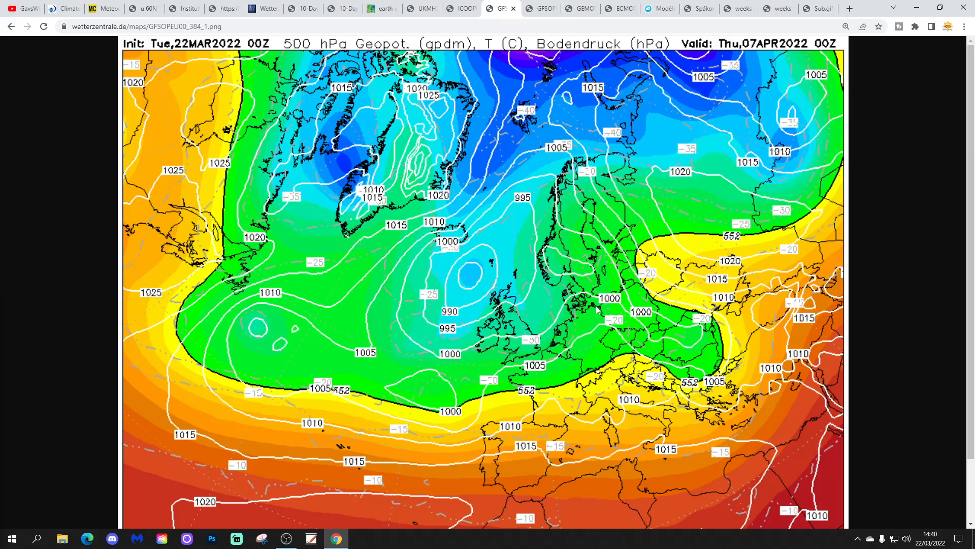
pyautogui.moveTo(376, 5)
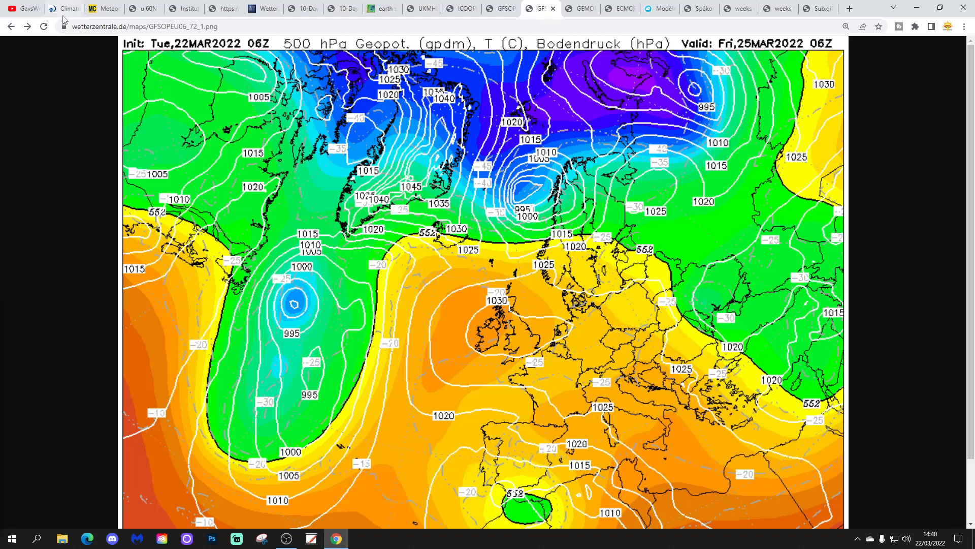
# Advance the 06Z GFS chart through 26, 29, 31 March and 4–5 April out to 7 April
pyautogui.click(27, 26)
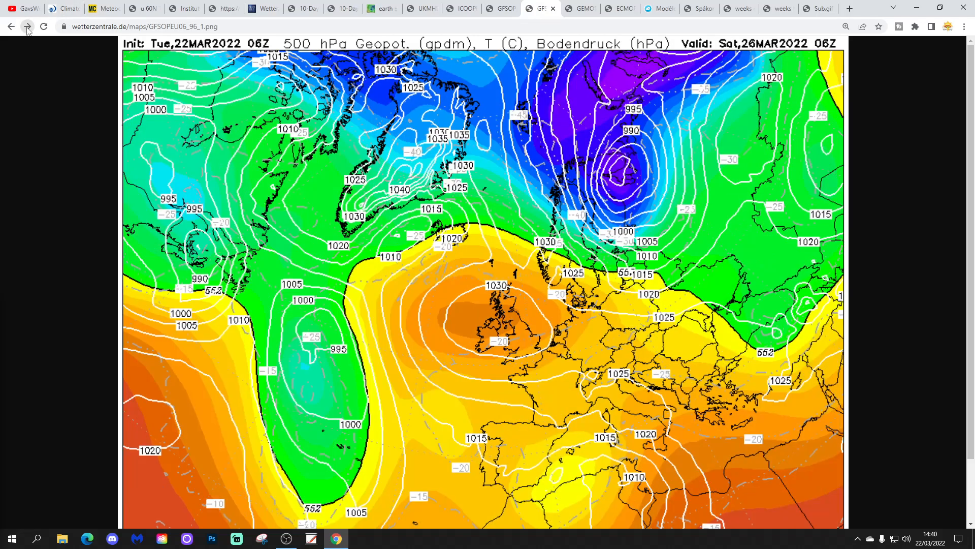
pyautogui.click(27, 26)
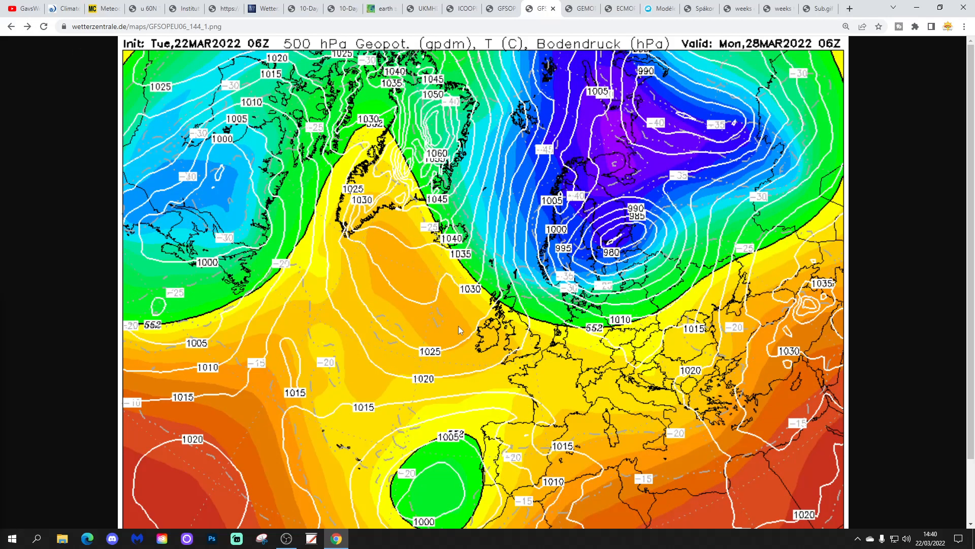
pyautogui.moveTo(387, 234)
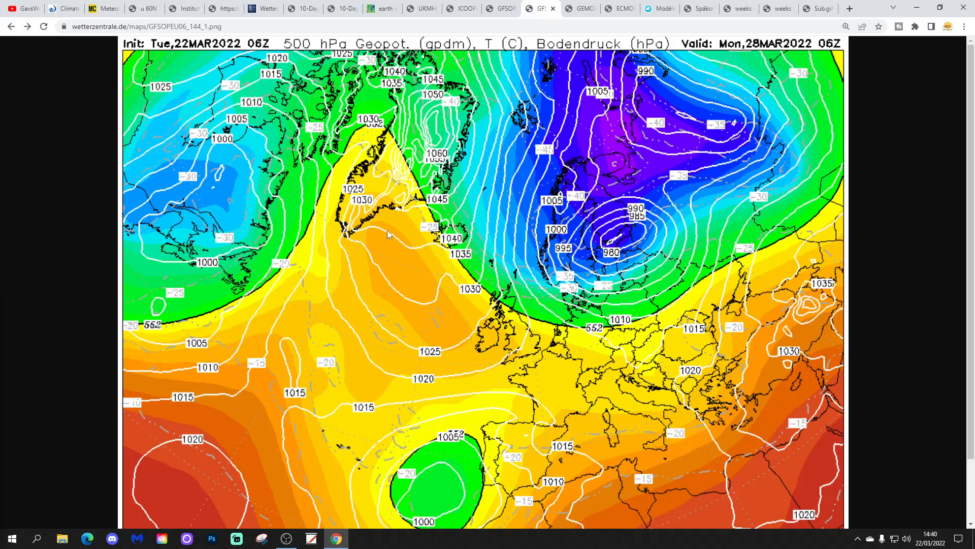
pyautogui.moveTo(366, 148)
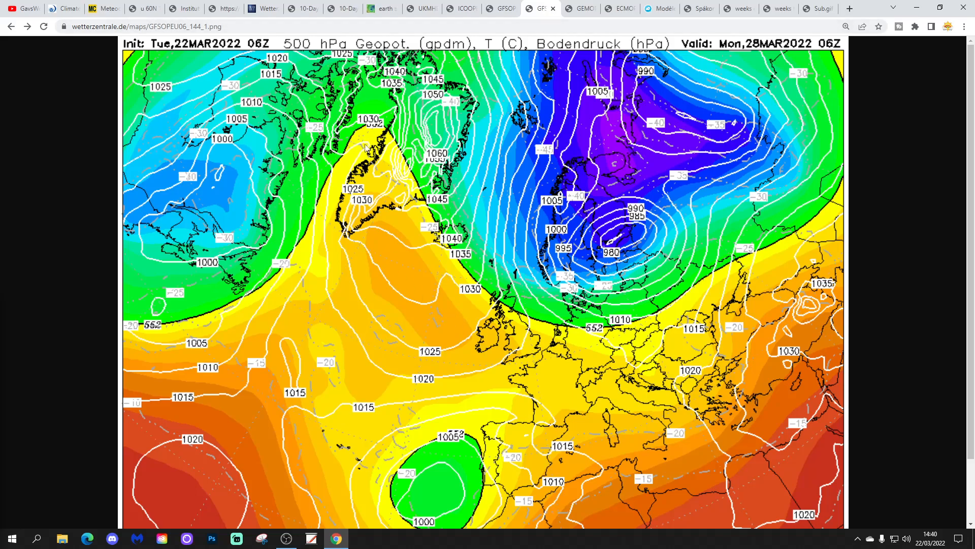
pyautogui.moveTo(371, 174)
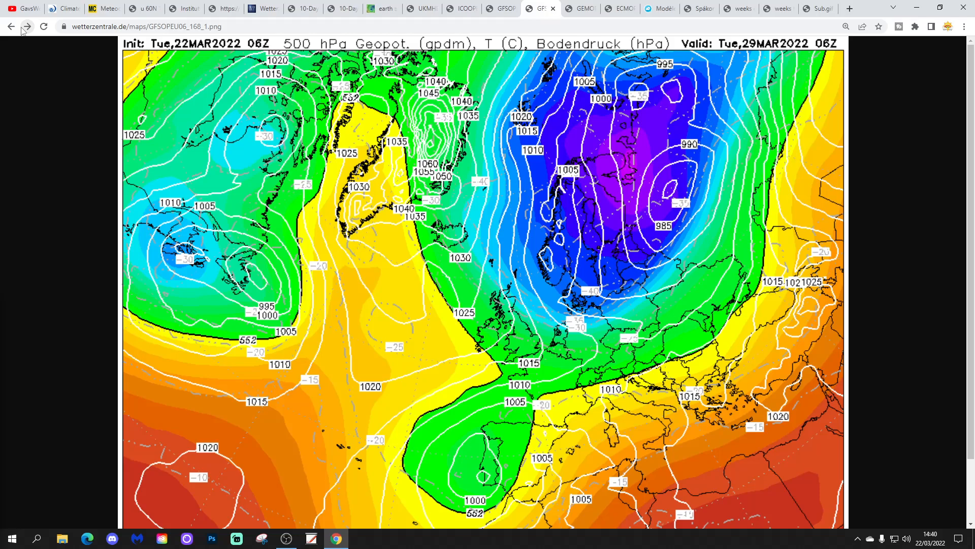
pyautogui.moveTo(382, 113)
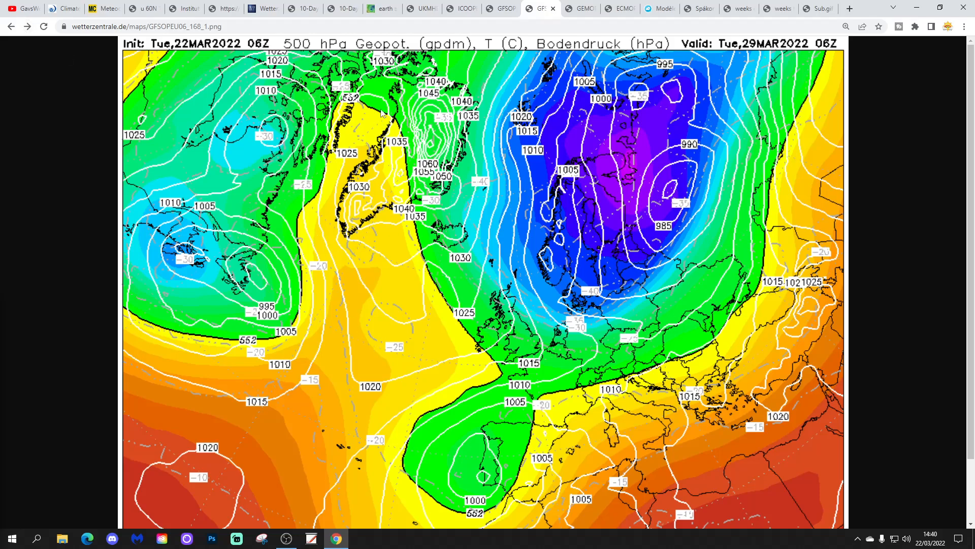
pyautogui.moveTo(485, 78)
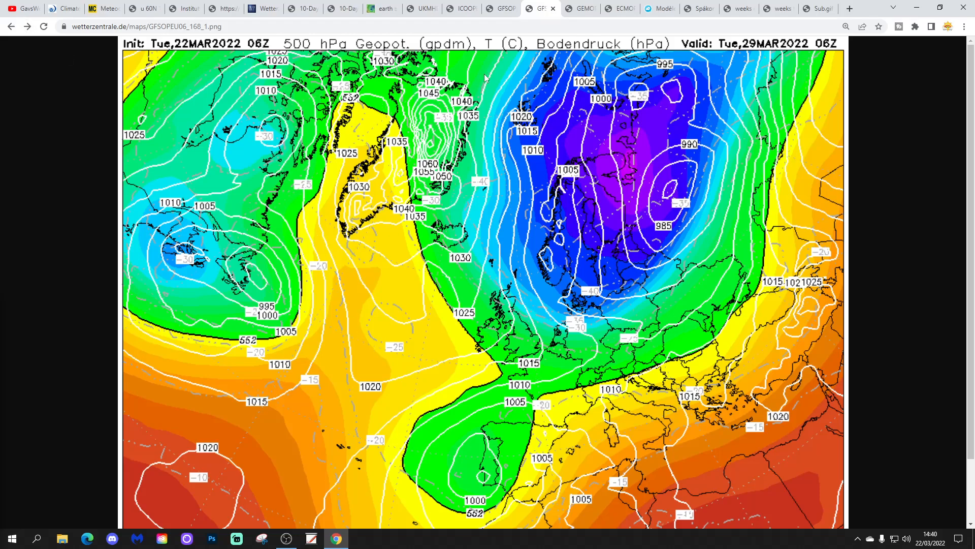
pyautogui.click(28, 26)
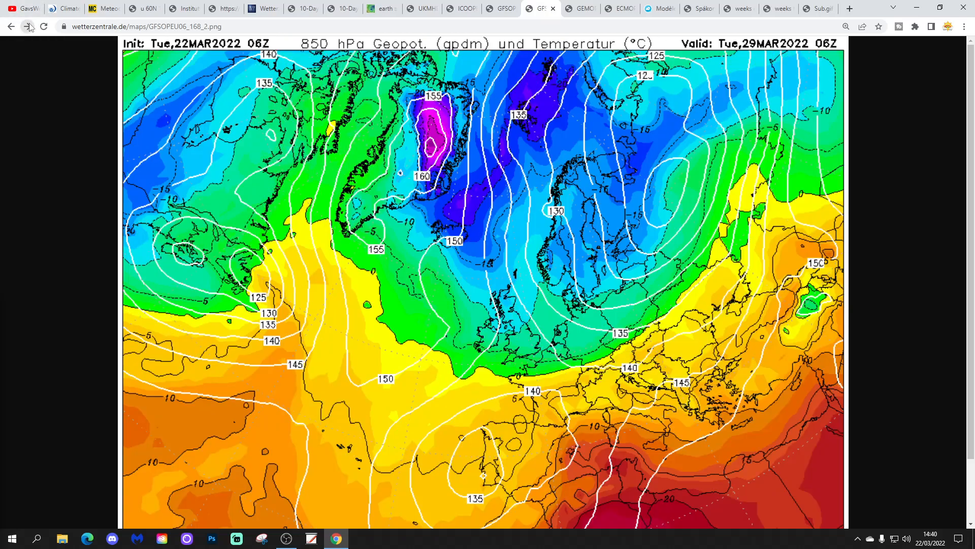
pyautogui.moveTo(460, 401)
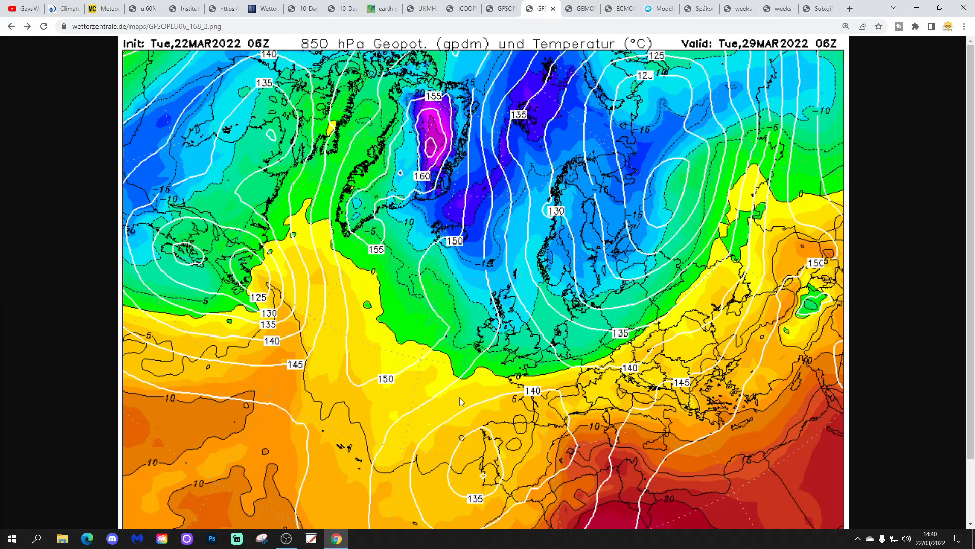
pyautogui.moveTo(753, 49)
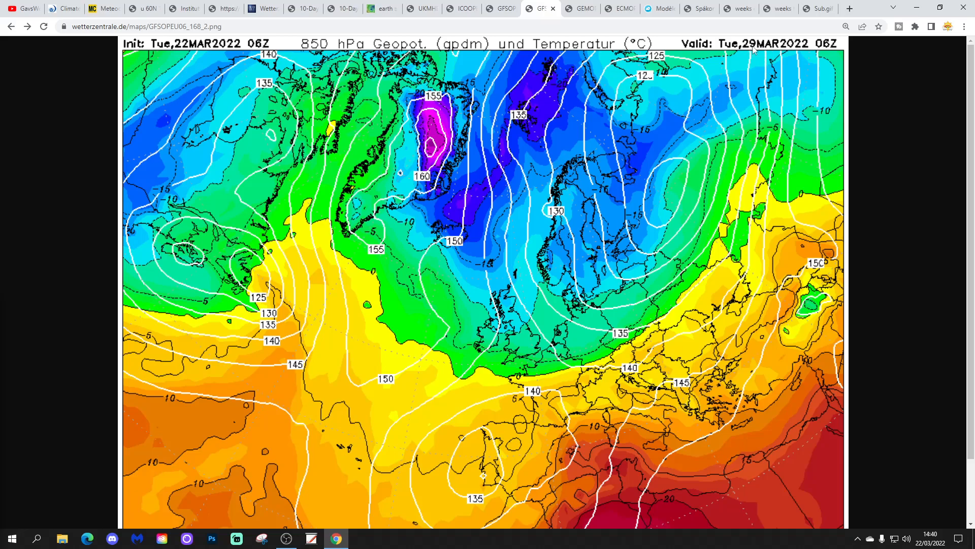
pyautogui.moveTo(529, 341)
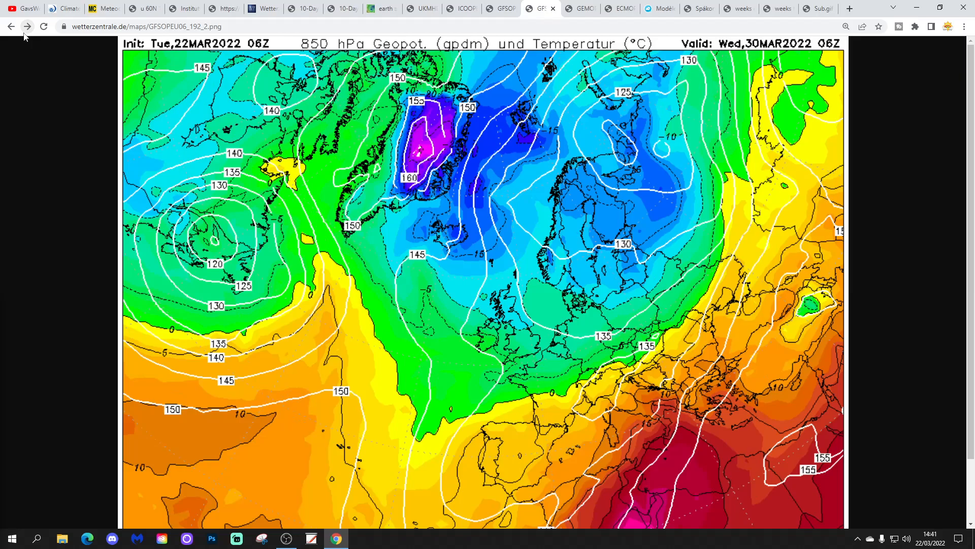
pyautogui.moveTo(509, 306)
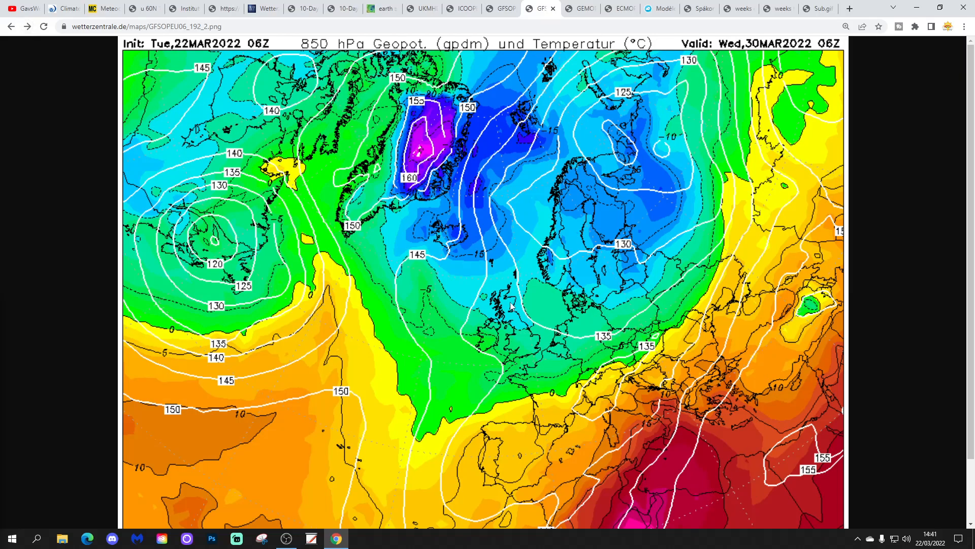
pyautogui.moveTo(25, 39)
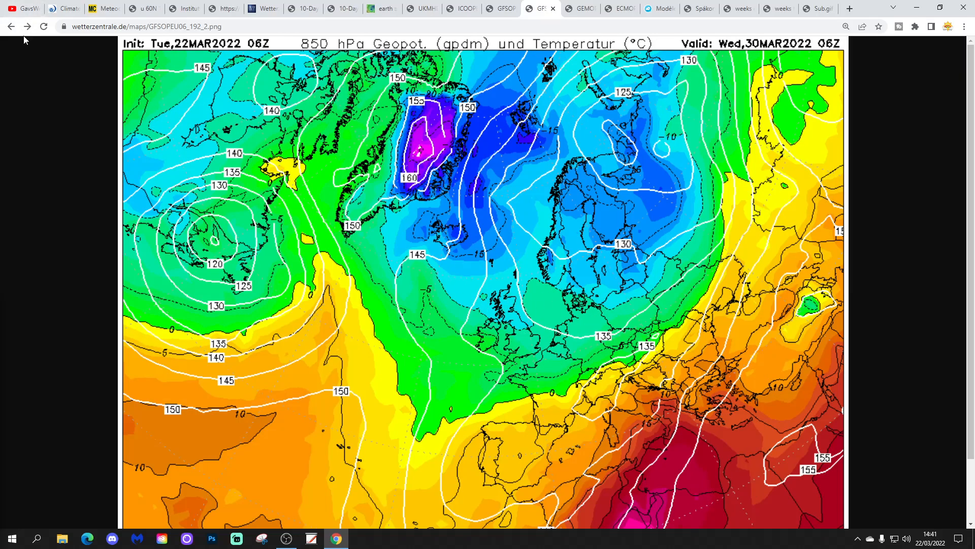
pyautogui.click(28, 26)
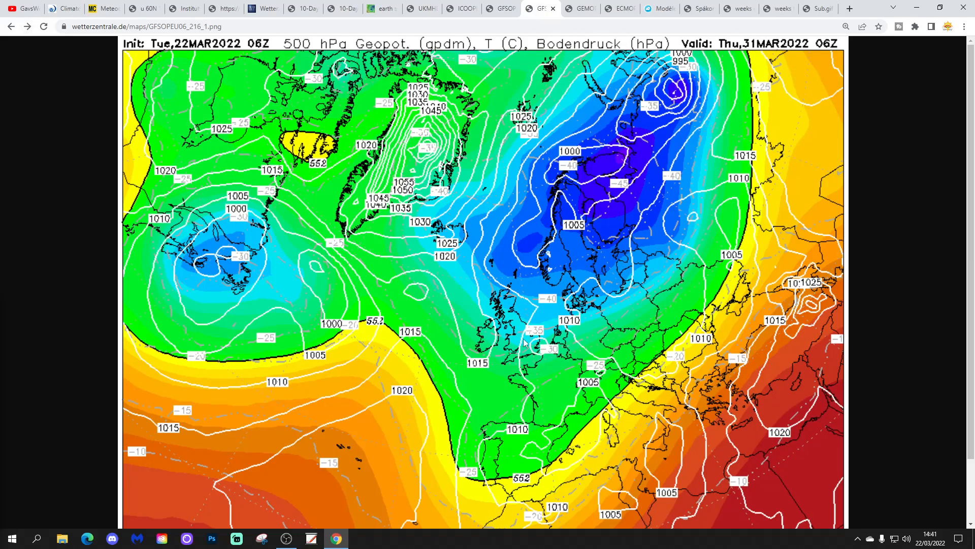
pyautogui.moveTo(3, 34)
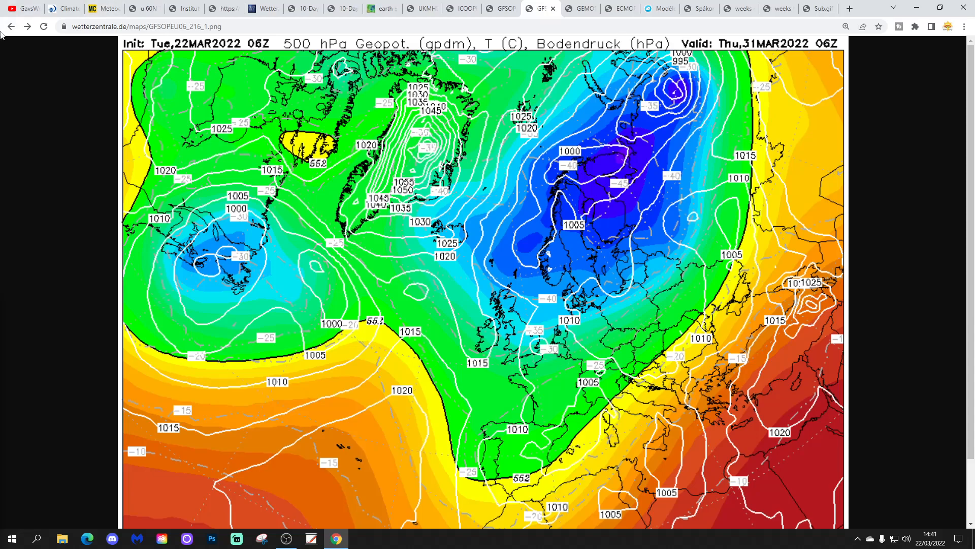
pyautogui.moveTo(23, 199)
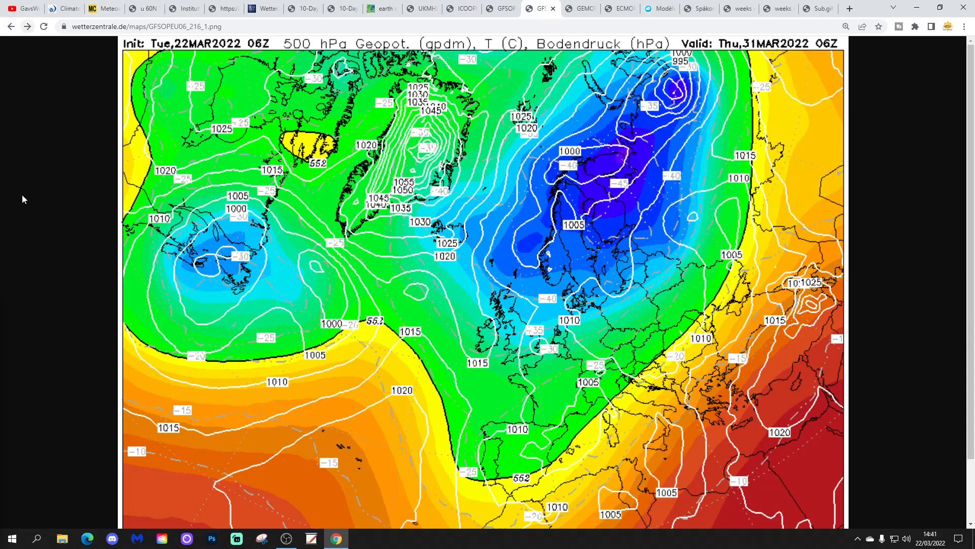
pyautogui.moveTo(1, 262)
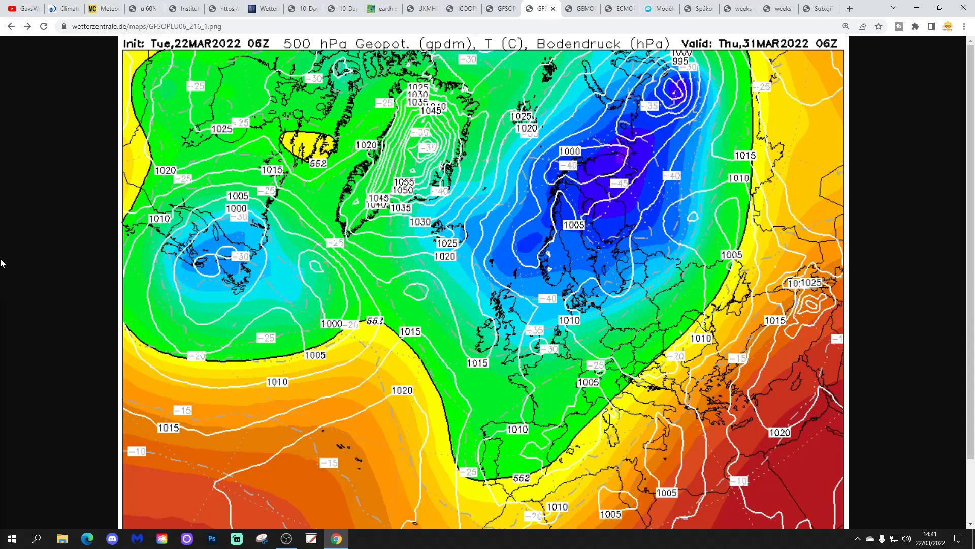
pyautogui.moveTo(31, 138)
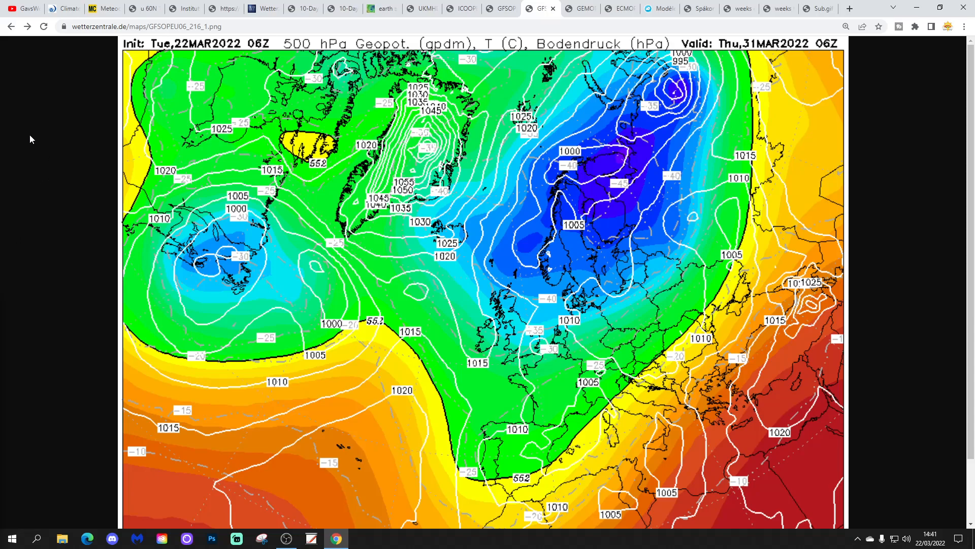
pyautogui.moveTo(27, 75)
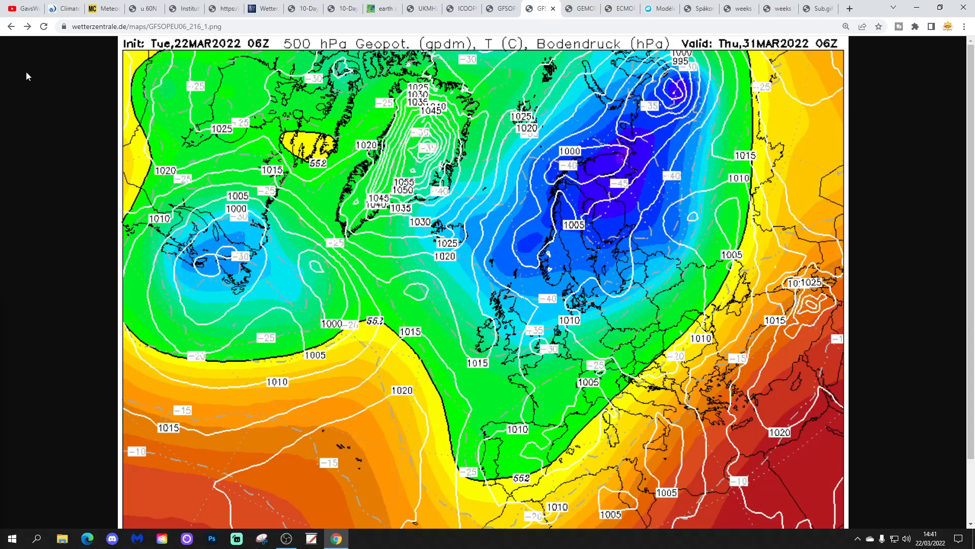
pyautogui.moveTo(24, 84)
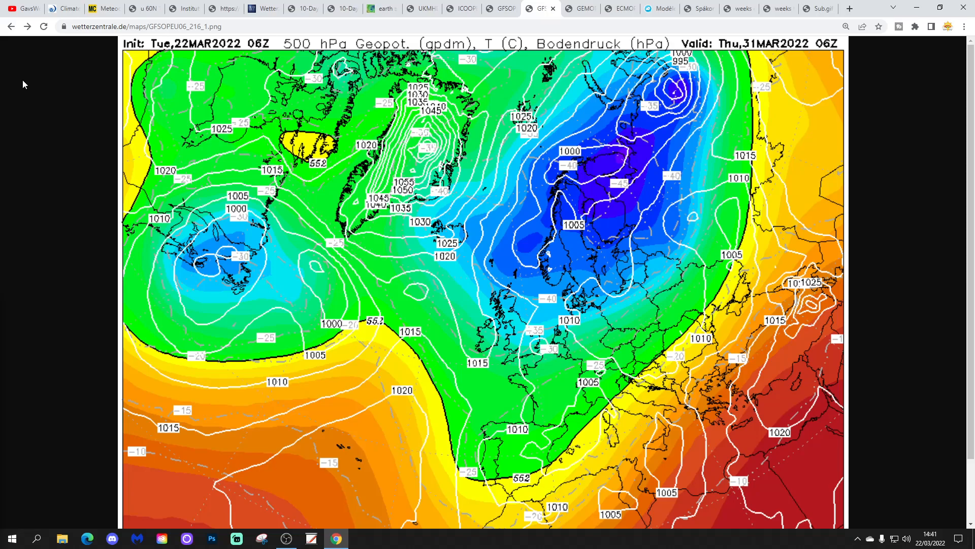
pyautogui.moveTo(8, 213)
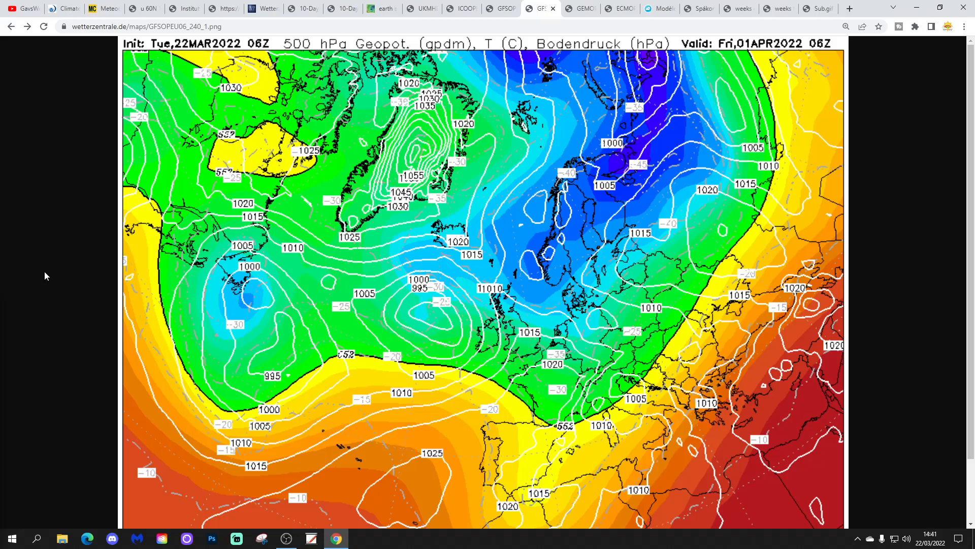
pyautogui.moveTo(59, 275)
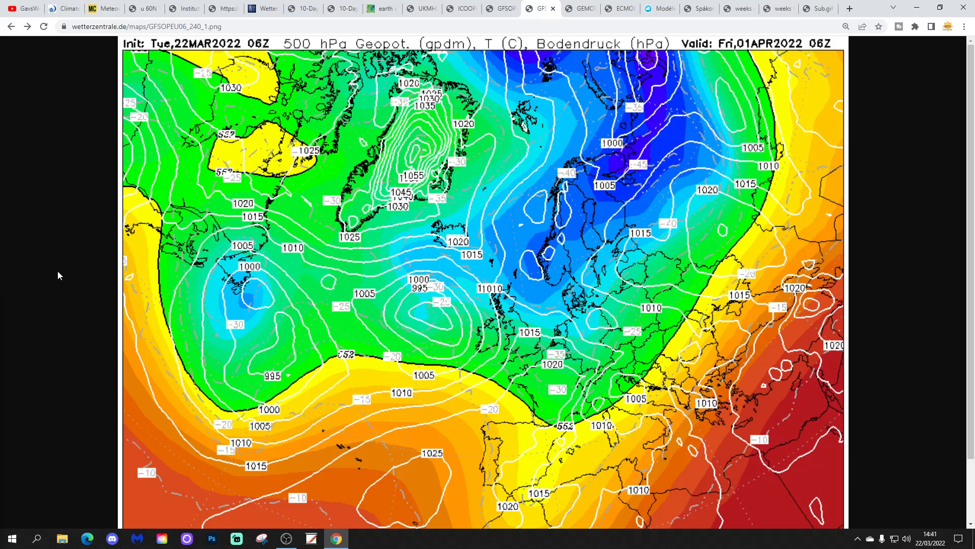
pyautogui.moveTo(467, 329)
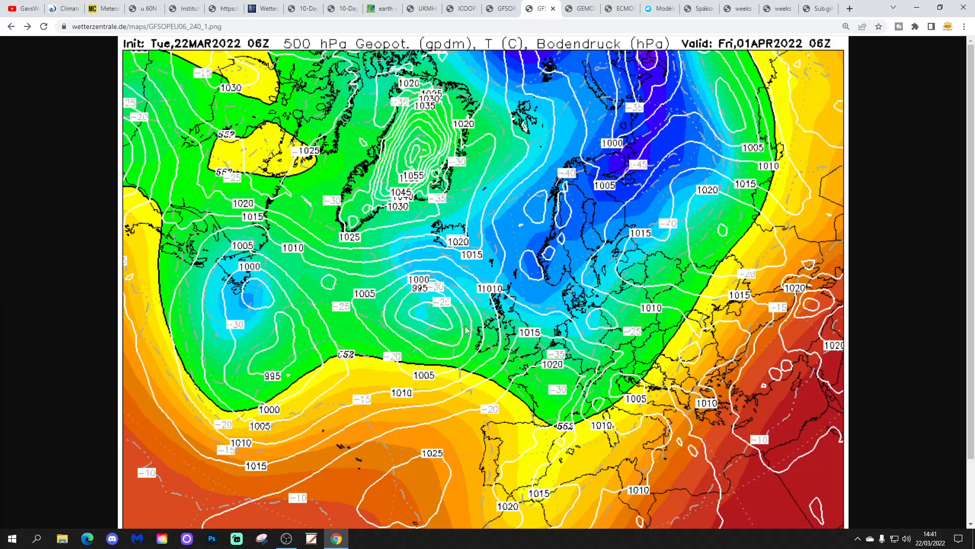
pyautogui.moveTo(598, 249)
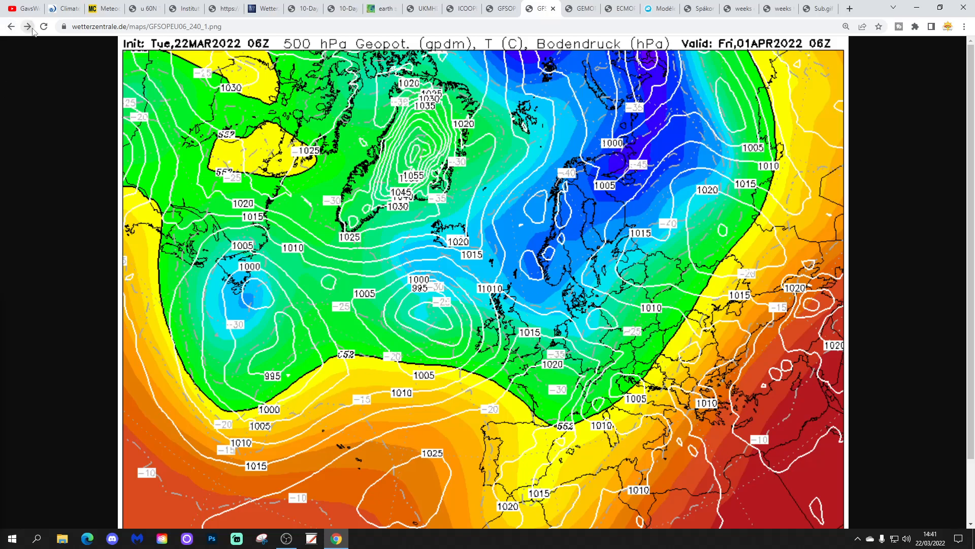
pyautogui.click(28, 26)
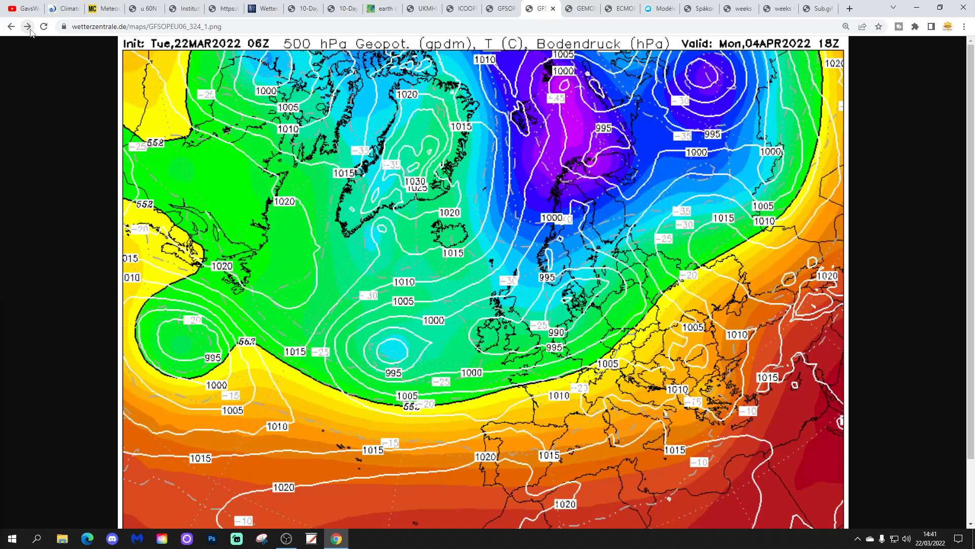
pyautogui.moveTo(498, 297)
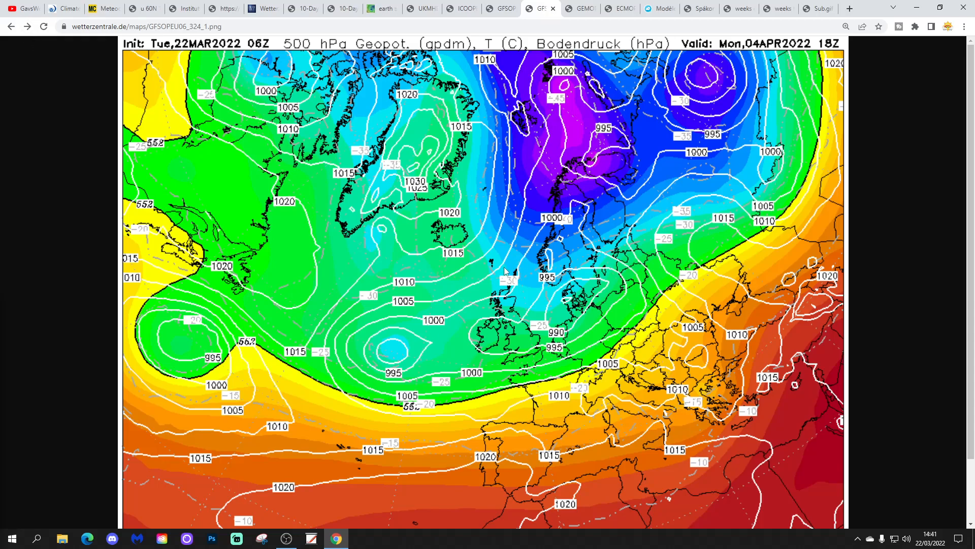
pyautogui.moveTo(37, 39)
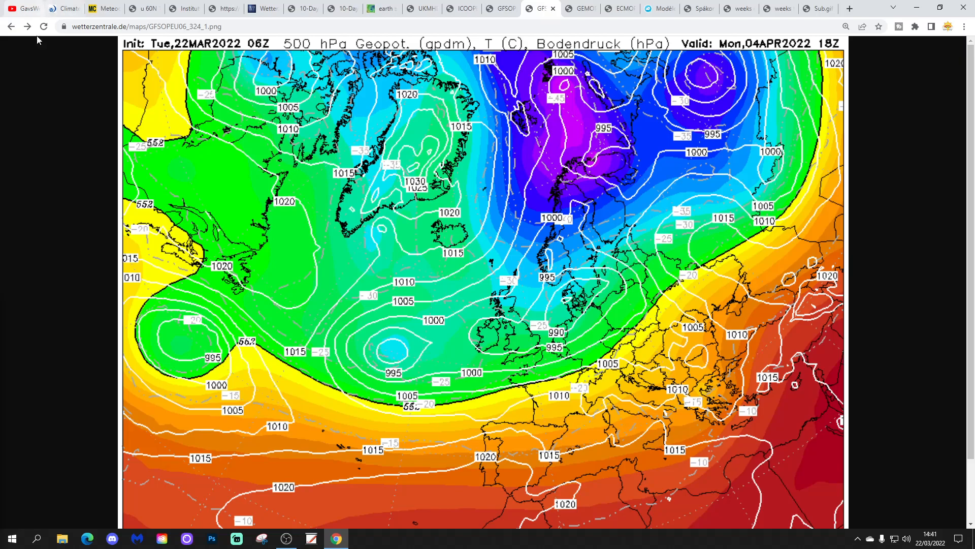
pyautogui.click(28, 26)
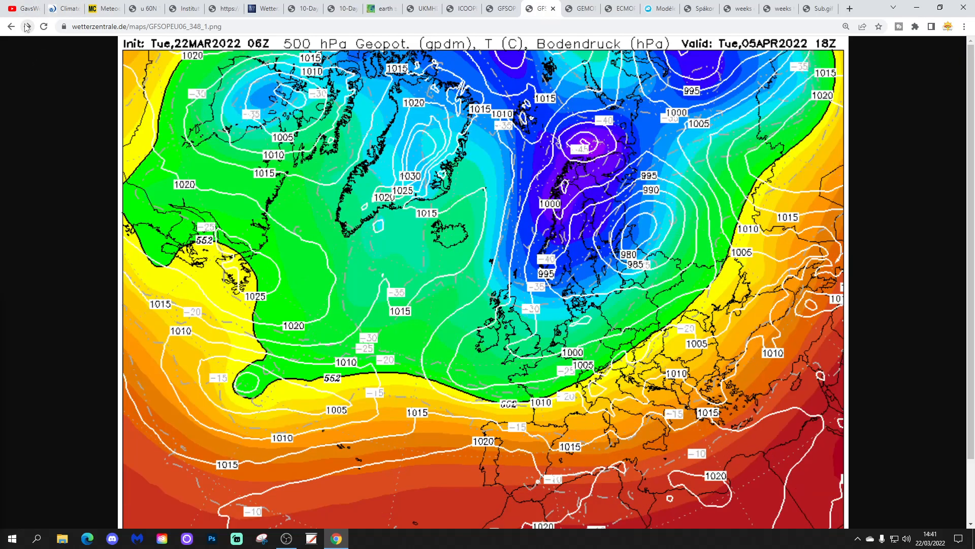
pyautogui.moveTo(550, 231)
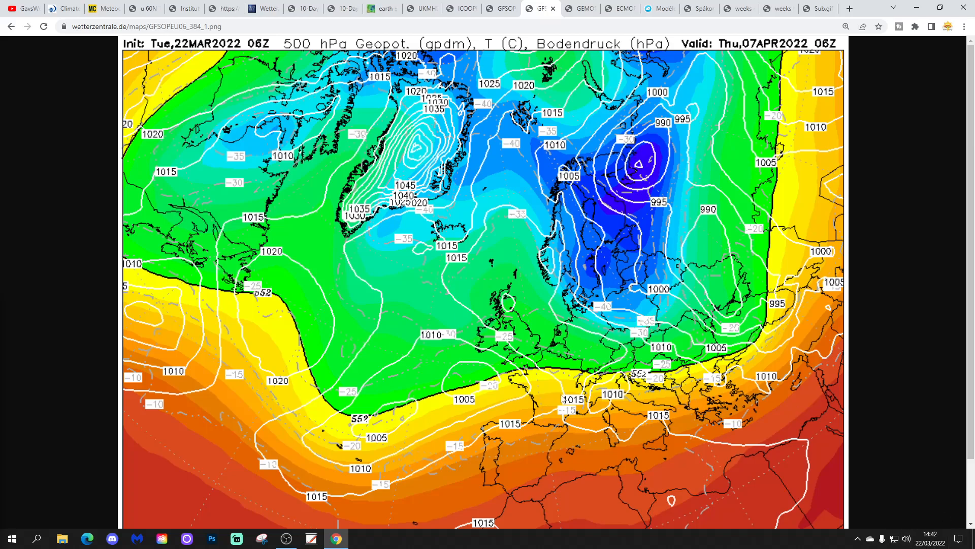
pyautogui.moveTo(710, 84)
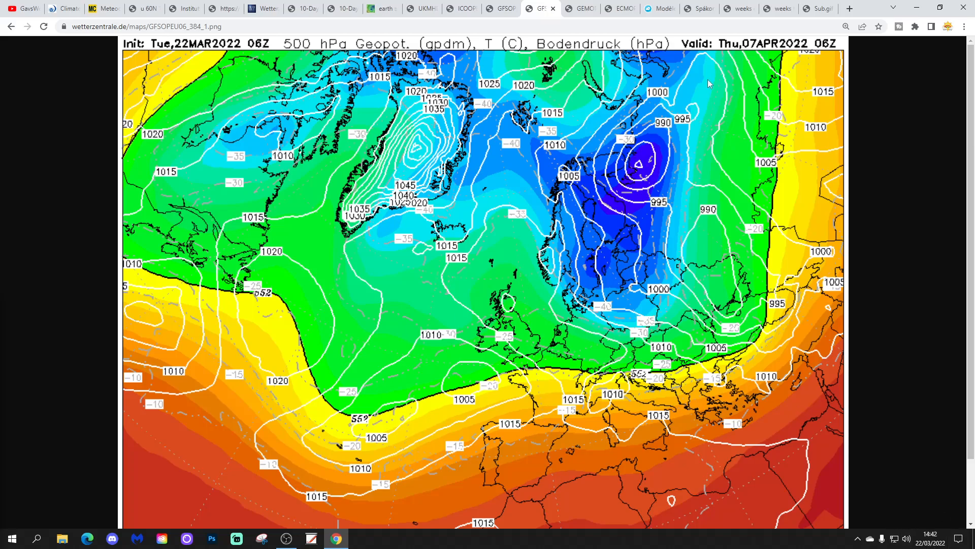
pyautogui.click(580, 8)
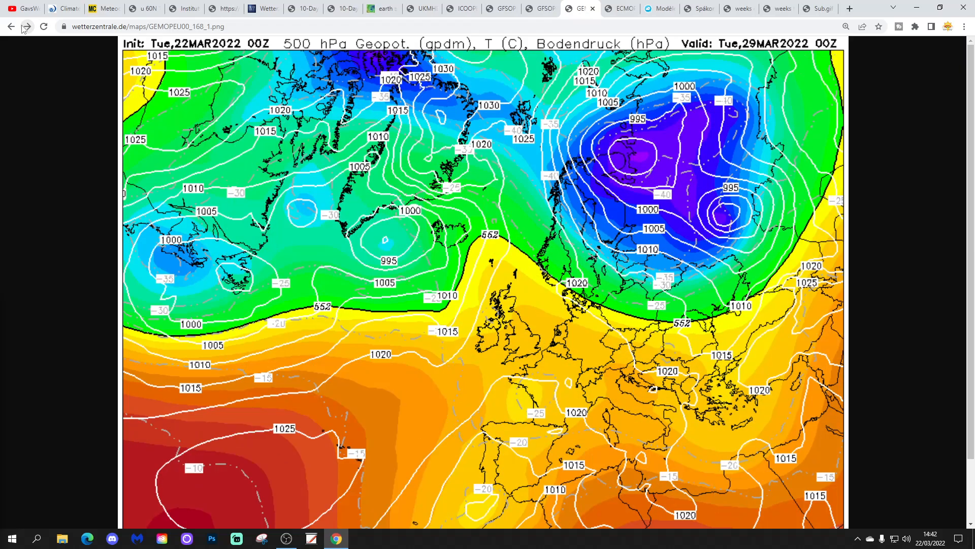
# Advance the GEM 500 hPa chart from the 168-hour to the 240-hour frame, Friday 1 April 00Z
pyautogui.click(26, 26)
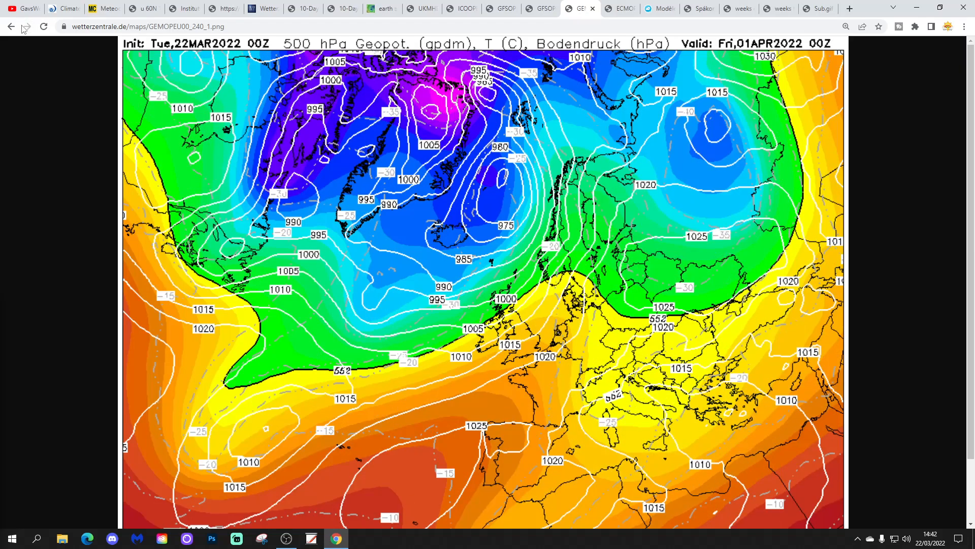
pyautogui.moveTo(340, 396)
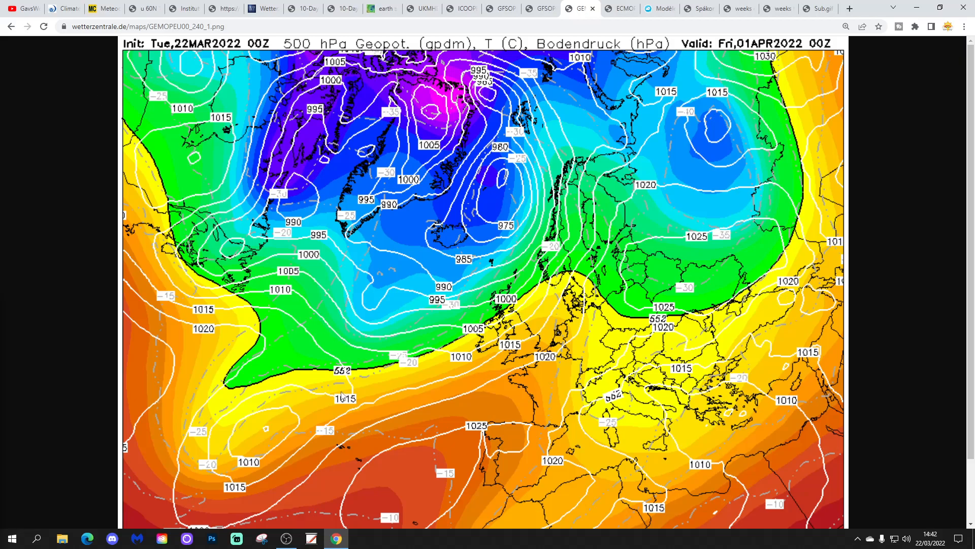
pyautogui.moveTo(522, 337)
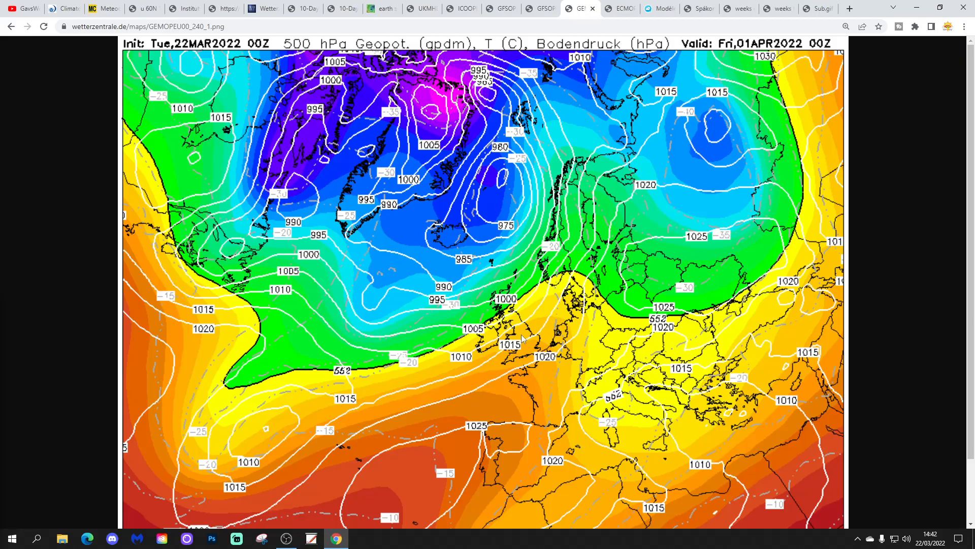
pyautogui.moveTo(564, 452)
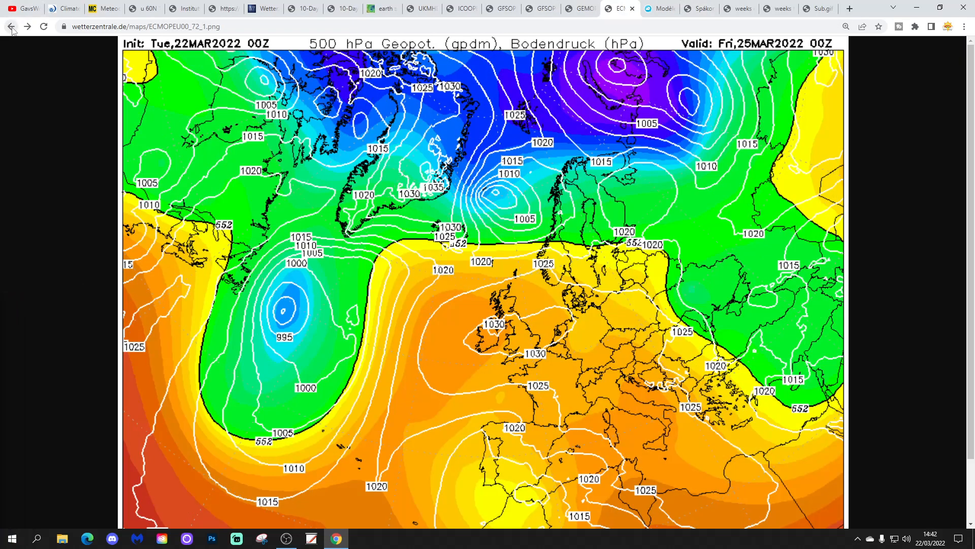
# Step the ECMWF 500 hPa chart forward through 29, 30 and 31 March to Friday 1 April 00Z
pyautogui.click(28, 25)
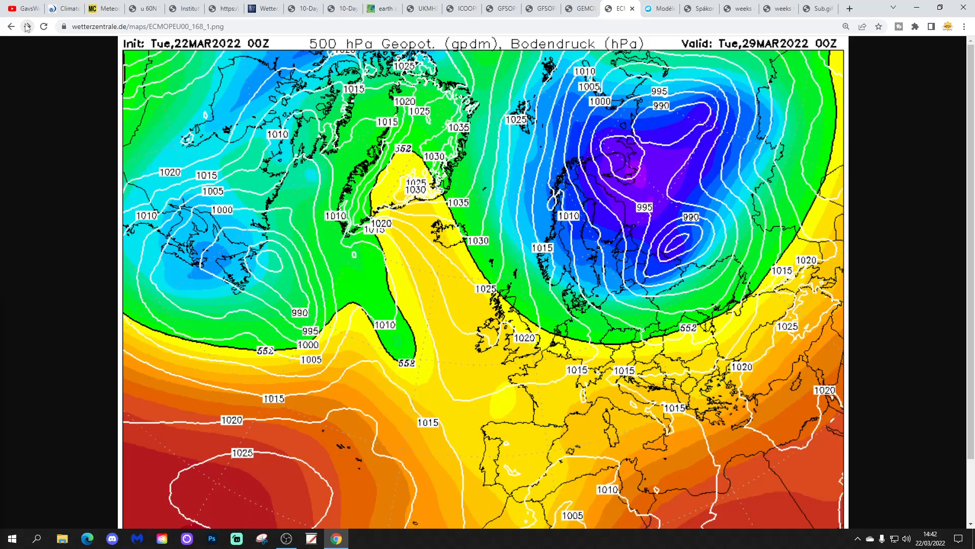
pyautogui.moveTo(453, 243)
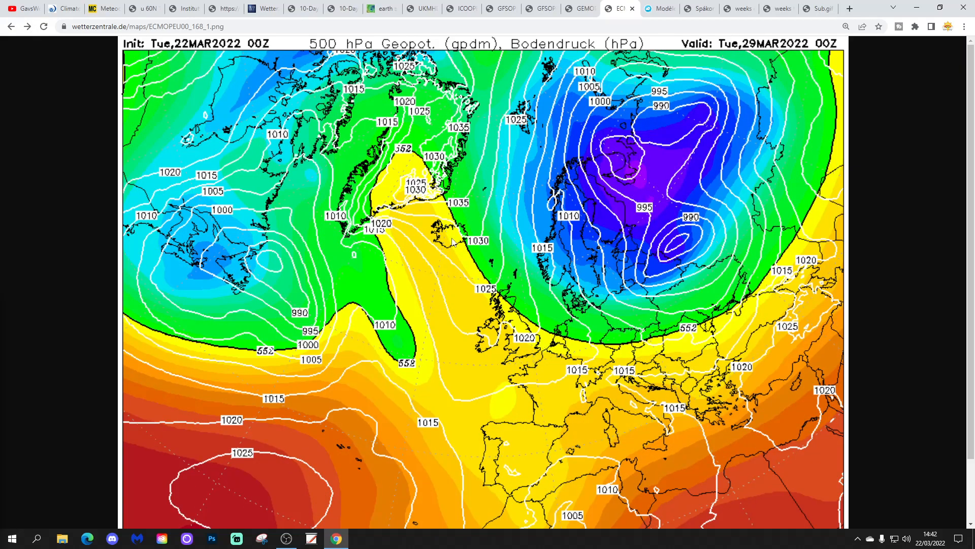
pyautogui.click(28, 25)
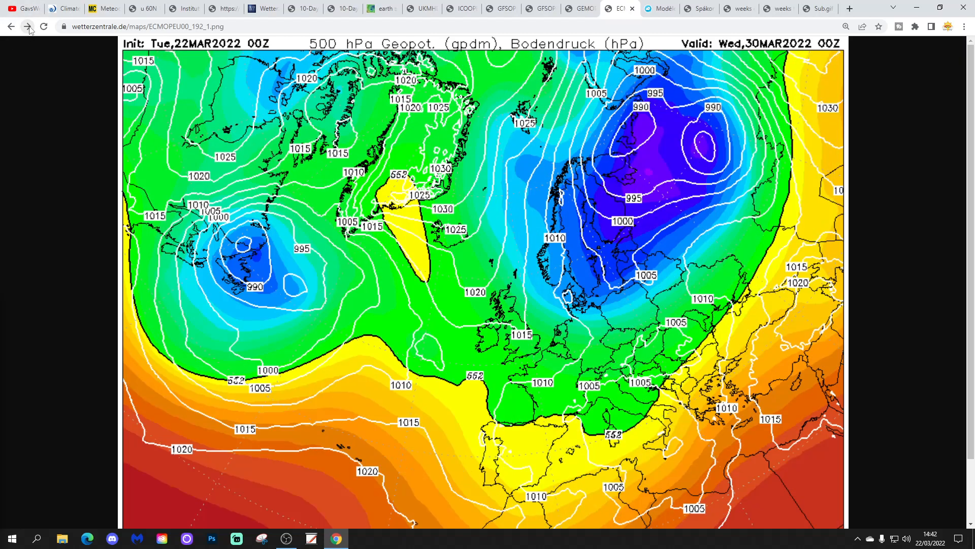
pyautogui.click(28, 25)
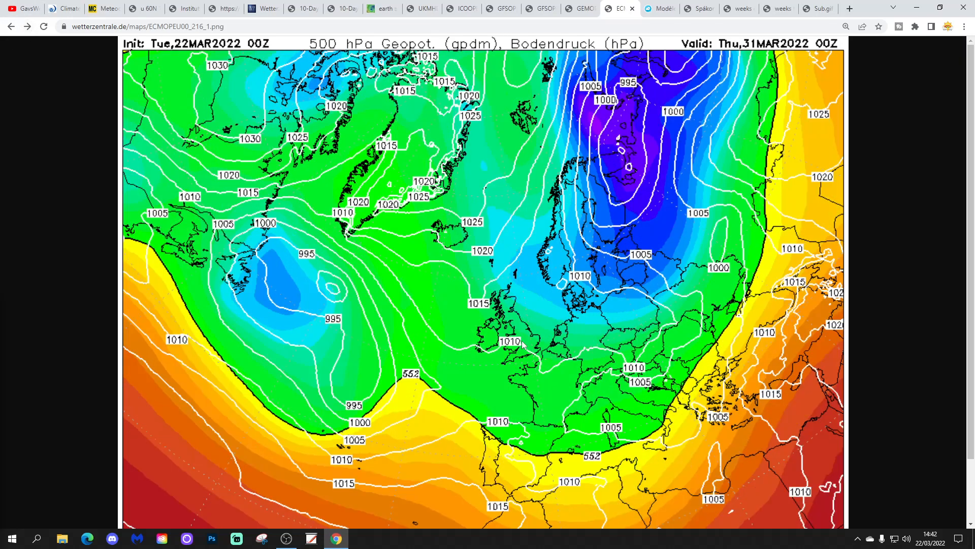
pyautogui.click(27, 26)
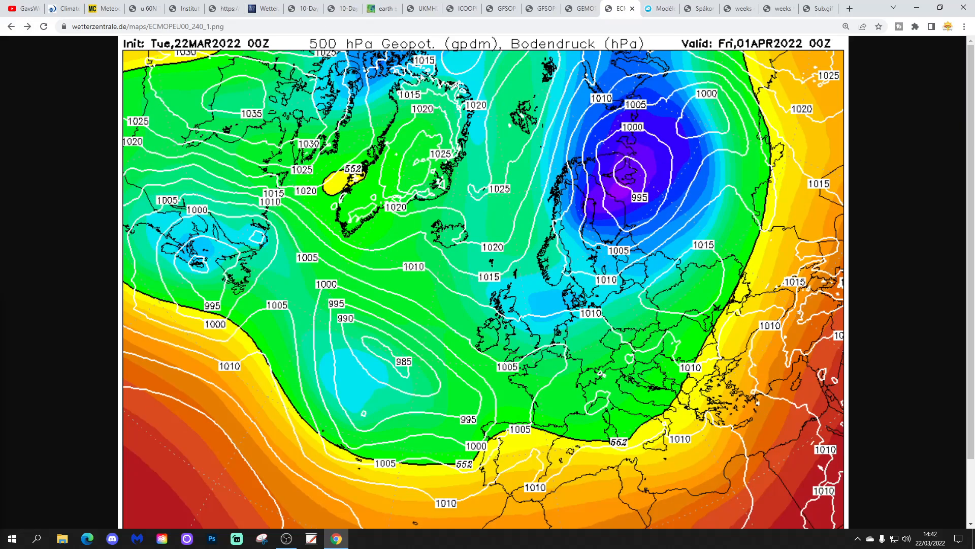
pyautogui.moveTo(442, 296)
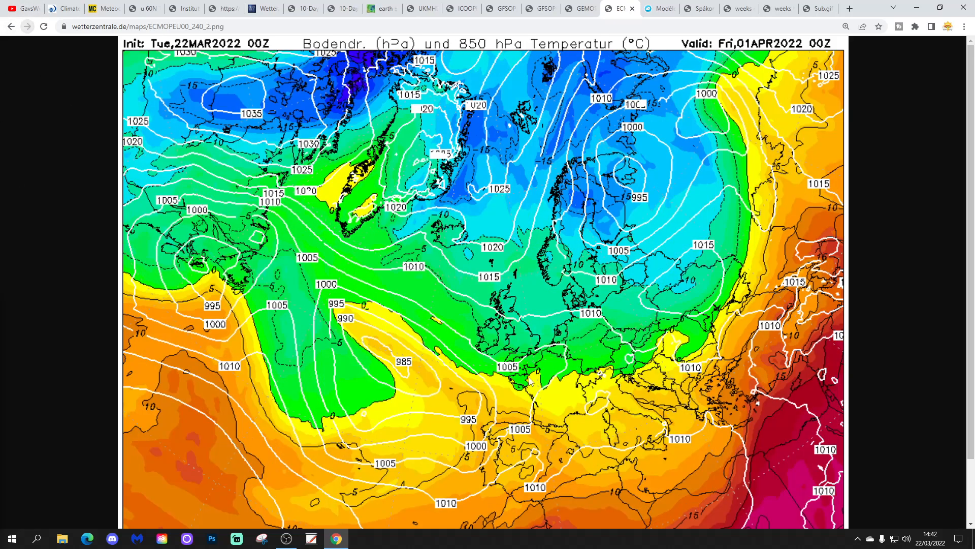
pyautogui.moveTo(510, 345)
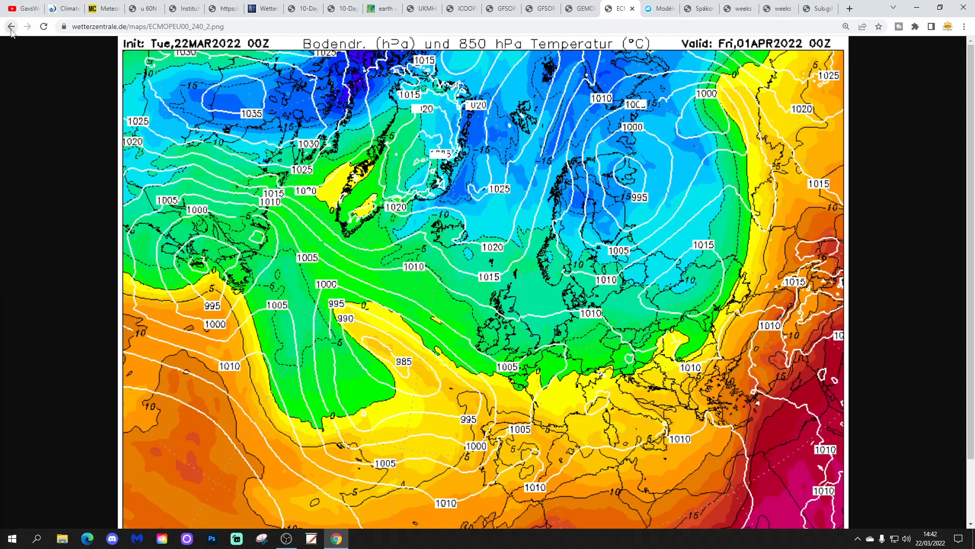
# Return to the 500 hPa geopotential view, then bring up the tameteo ECMWF UK rainfall map
pyautogui.click(10, 26)
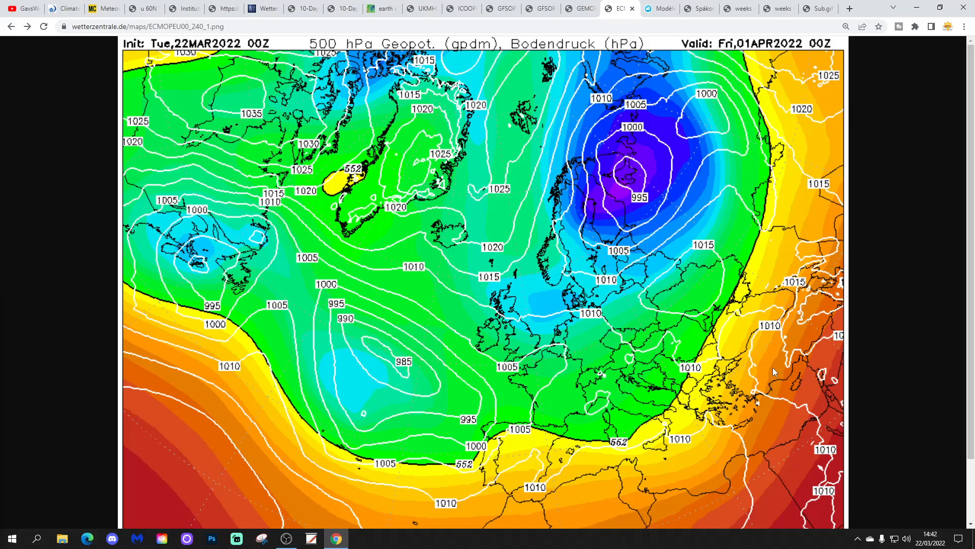
pyautogui.moveTo(659, 5)
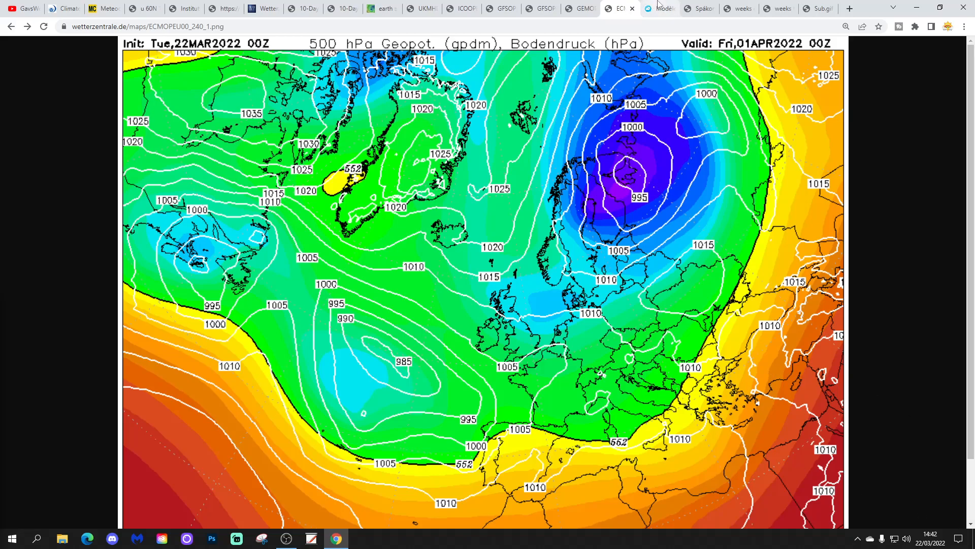
pyautogui.click(659, 9)
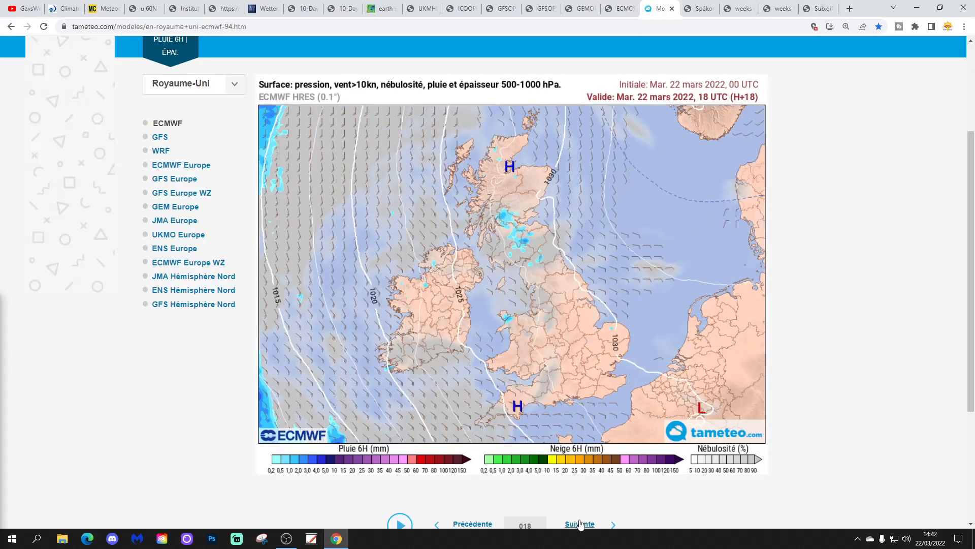
# Step the ECMWF UK rain and pressure map forward through 24, 27, 29 and 30 March to 30 March 18Z
pyautogui.click(579, 523)
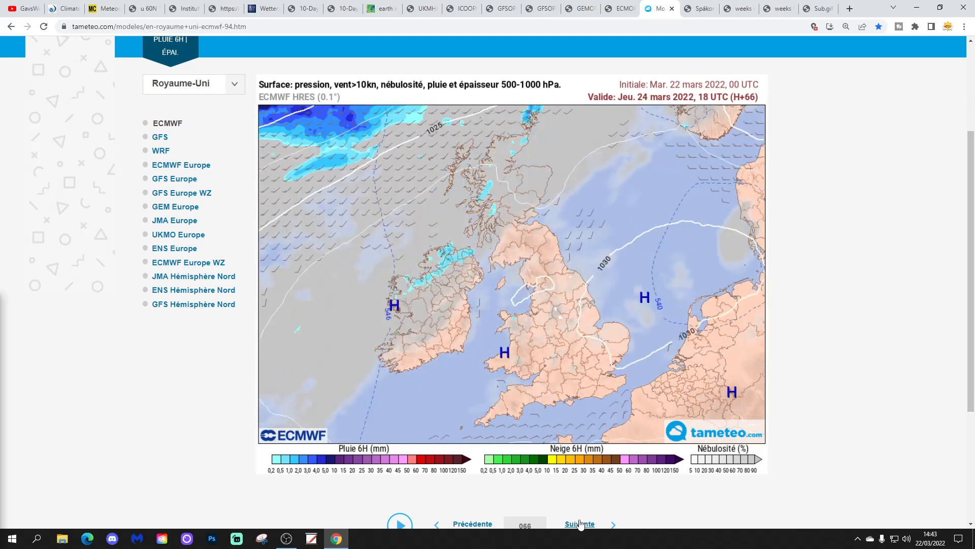
pyautogui.click(579, 523)
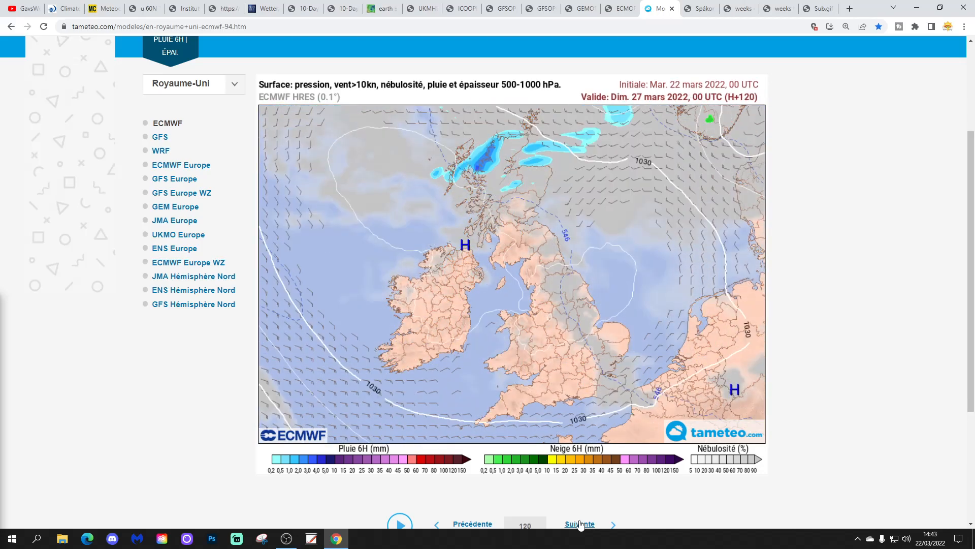
pyautogui.click(578, 526)
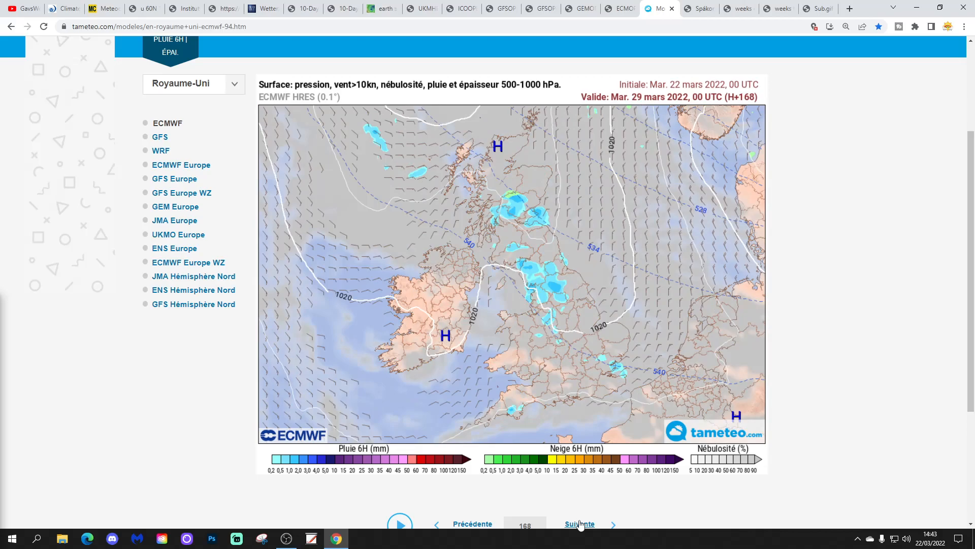
pyautogui.click(578, 526)
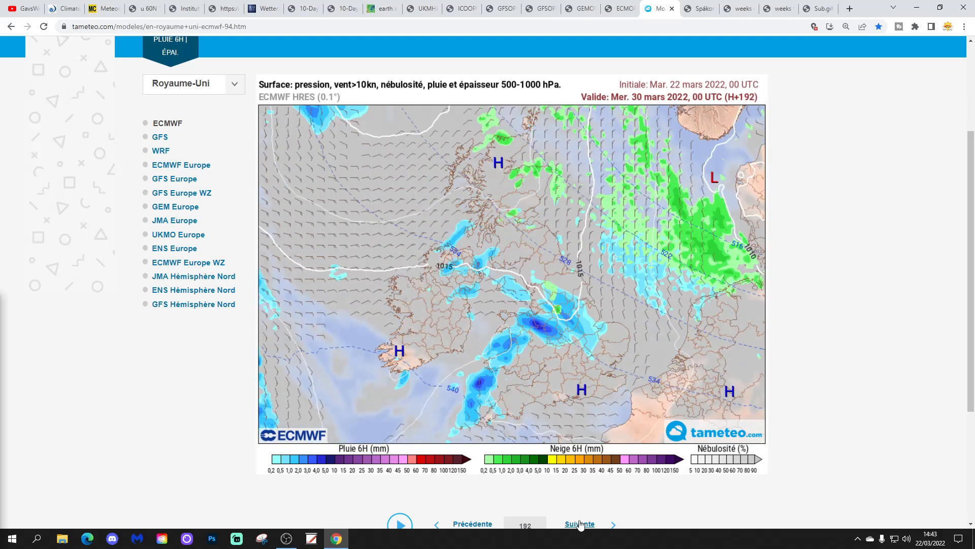
pyautogui.click(578, 523)
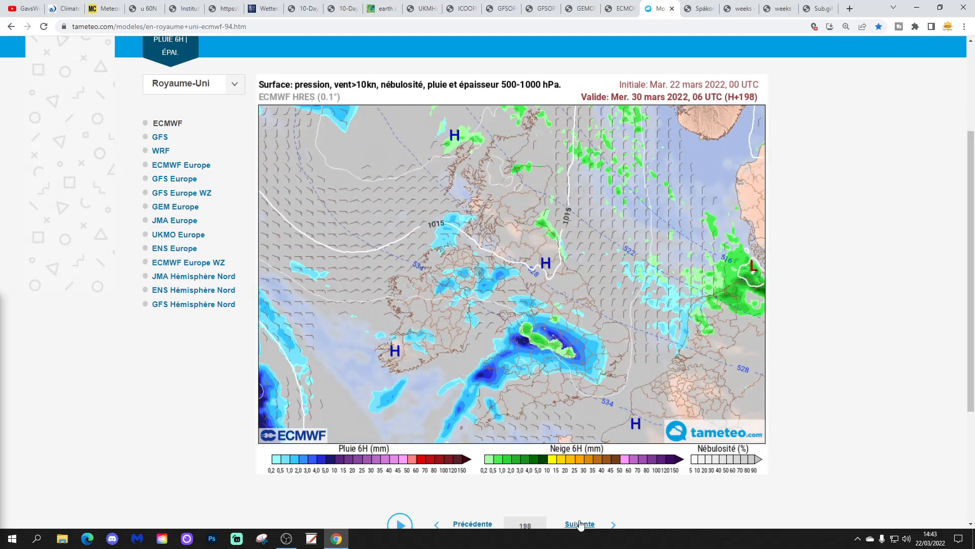
pyautogui.click(578, 523)
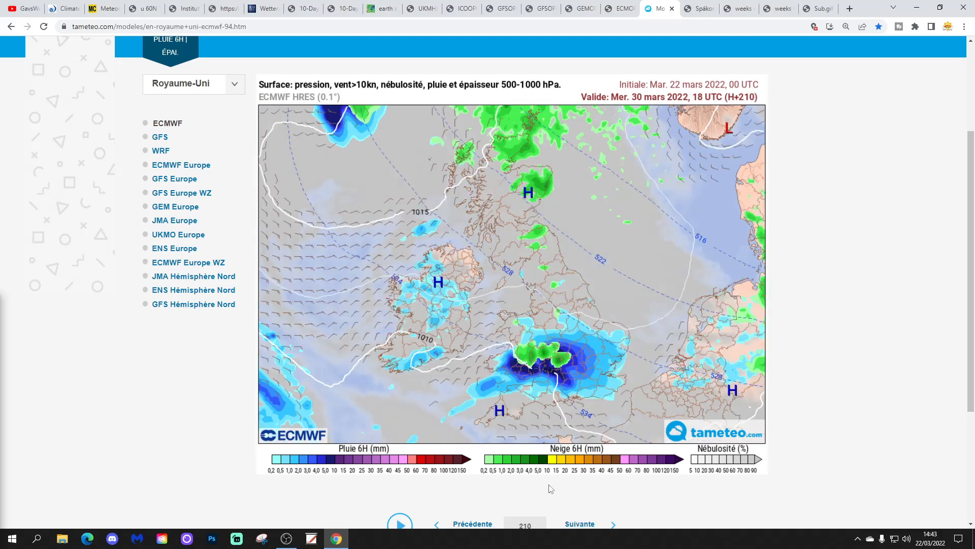
# Continue stepping the map to Friday 1 April 00 UTC (H+240), then show the EC-ENS cluster scenarios page
pyautogui.click(579, 525)
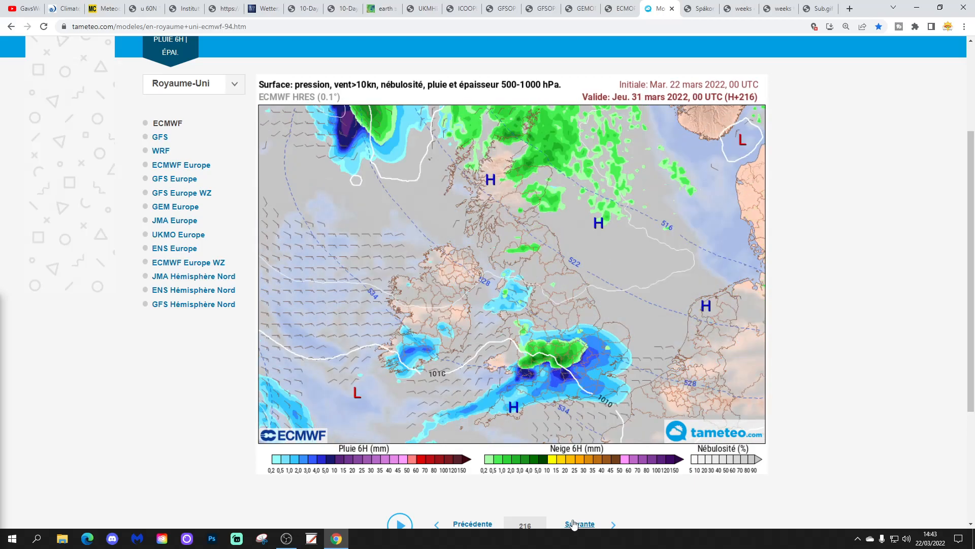
pyautogui.click(579, 526)
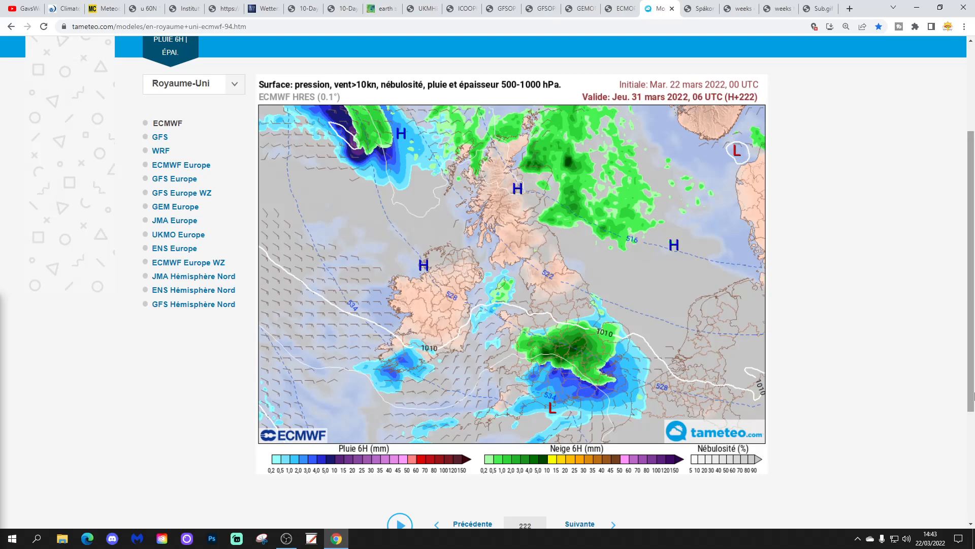
pyautogui.click(579, 526)
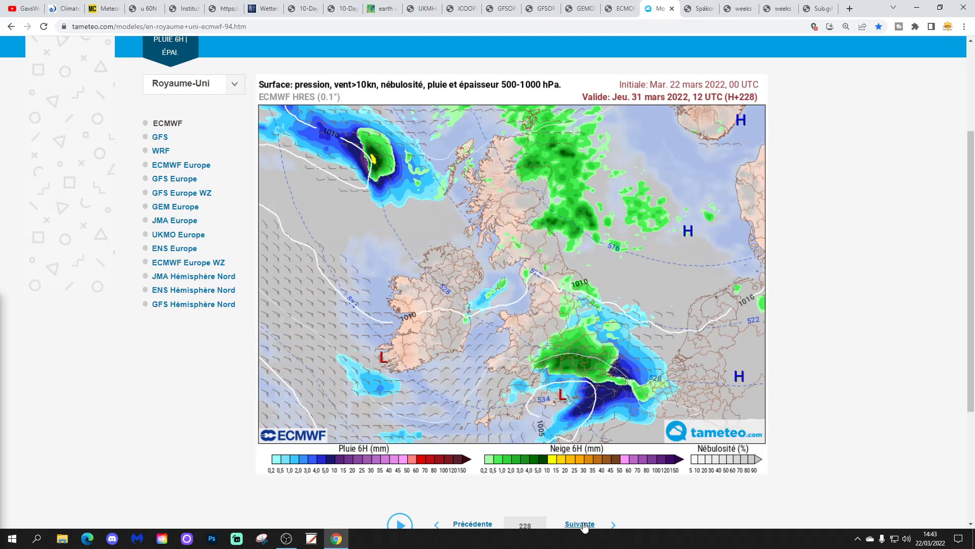
pyautogui.click(579, 526)
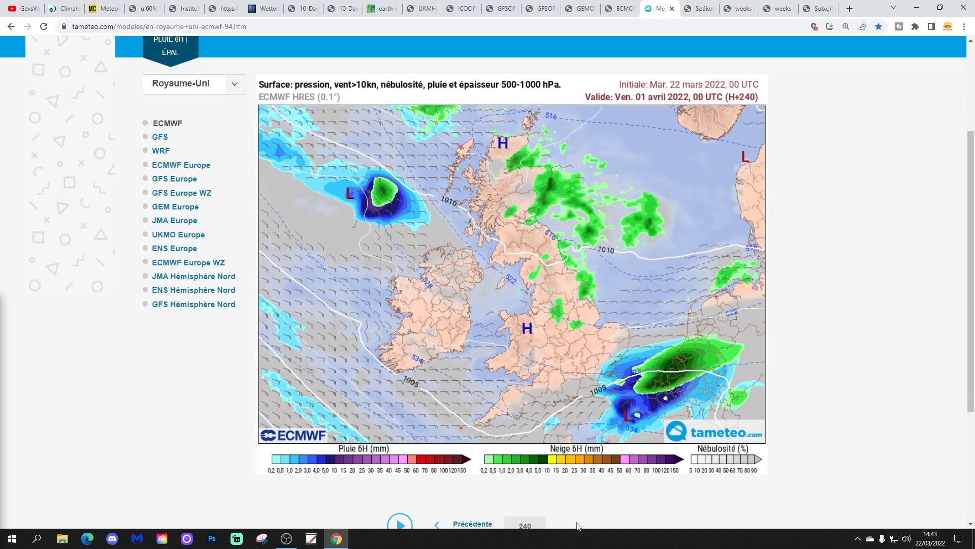
pyautogui.moveTo(615, 436)
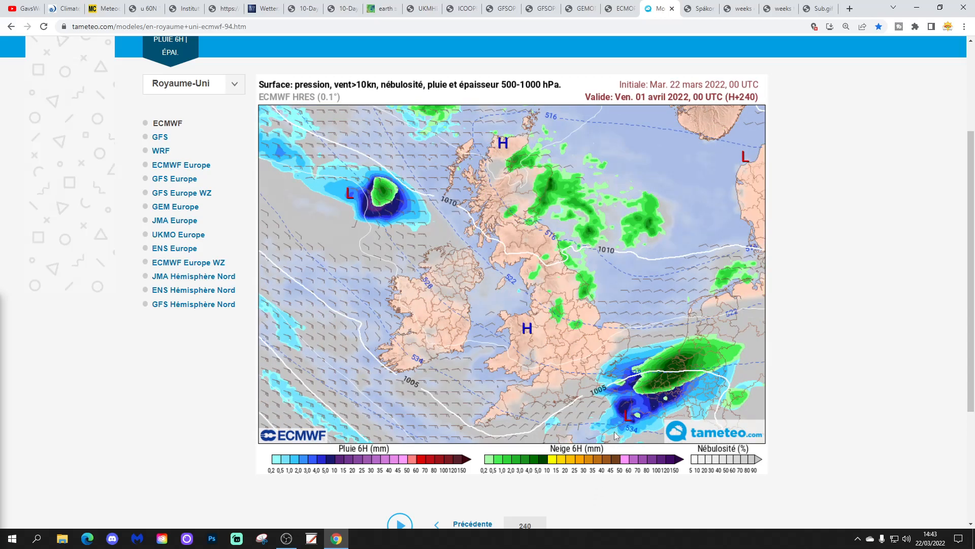
pyautogui.moveTo(731, 342)
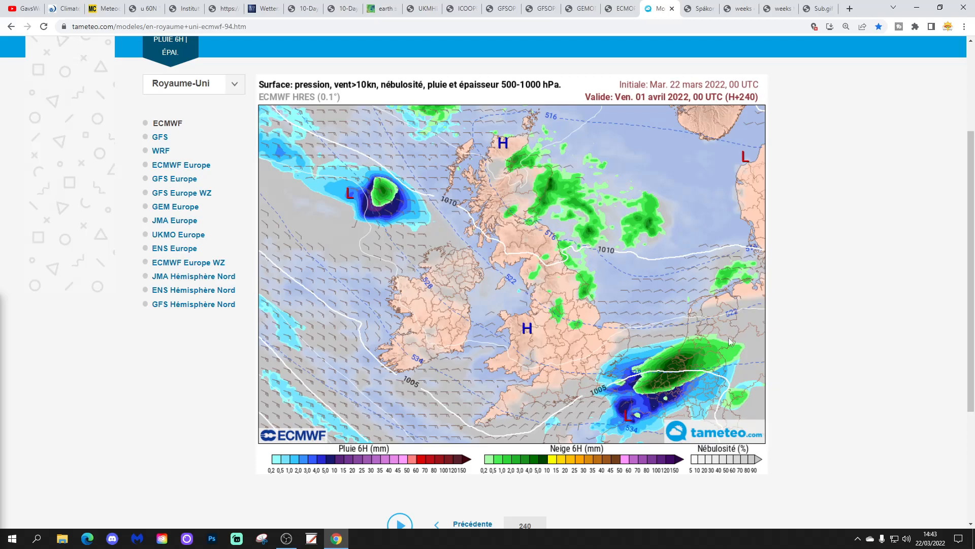
pyautogui.moveTo(616, 382)
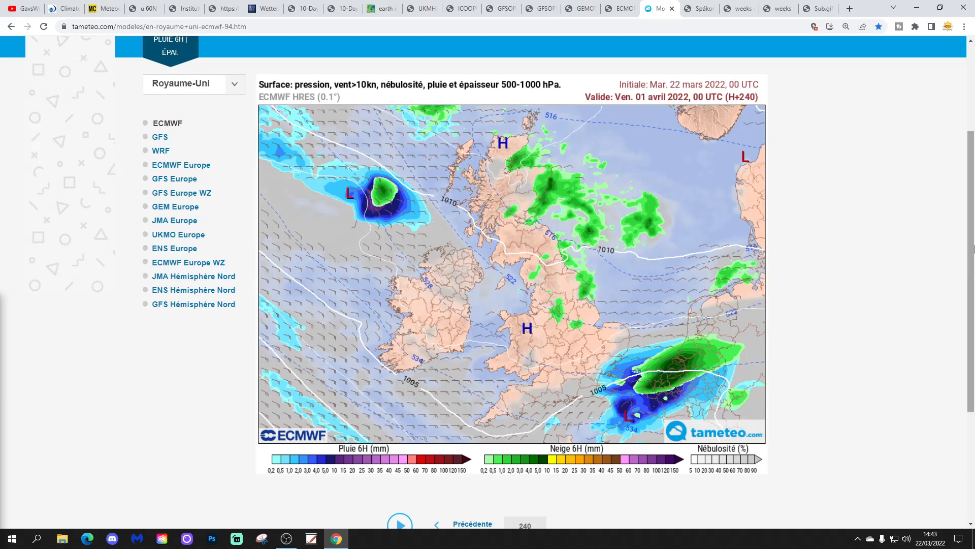
pyautogui.click(699, 8)
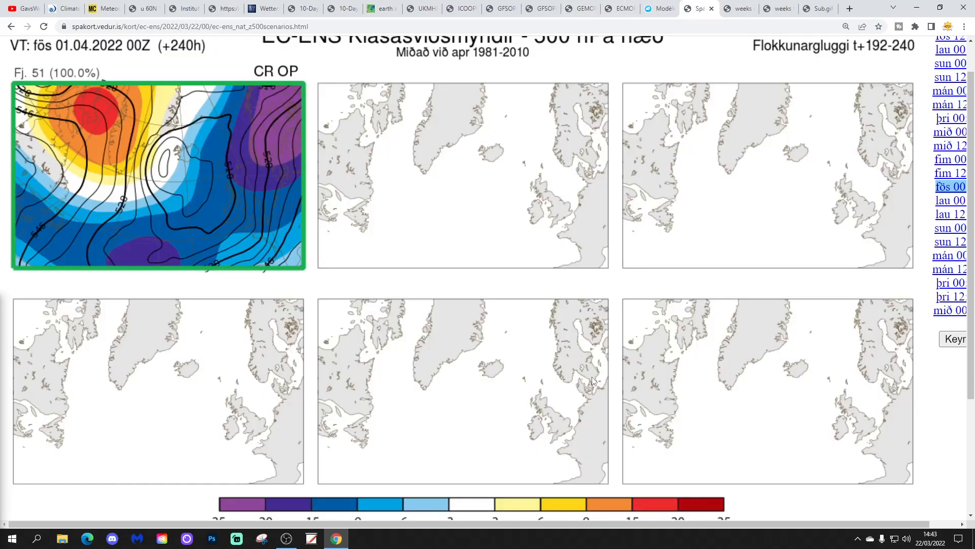
# Mark the low-pressure areas on the EC-ENS 500 hPa cluster chart with drawn annotations
pyautogui.click(285, 538)
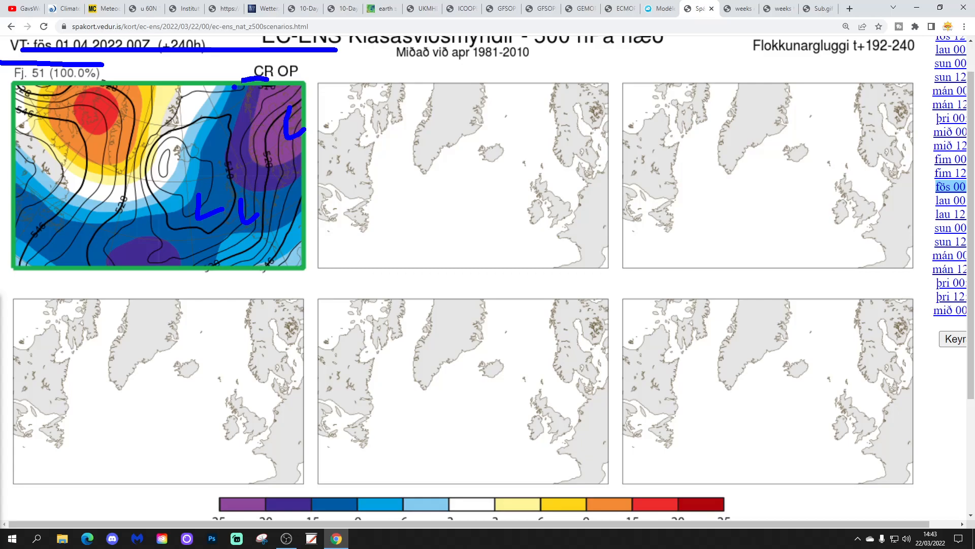
pyautogui.moveTo(239, 74); pyautogui.dragTo(232, 273)
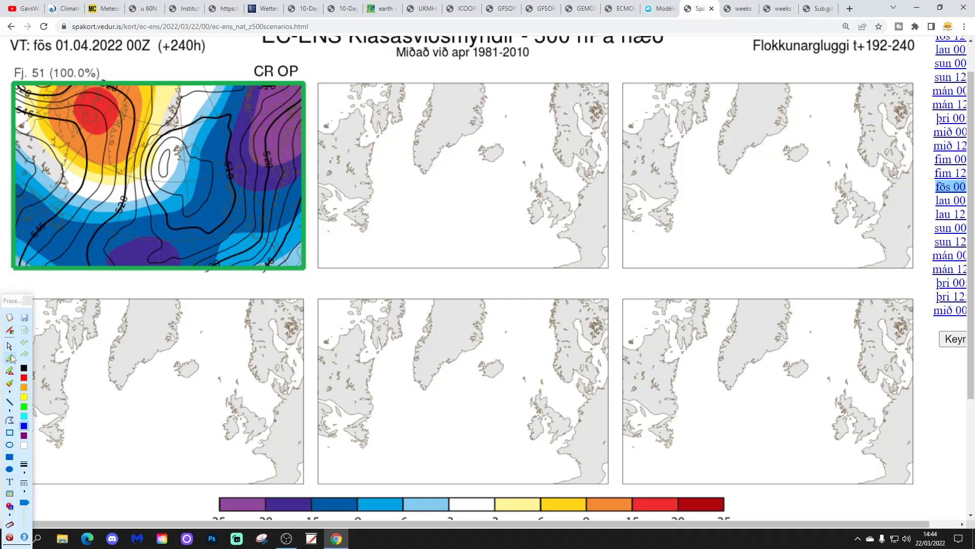
pyautogui.moveTo(93, 96); pyautogui.dragTo(98, 169)
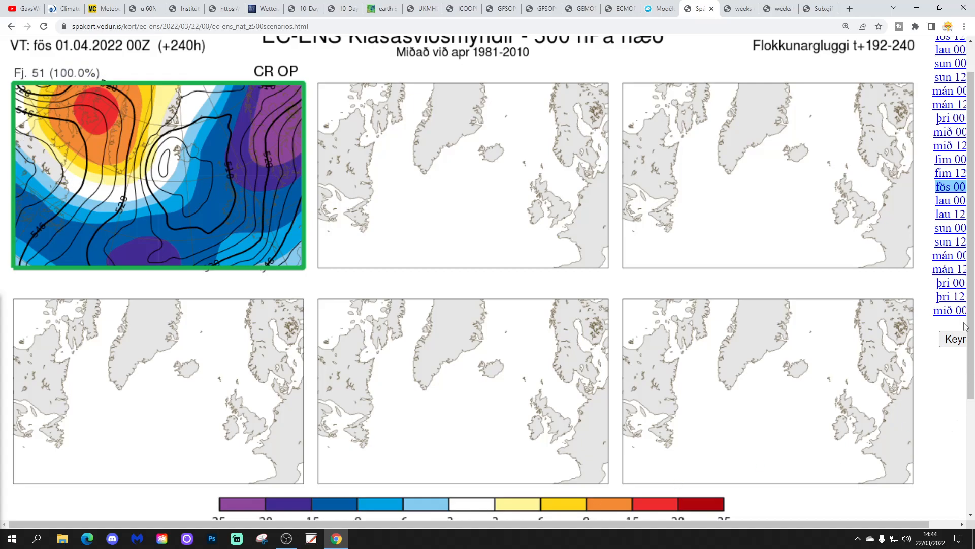
# Show Wednesday 6 April 00Z (+360h), compare Monday 4 April 00Z, and settle on Wednesday 6 April
pyautogui.click(950, 311)
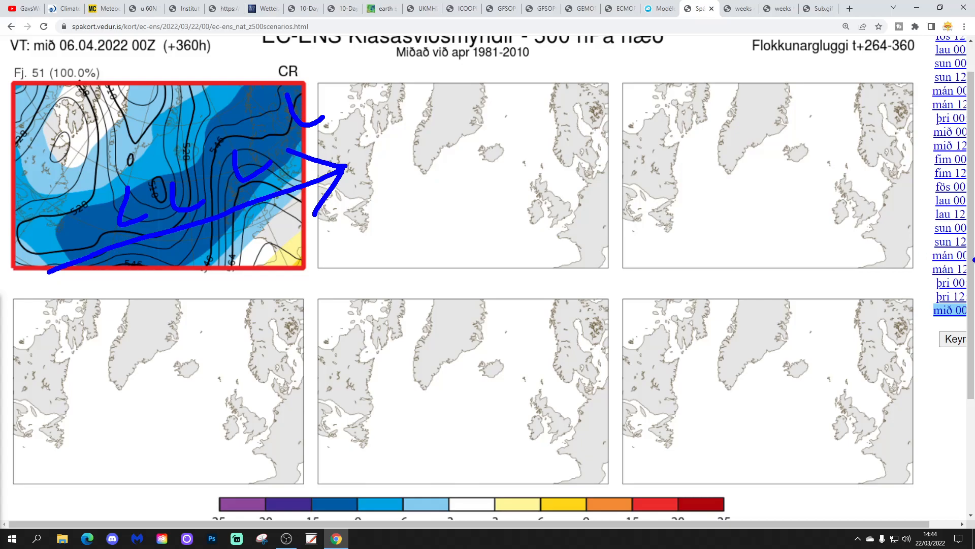
pyautogui.click(947, 255)
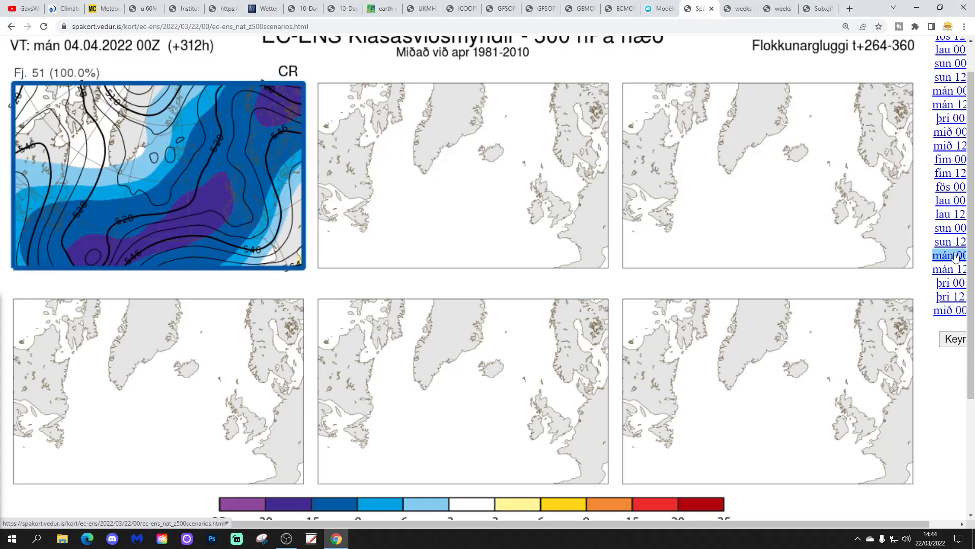
pyautogui.click(947, 309)
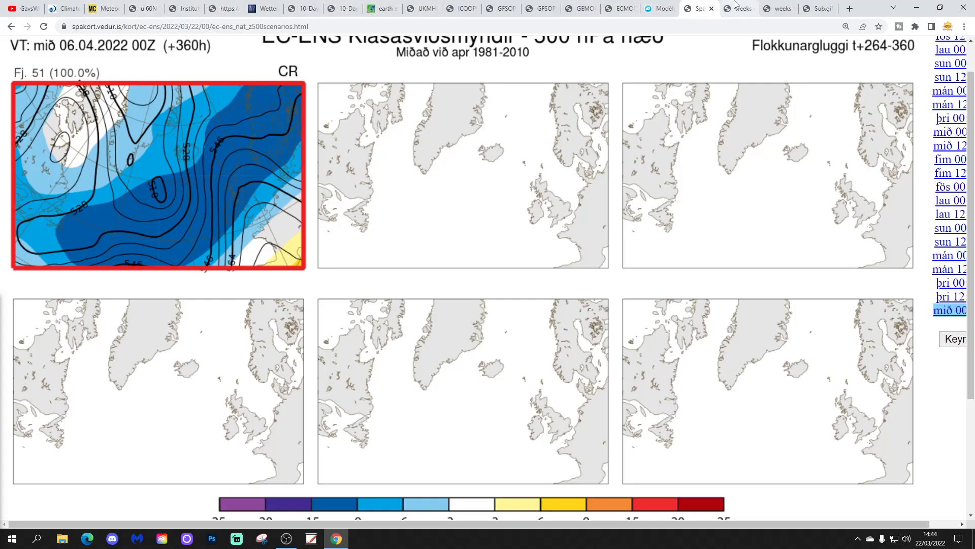
# View the 29 March–4 April and 12–18 April weekly anomaly images, then show the subscribe GIF
pyautogui.click(740, 9)
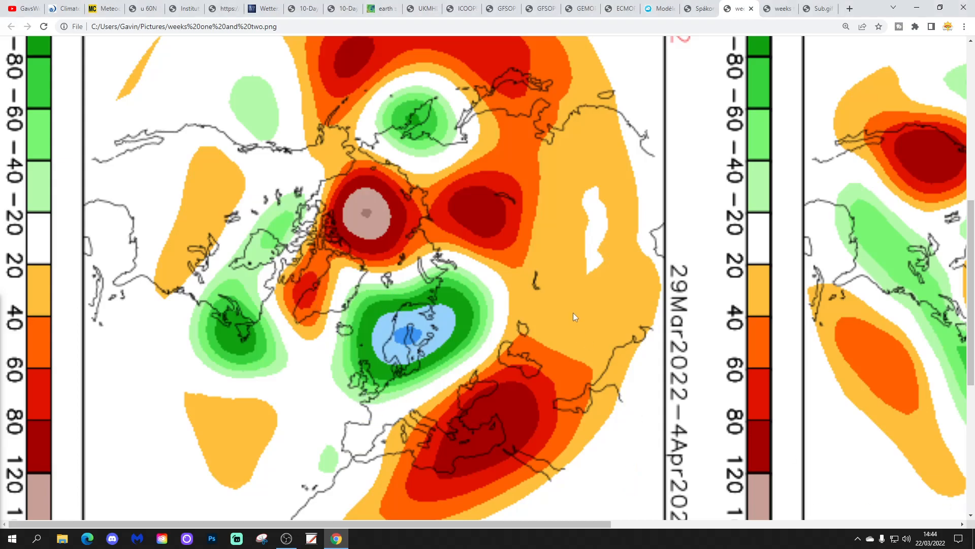
pyautogui.click(776, 8)
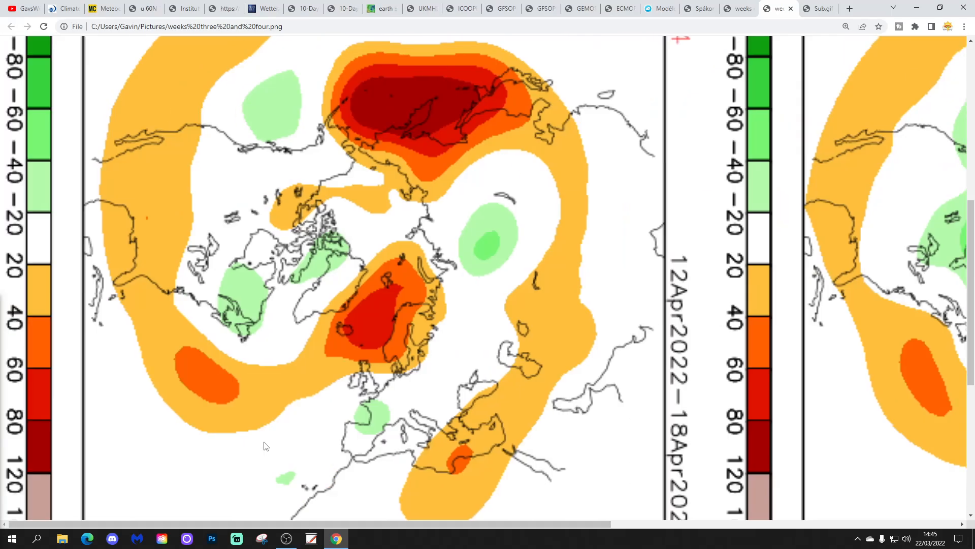
pyautogui.moveTo(122, 363)
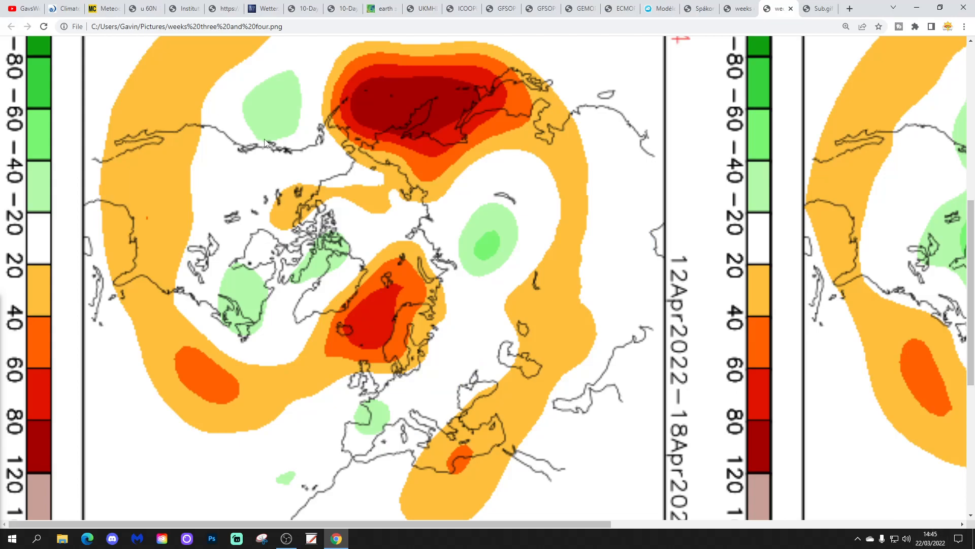
pyautogui.moveTo(724, 443)
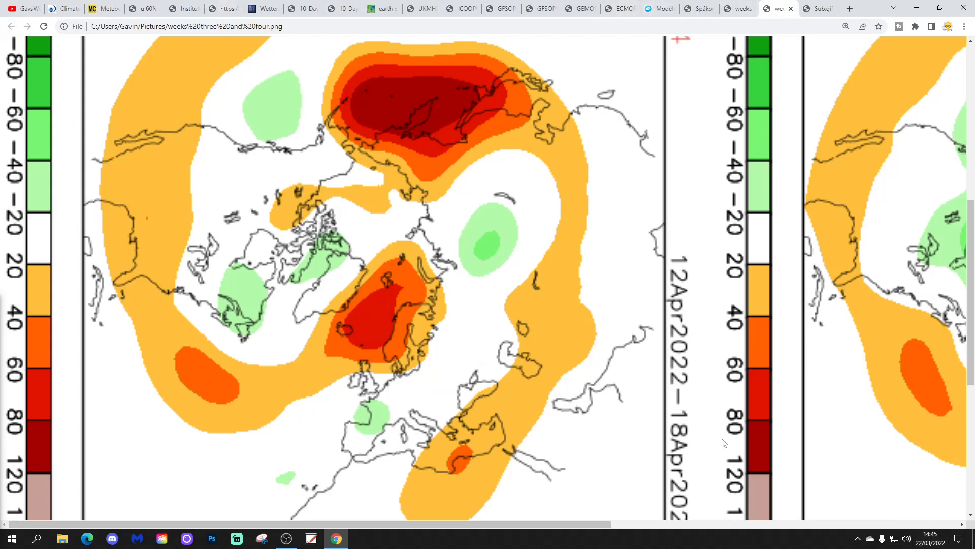
pyautogui.click(816, 8)
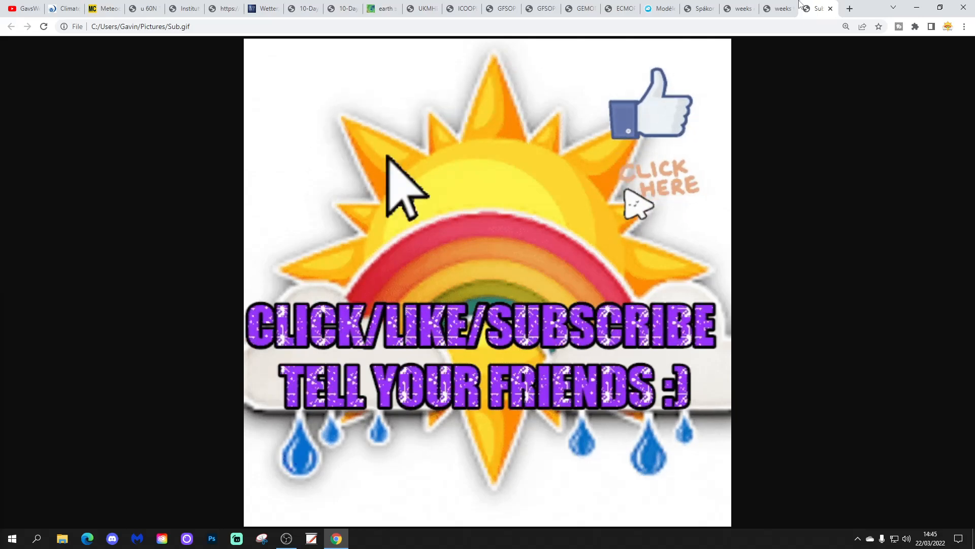
pyautogui.moveTo(825, 261)
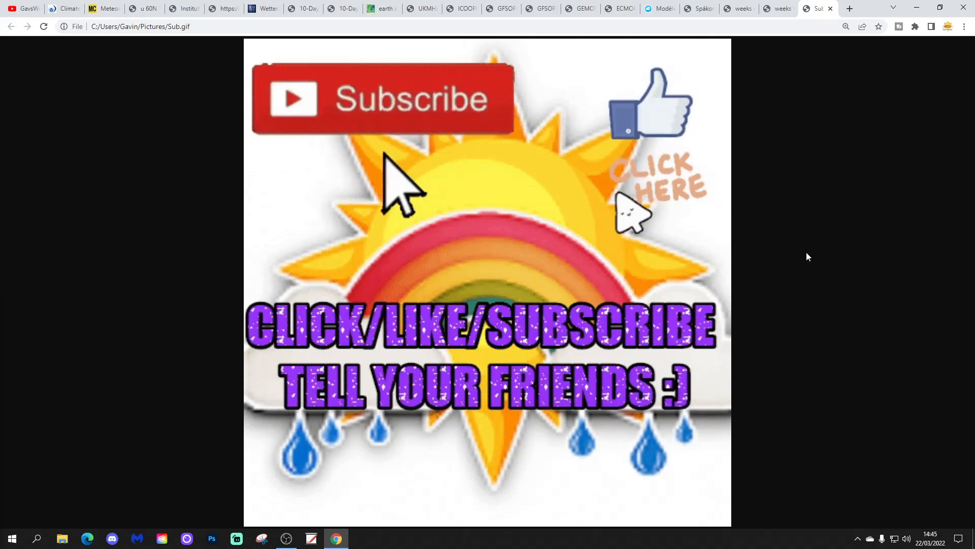
pyautogui.moveTo(235, 406)
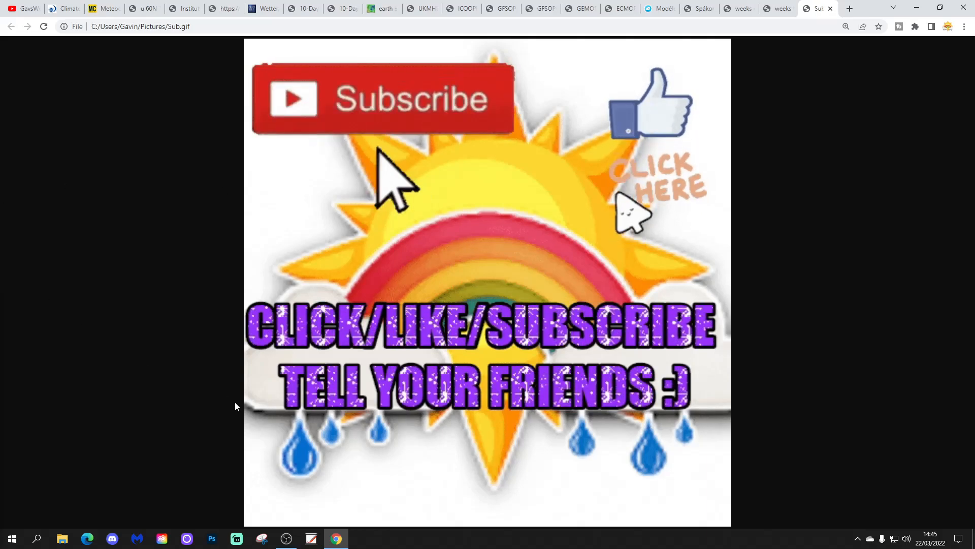
# Bring the OBS Studio window forward from the taskbar over the subscribe GIF
pyautogui.click(286, 537)
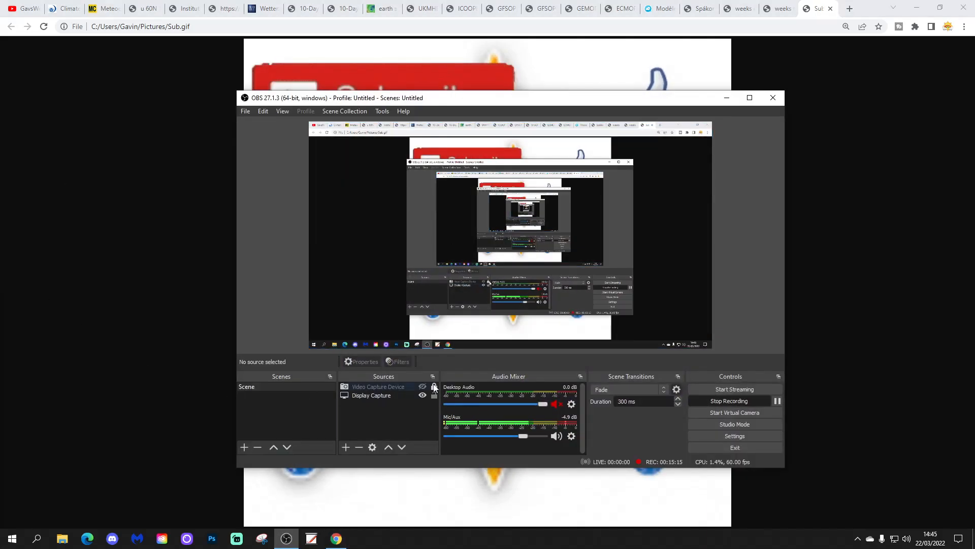
# Make the Video Capture Device webcam visible over the GIF, then bring OBS back up to finish recording
pyautogui.click(422, 386)
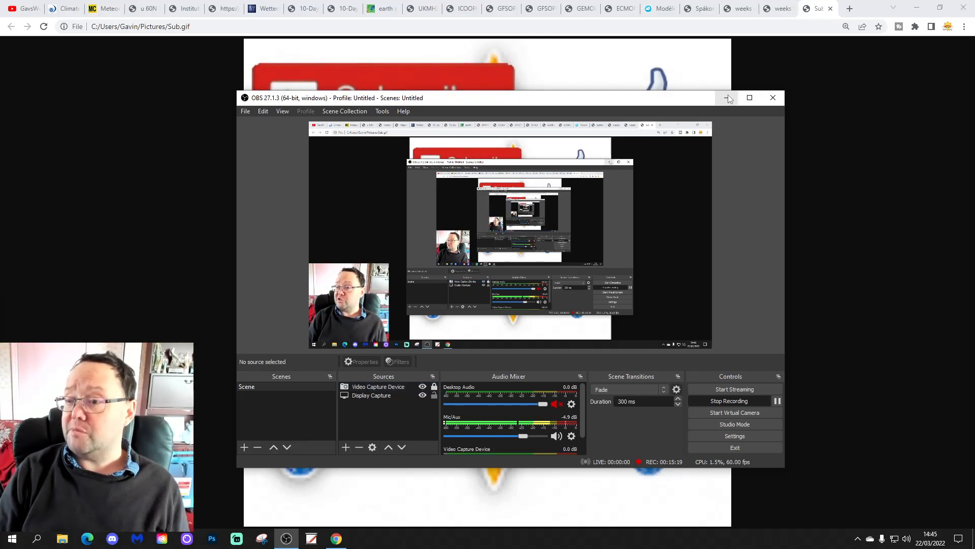
pyautogui.click(728, 97)
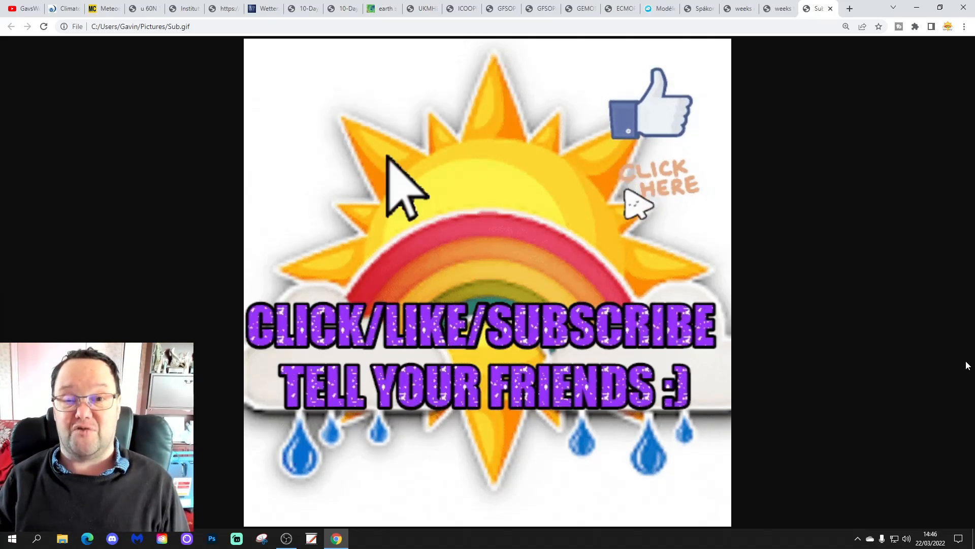
pyautogui.moveTo(824, 248)
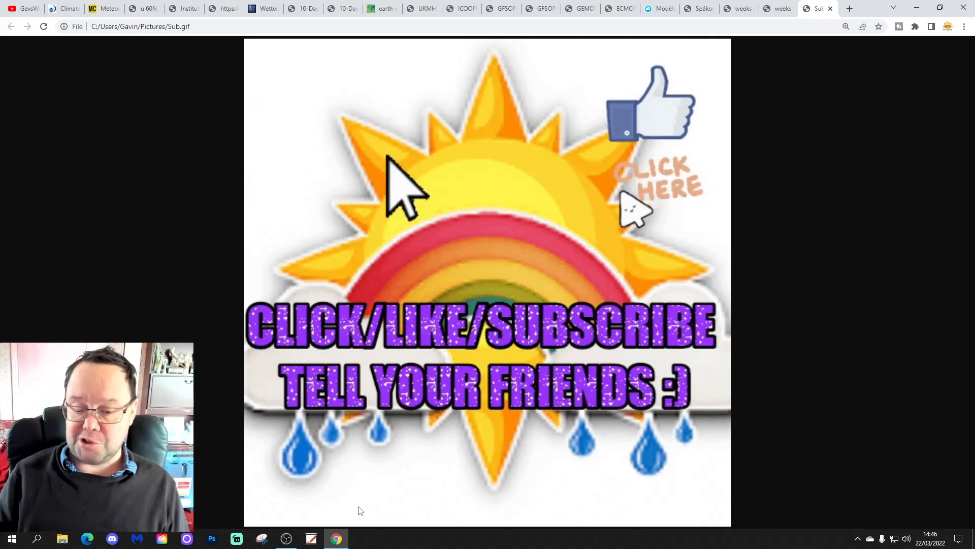
pyautogui.click(286, 538)
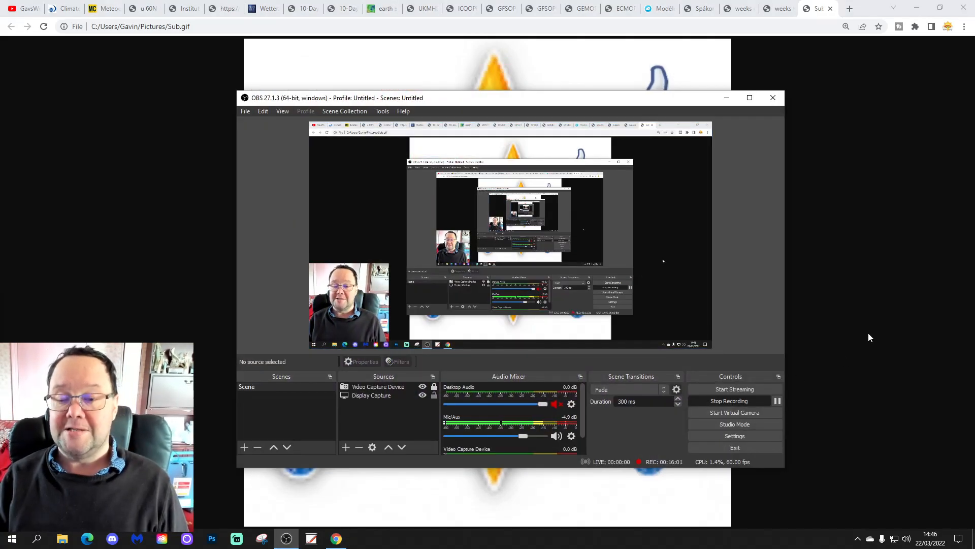
pyautogui.moveTo(728, 400)
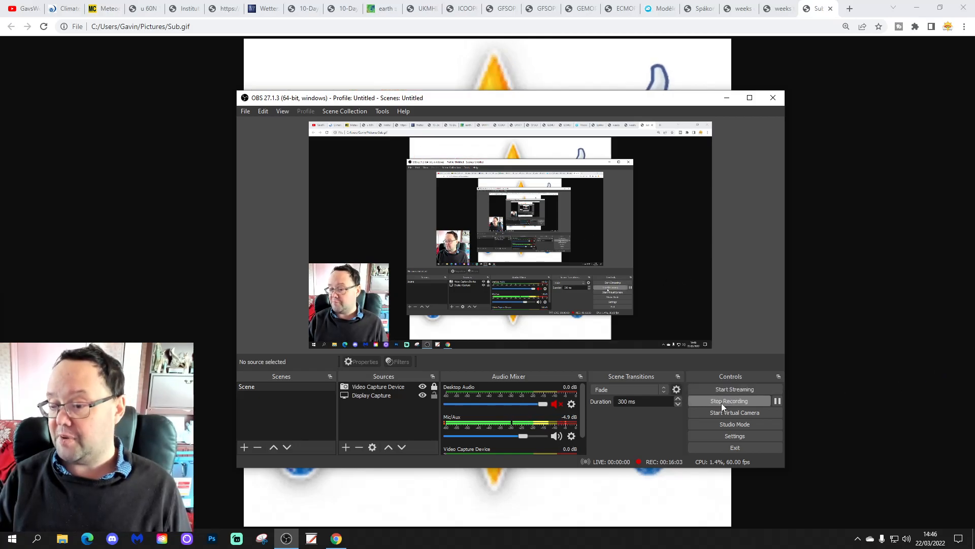